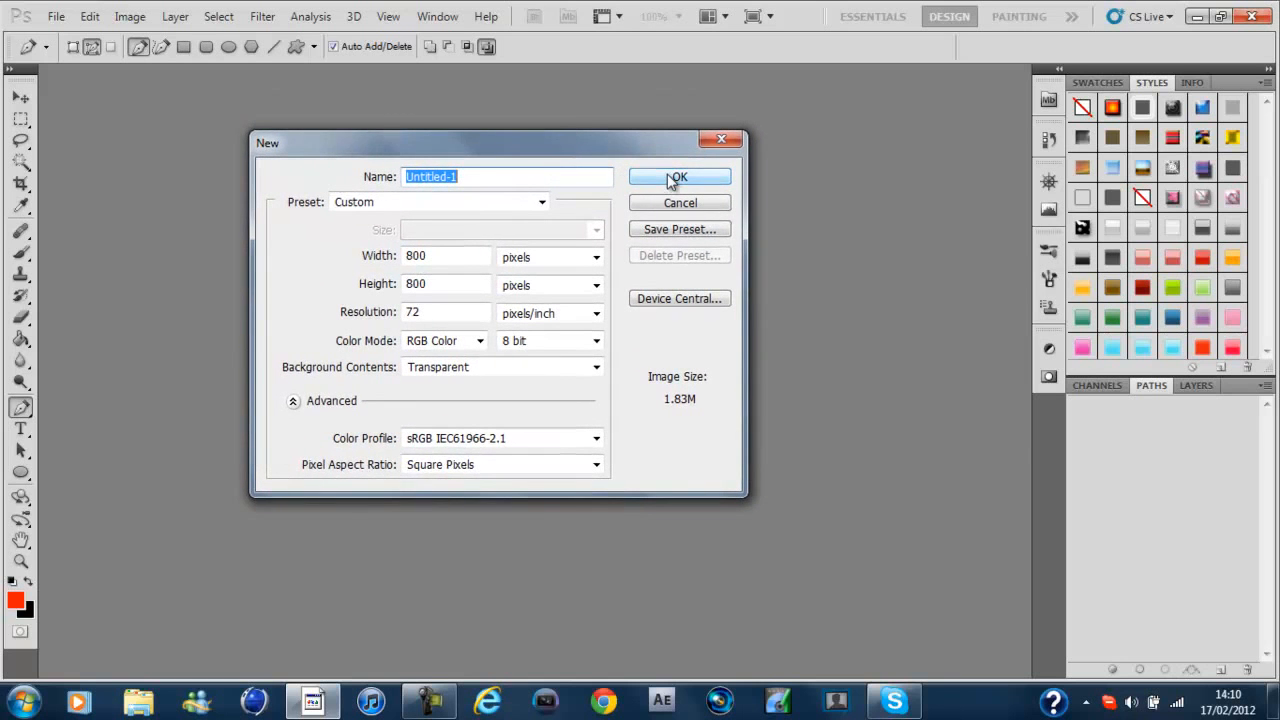
mouse_move(679, 177)
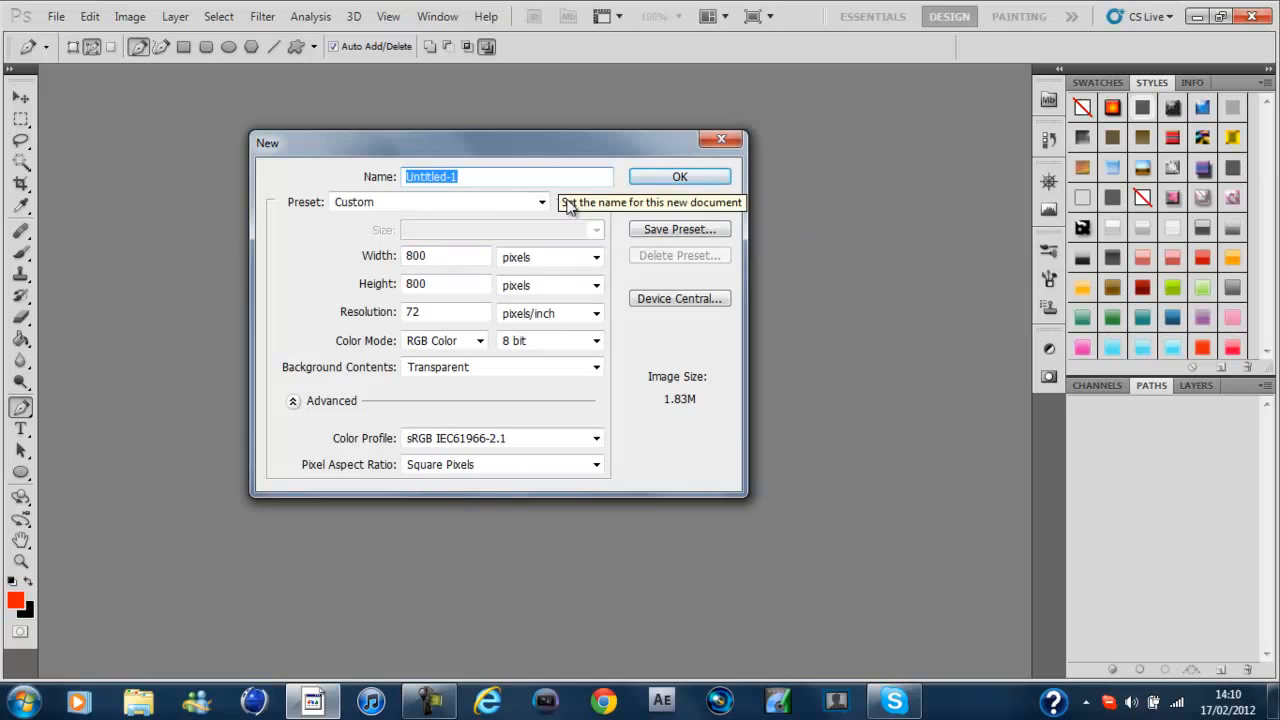
Step: Choose the 1920 × 1200 px preset for the new document
left_click(542, 202)
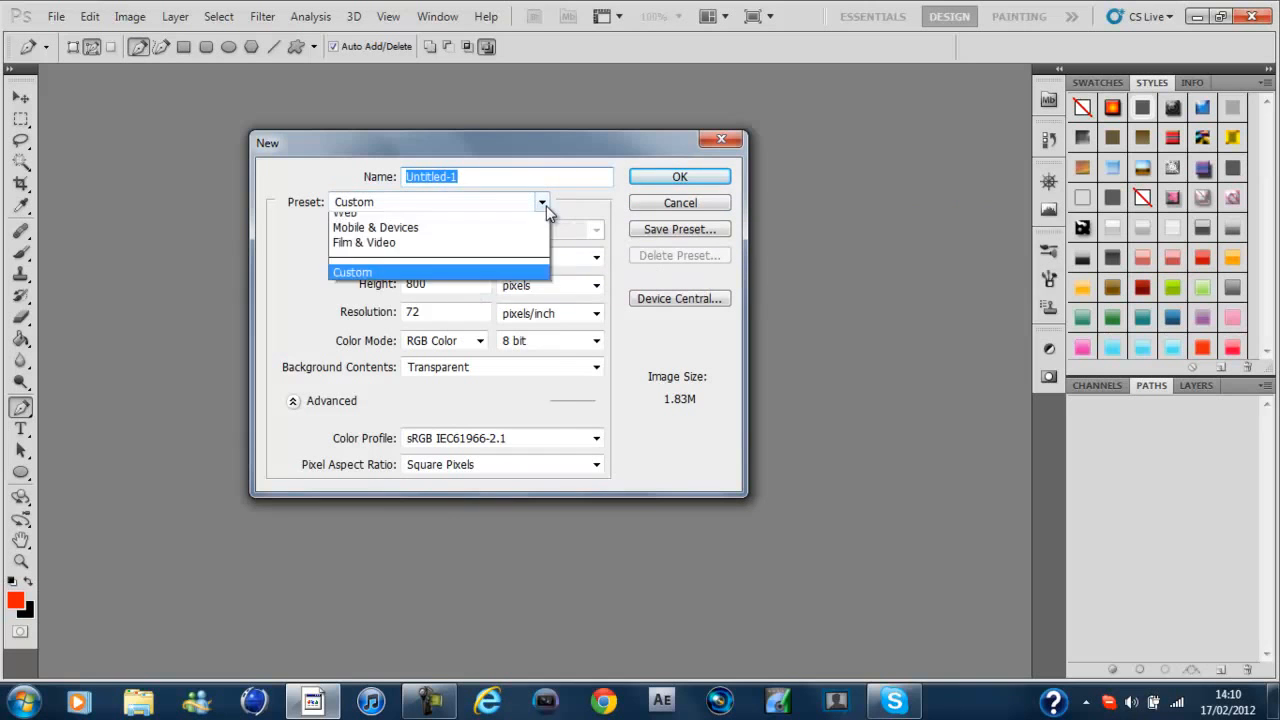
left_click(430, 215)
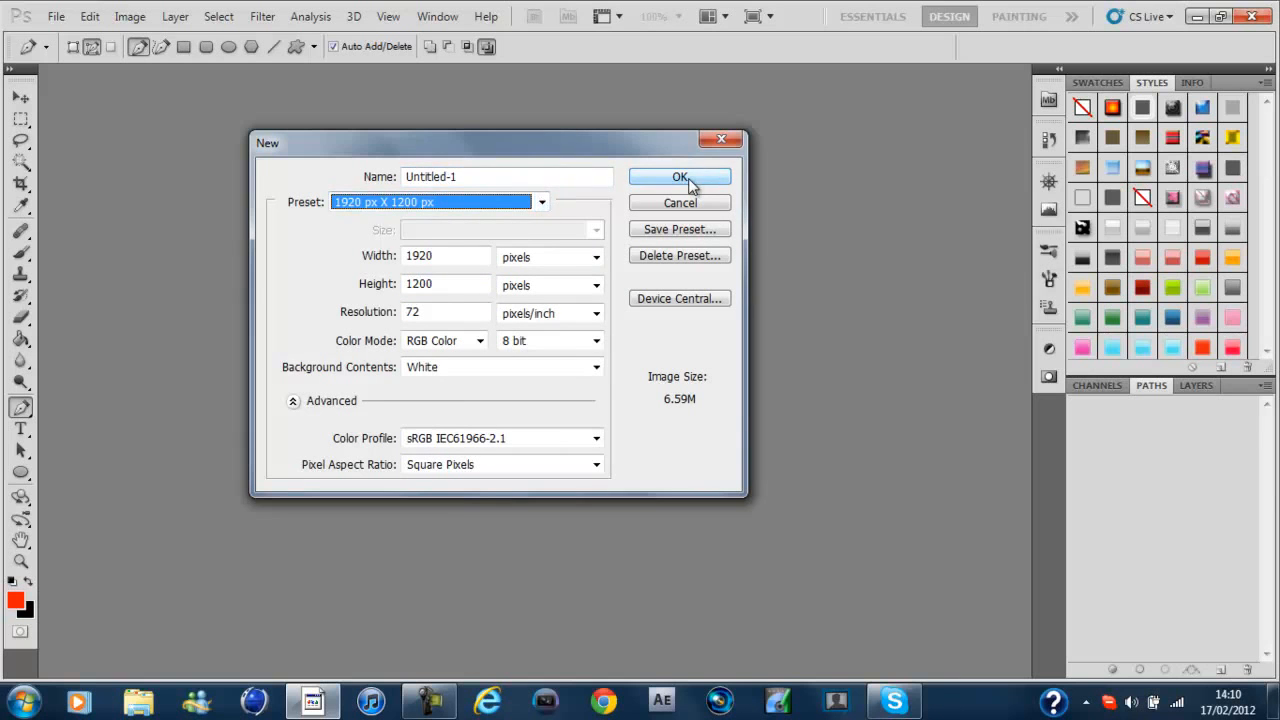
Step: Create the document and unlock the Background into an editable layer
left_click(680, 177)
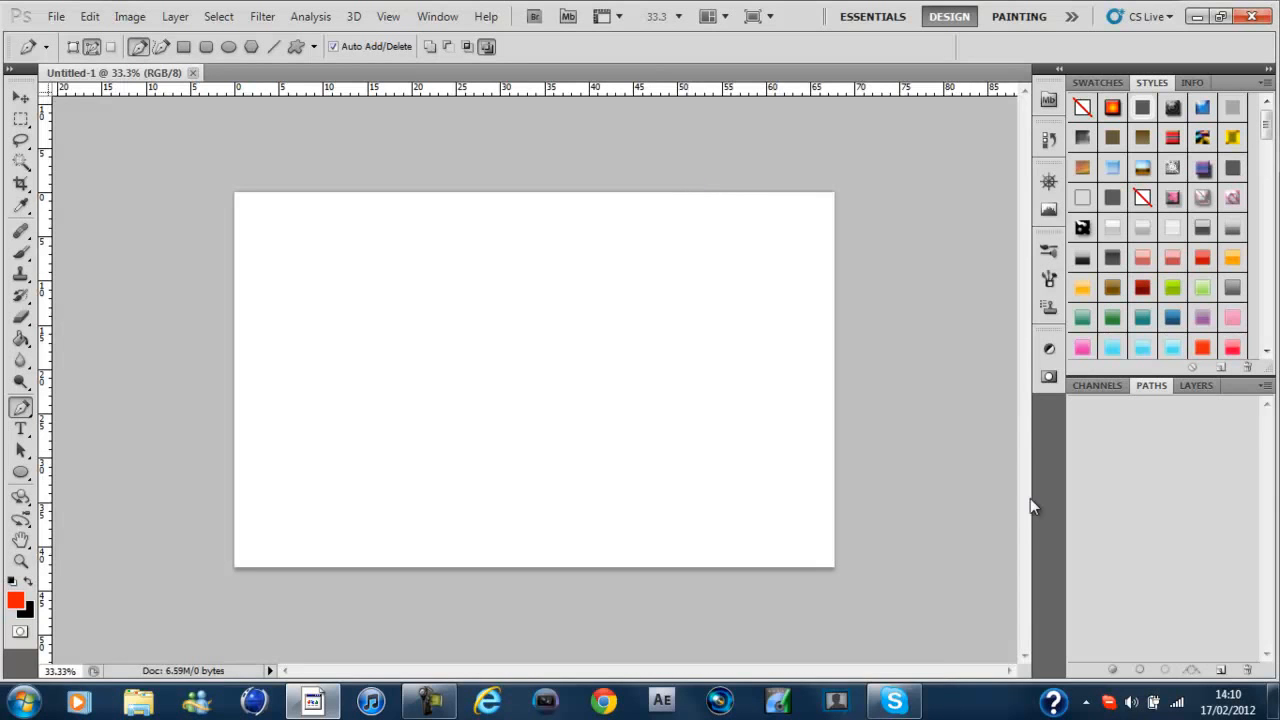
left_click(1196, 385)
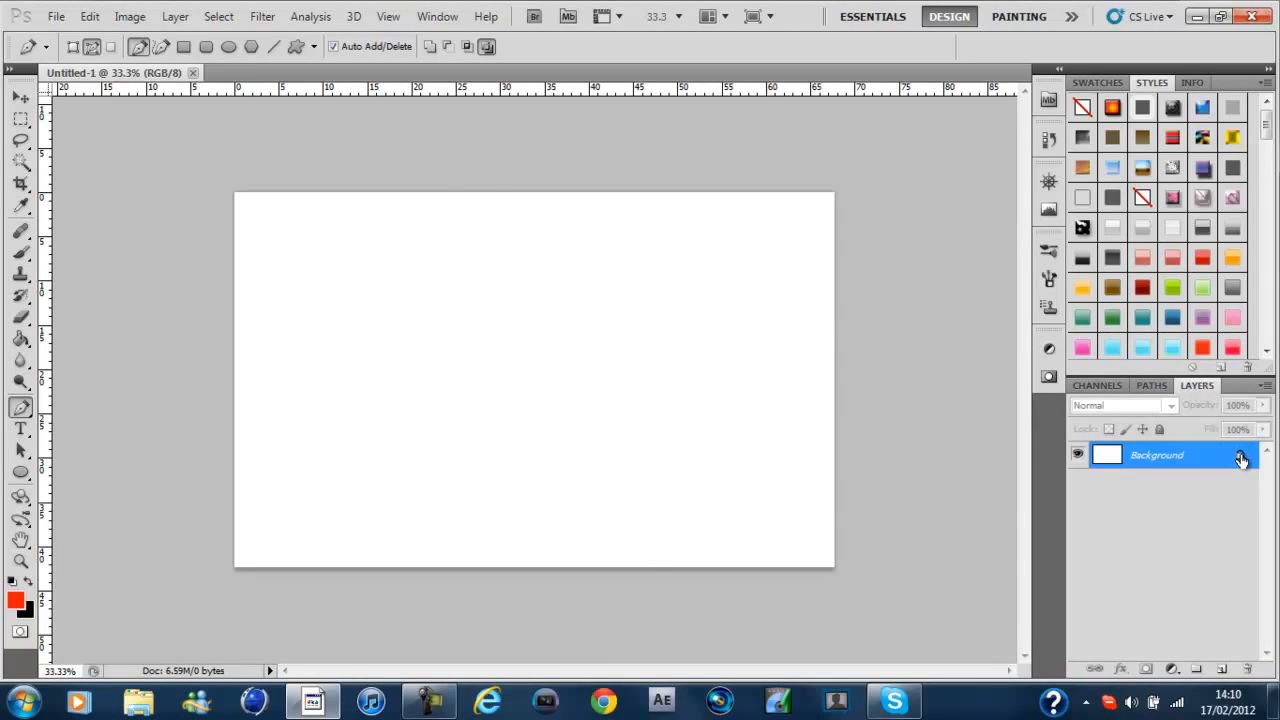
double_click(1156, 455)
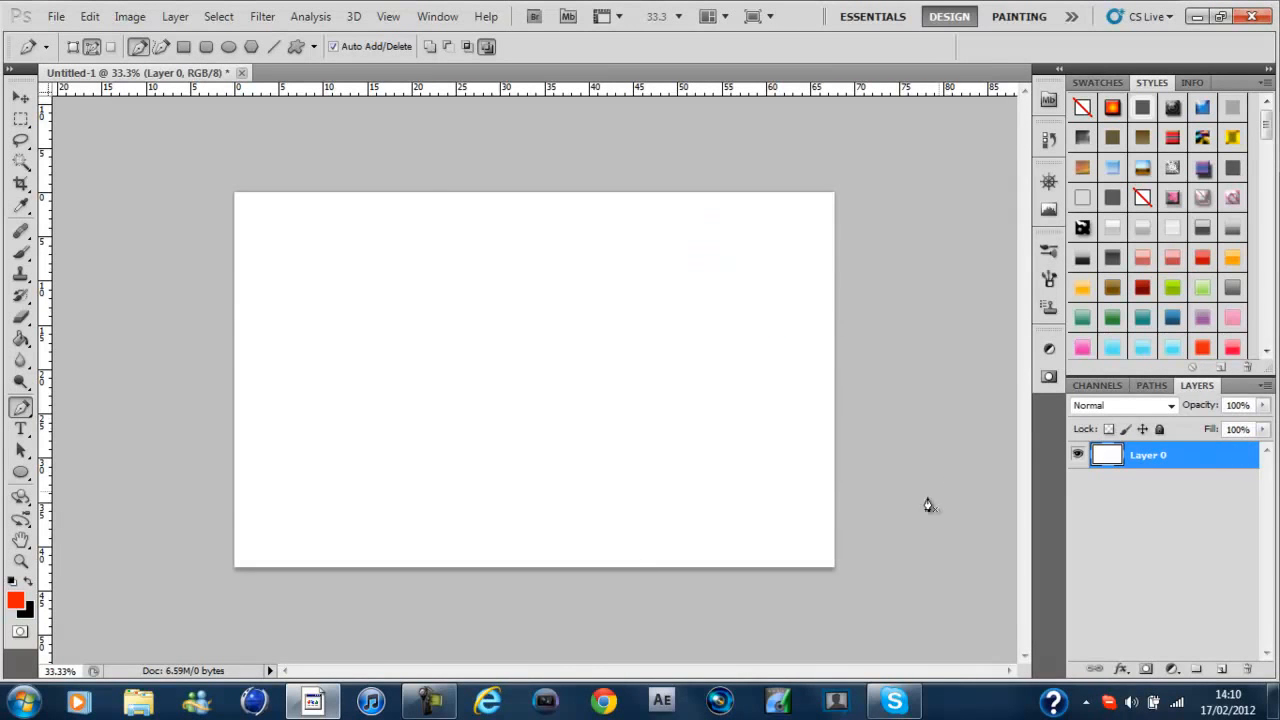
Step: Add a red 'KZ' text layer on the canvas and zoom in on the letters
left_click(20, 431)
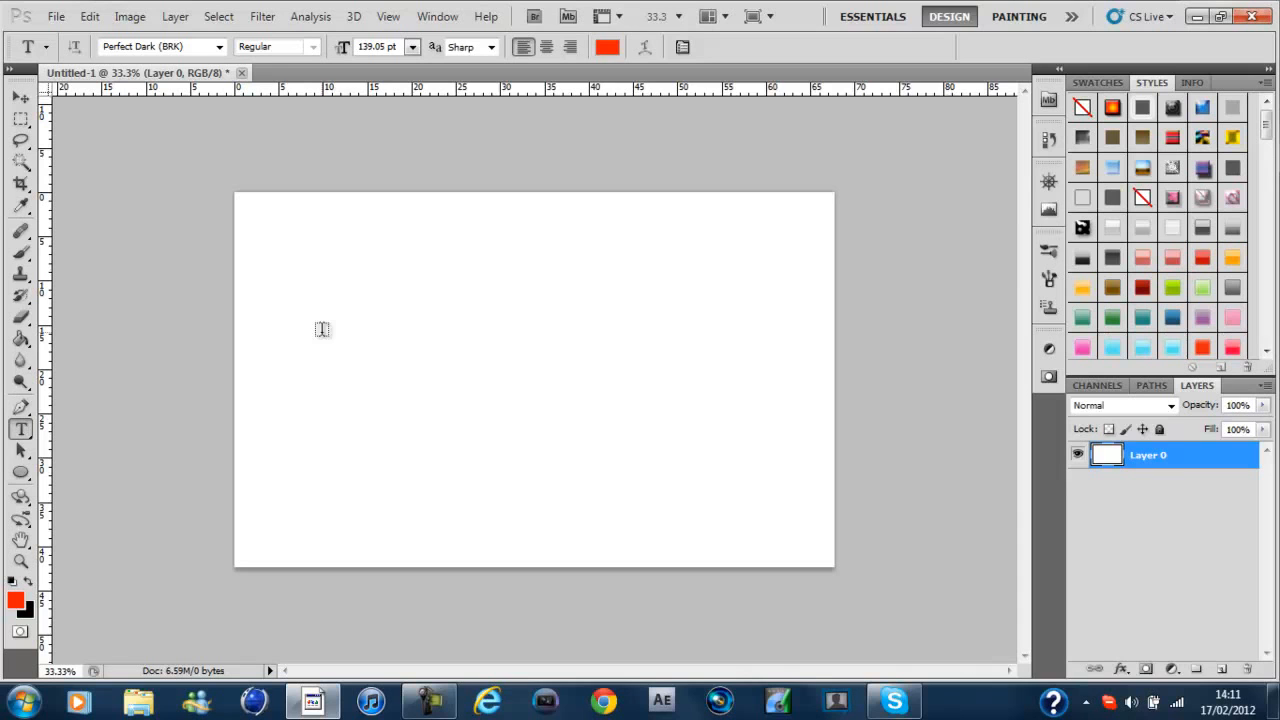
left_click(423, 385)
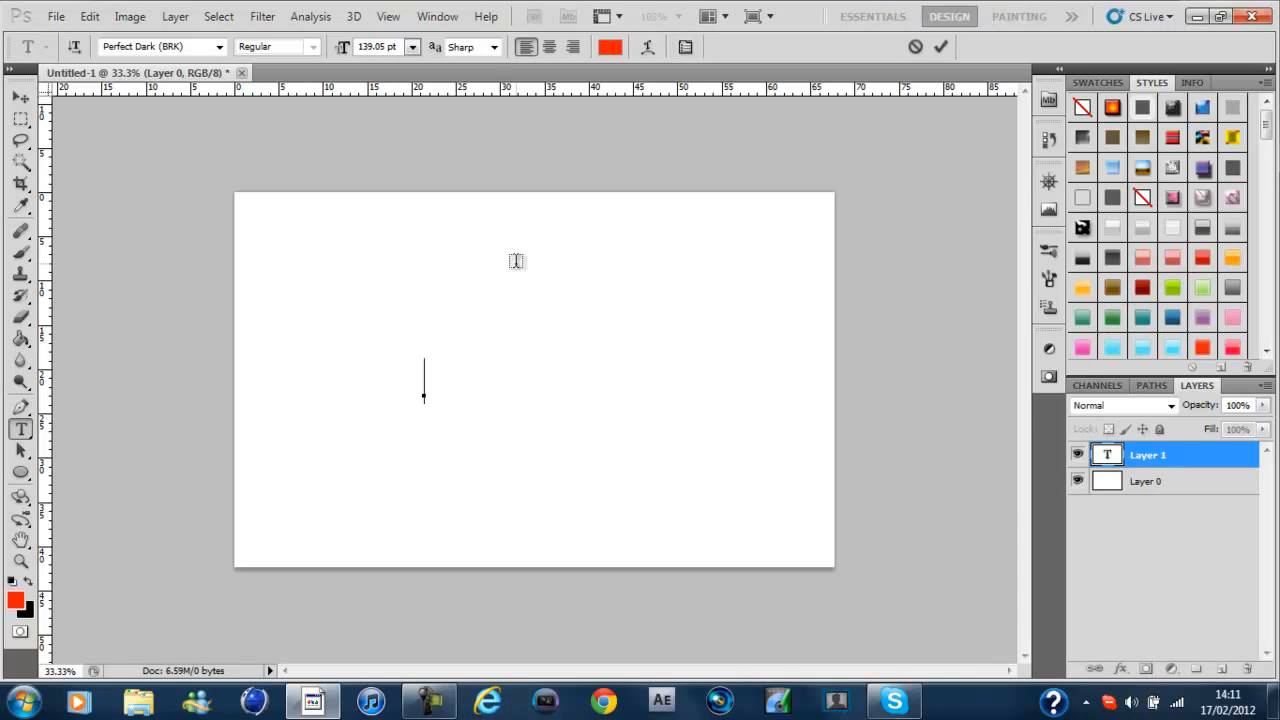
type("KZ")
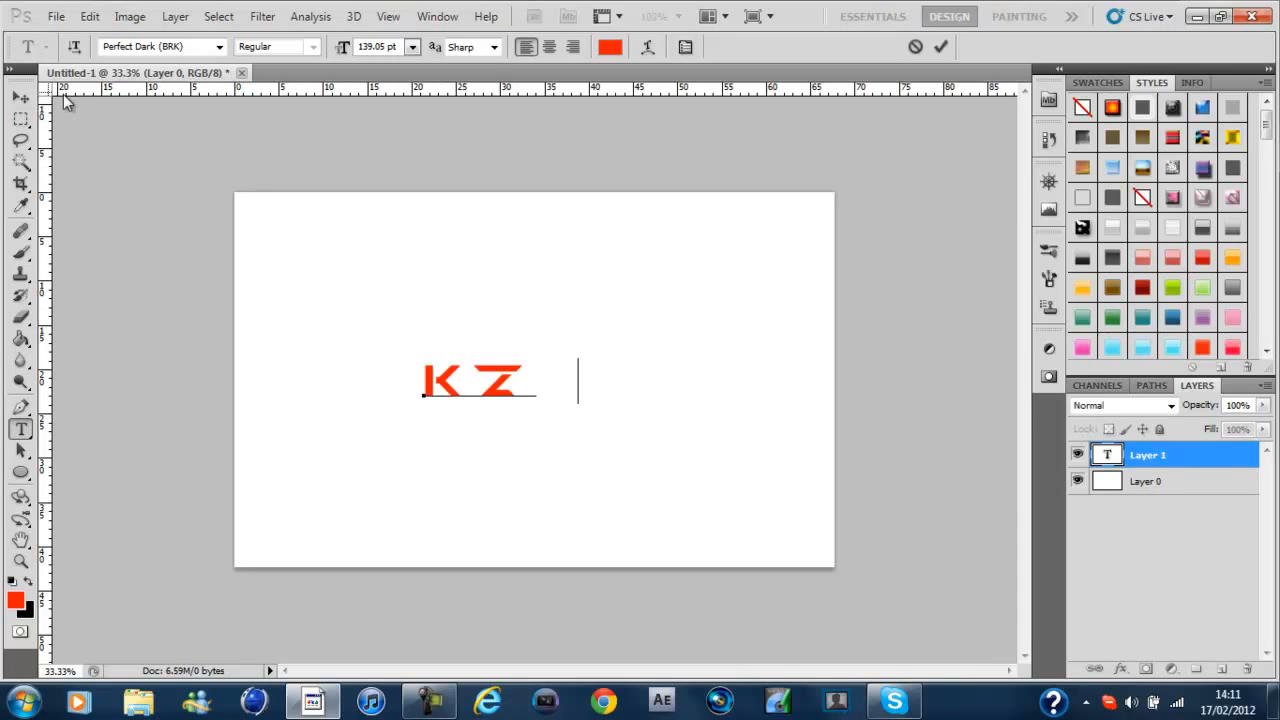
left_click(20, 97)
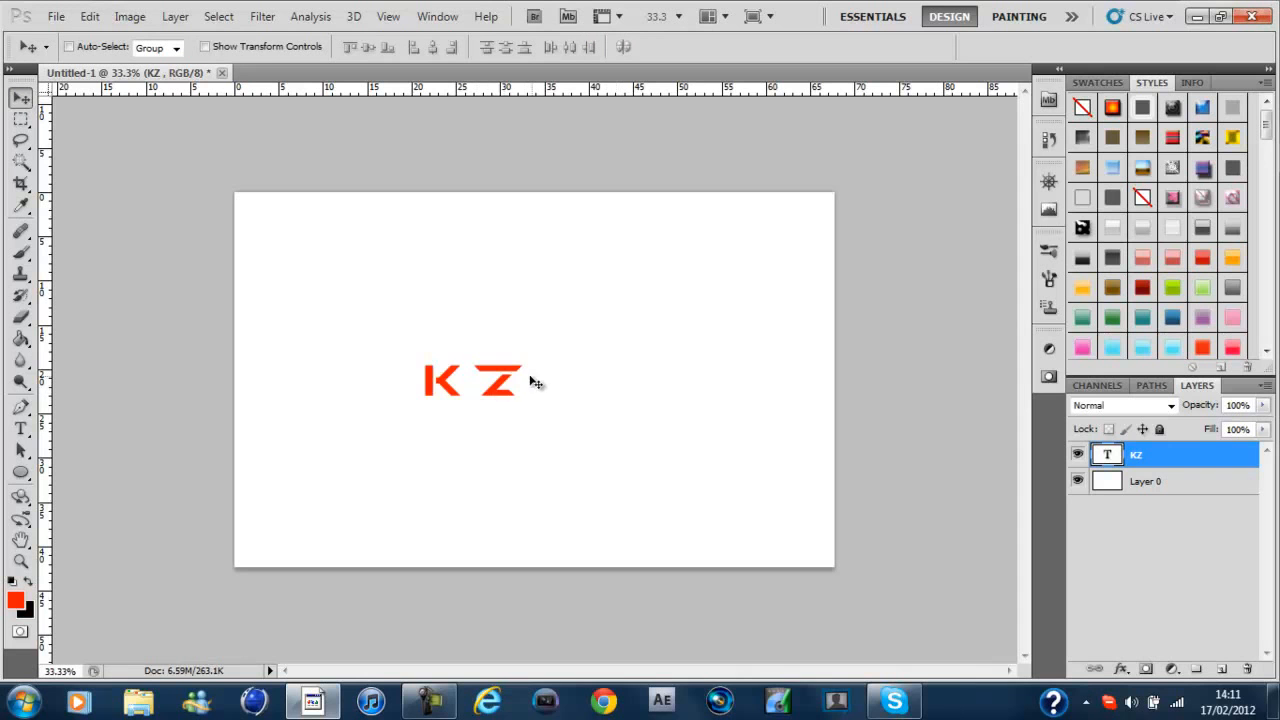
left_click_drag(470, 380, 540, 348)
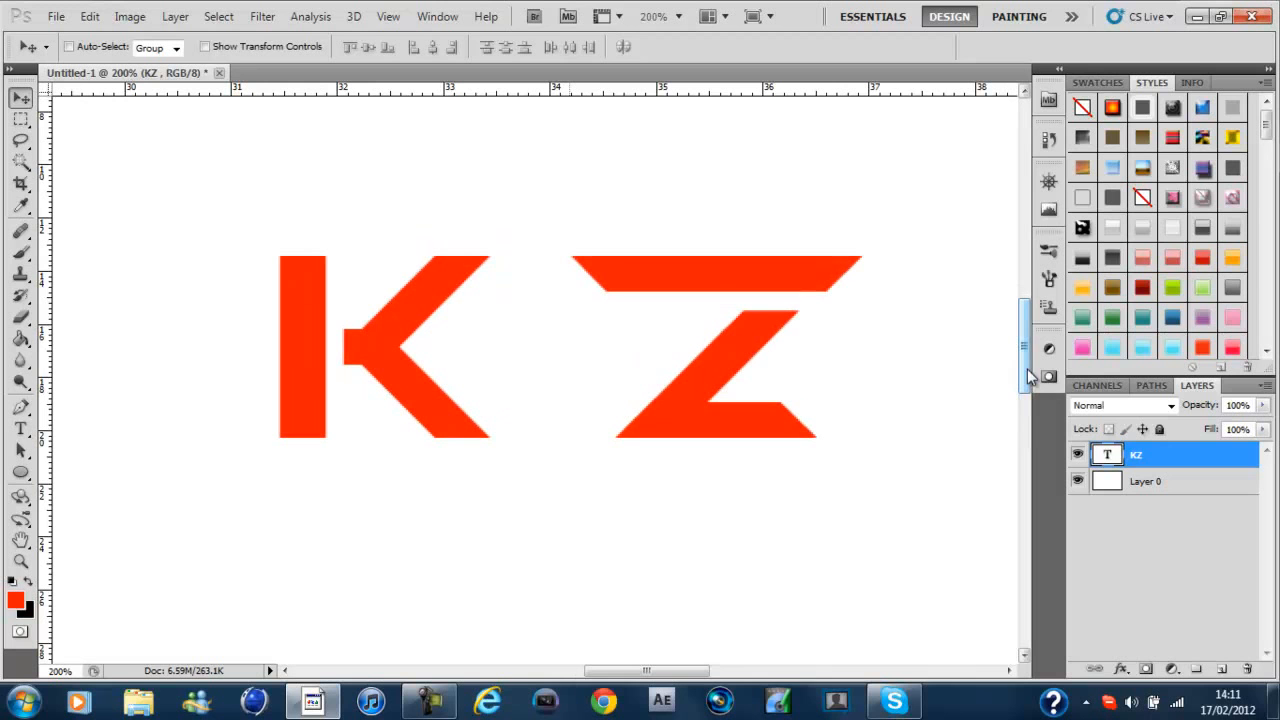
Step: Delete the white background layer and cut the Z onto its own layer
left_click(1148, 481)
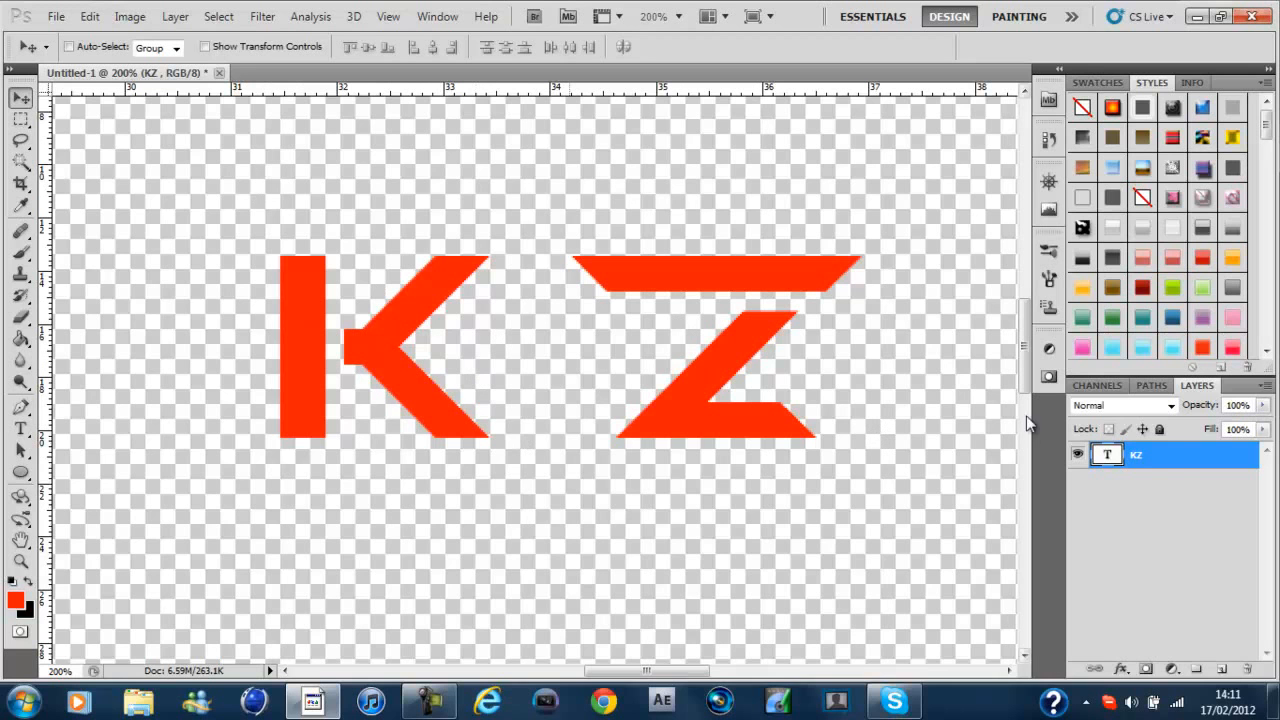
mouse_move(1181, 458)
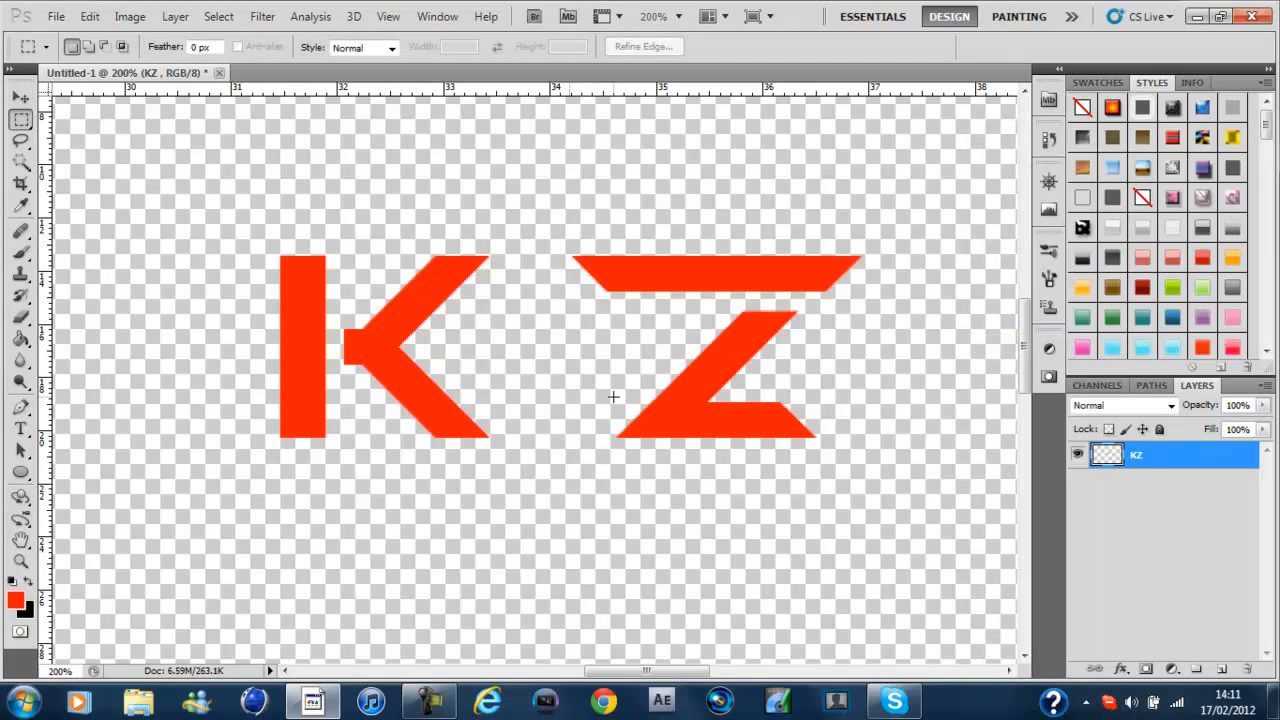
mouse_move(547, 194)
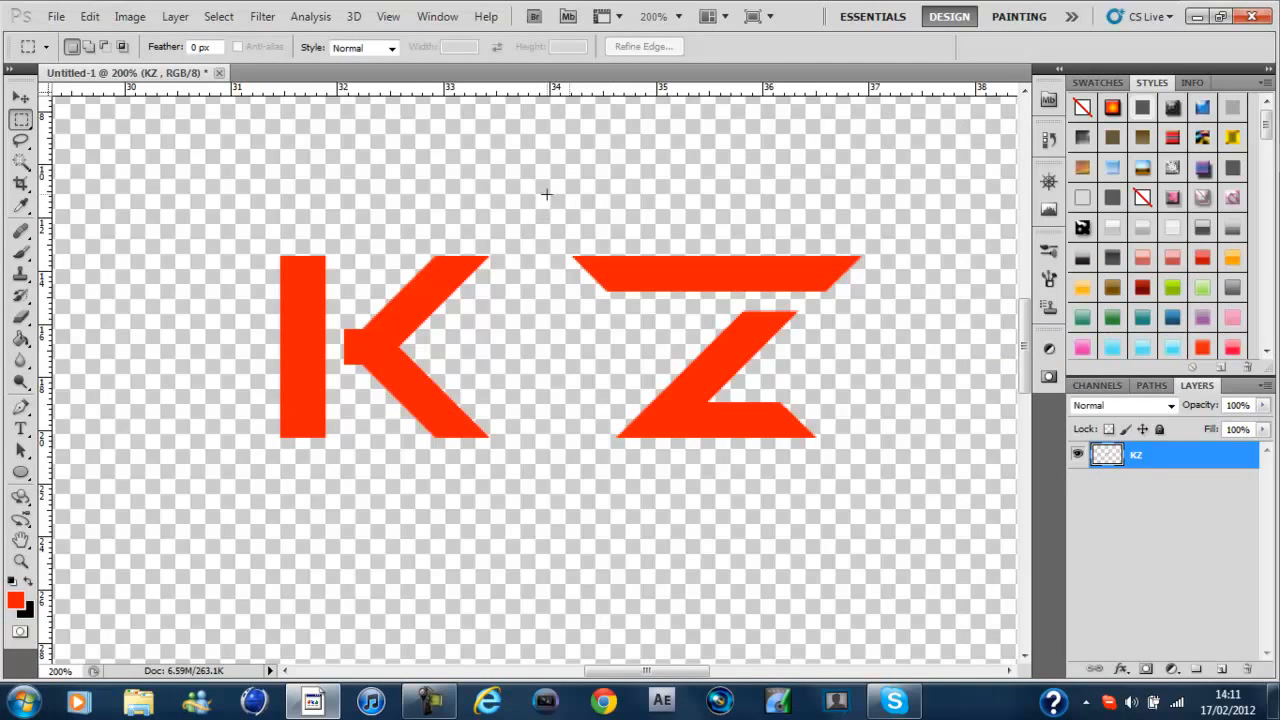
left_click_drag(546, 193, 715, 455)
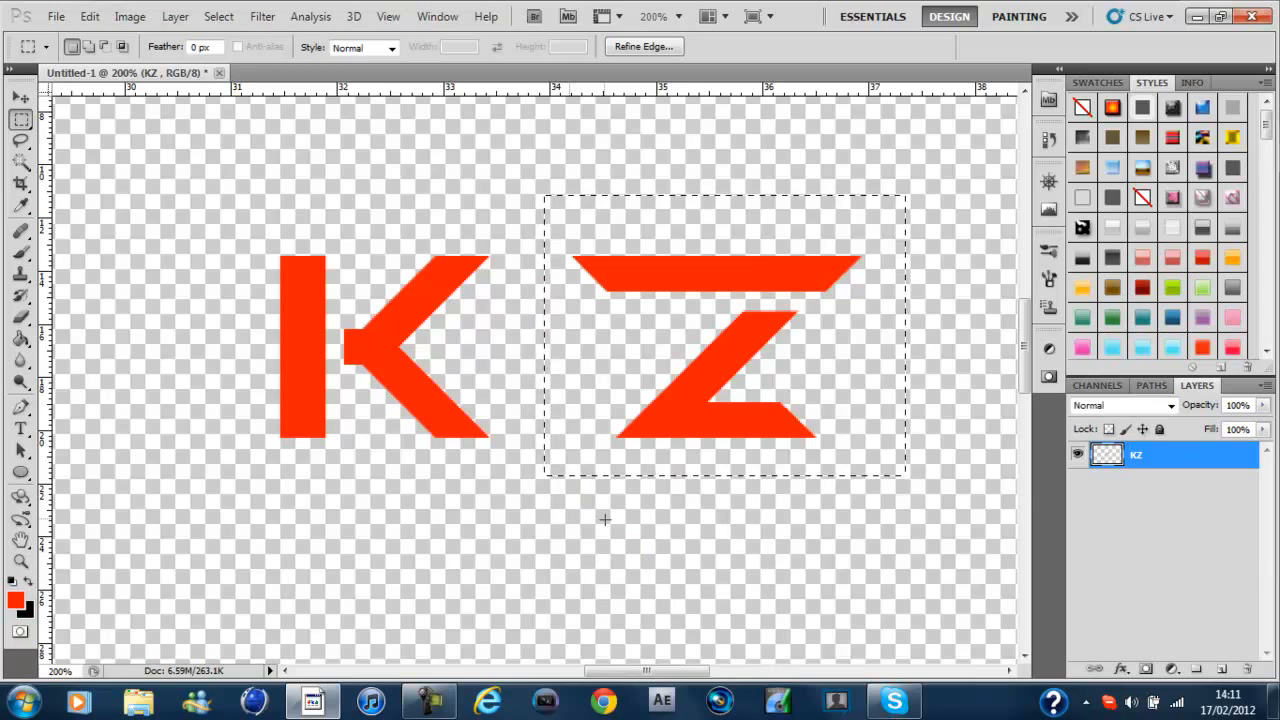
mouse_move(568, 240)
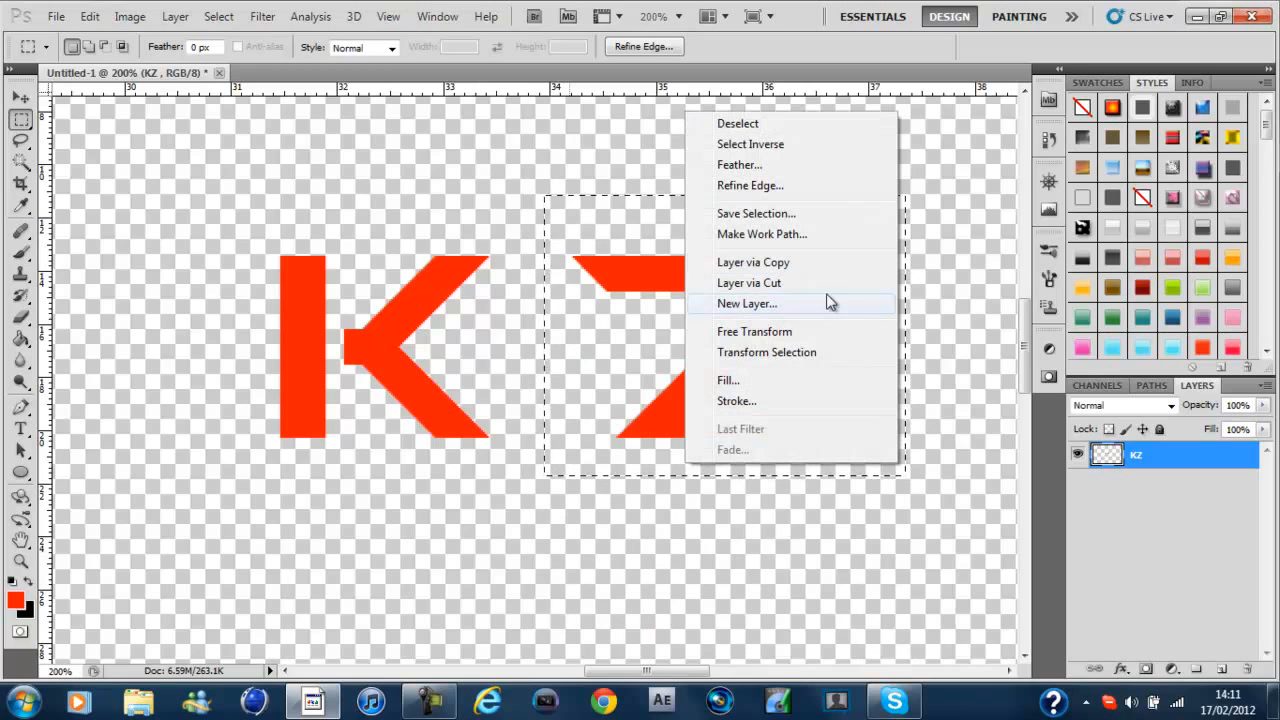
mouse_move(825, 288)
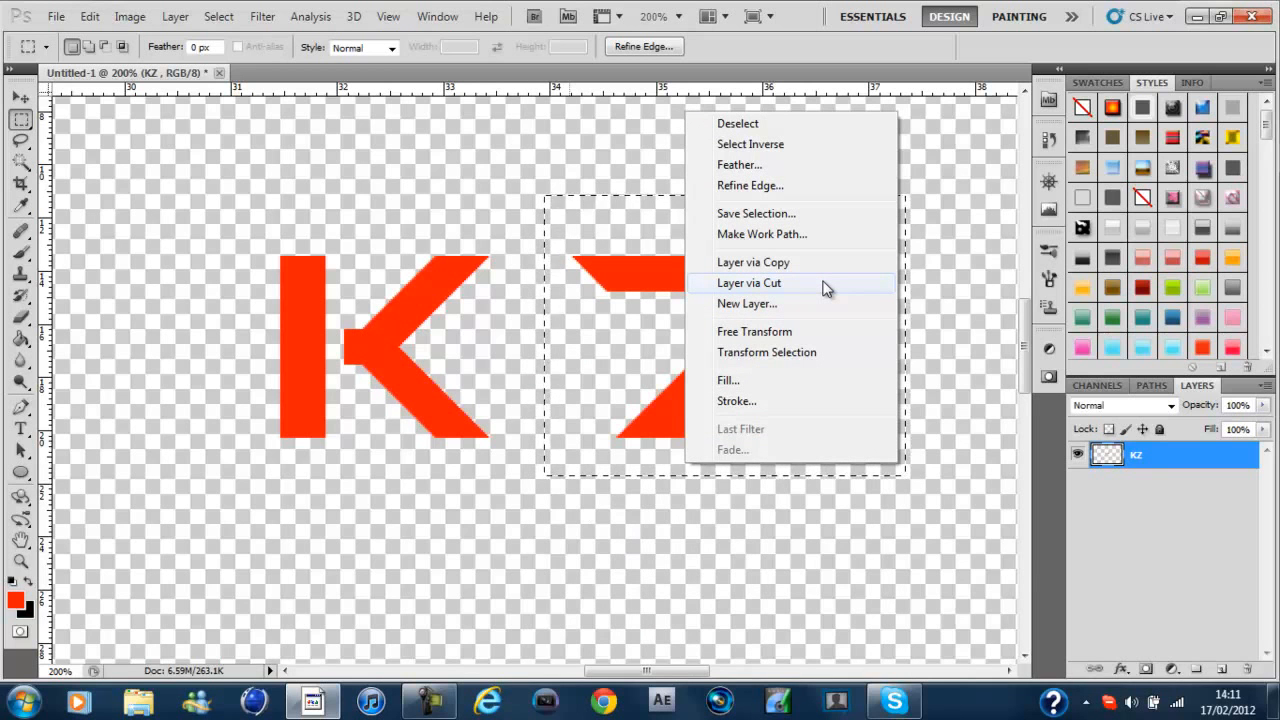
left_click(748, 282)
type("Z")
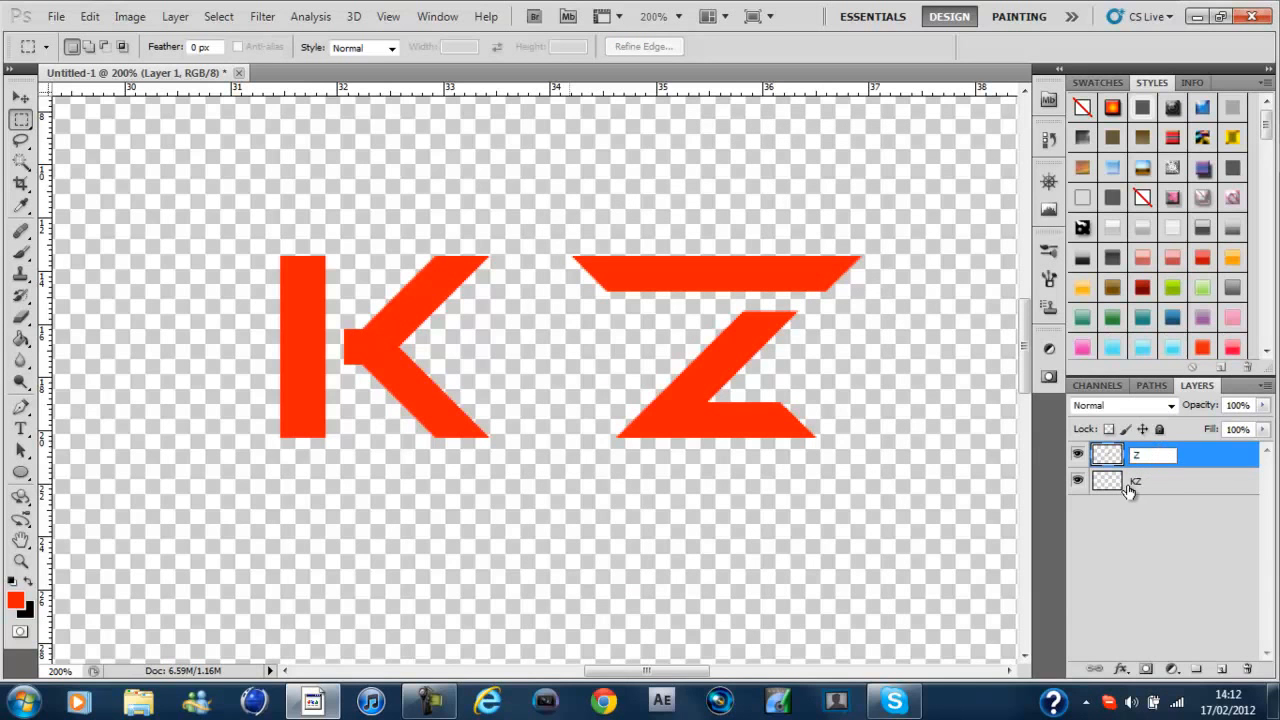
Step: Rename the remaining letter layer to 'K'
double_click(1107, 481)
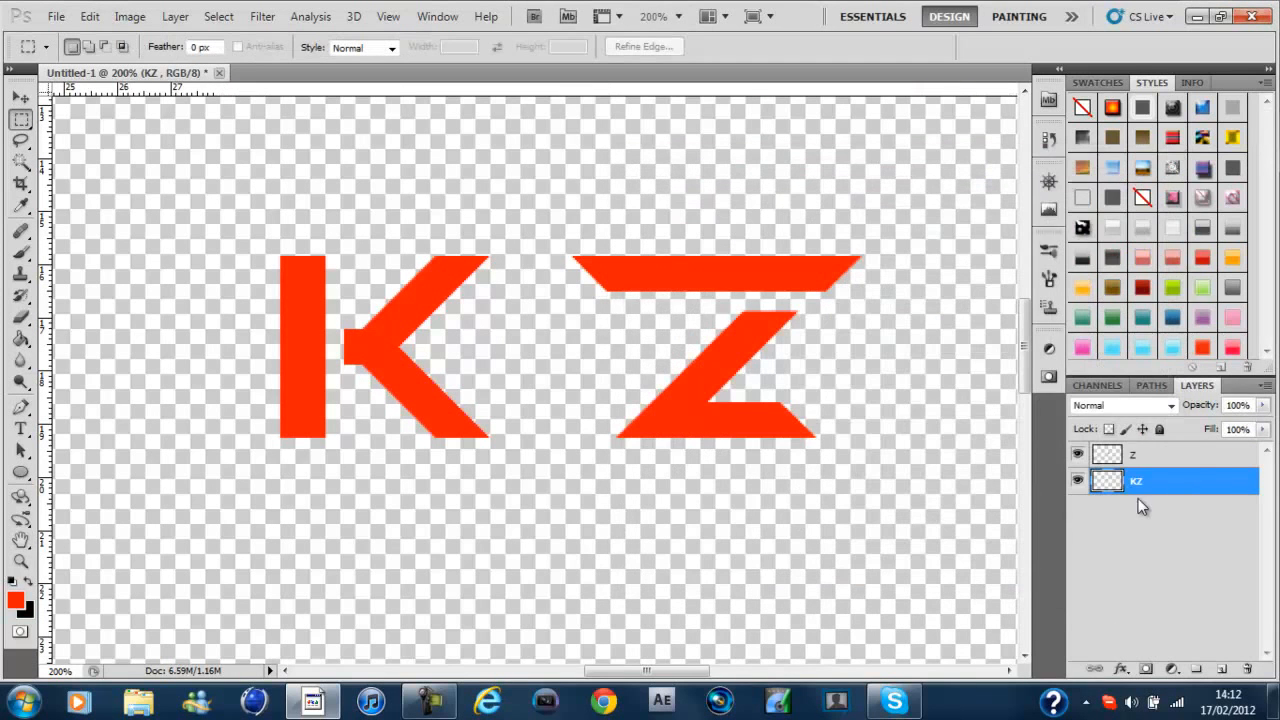
double_click(1136, 481)
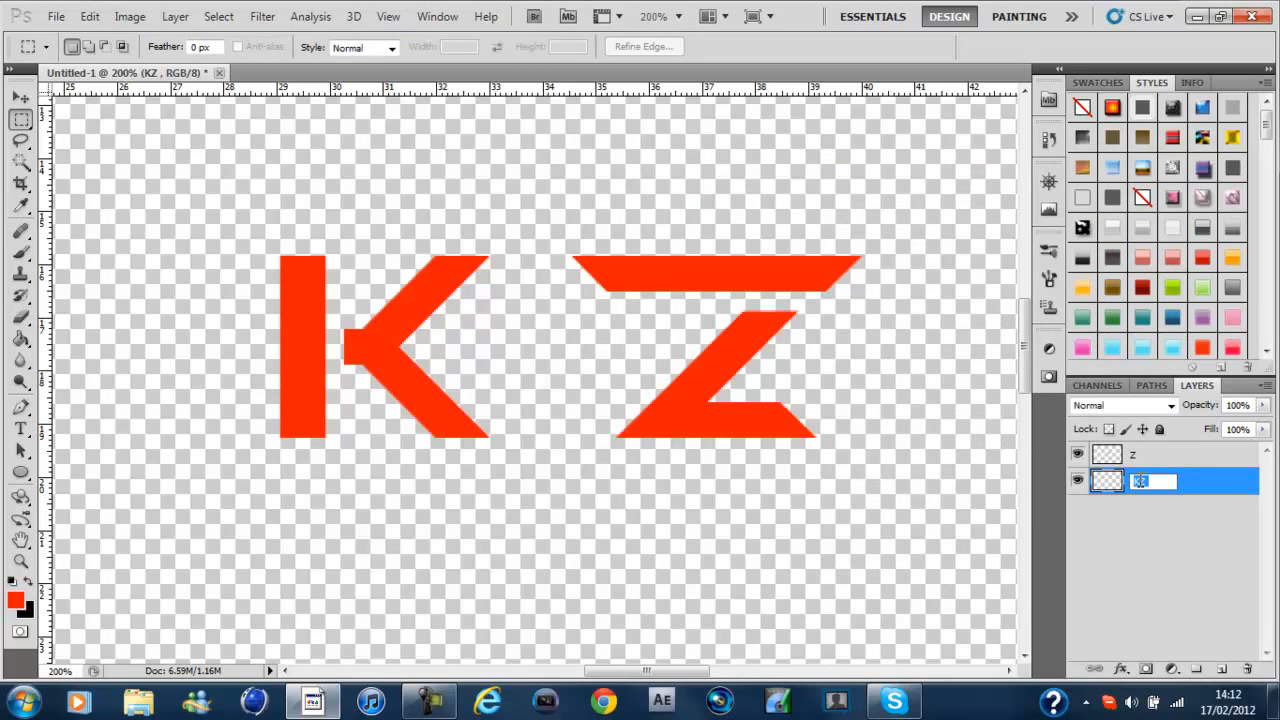
type("K")
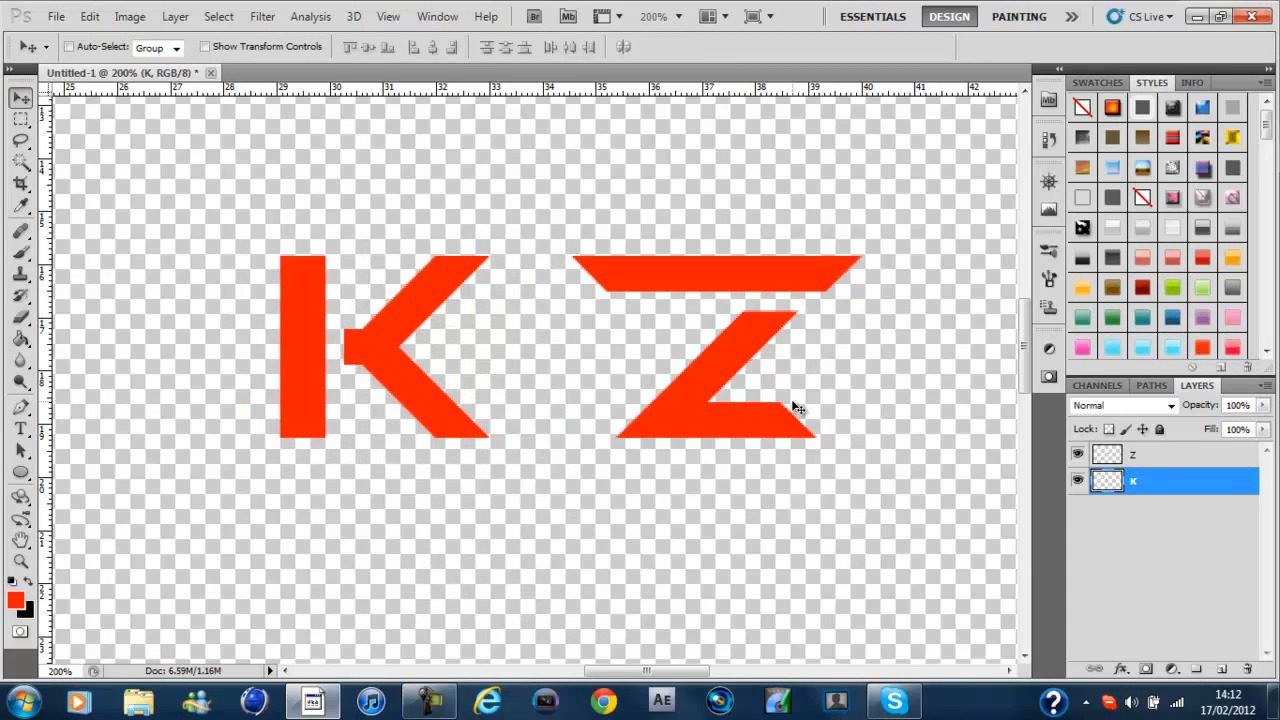
mouse_move(705, 333)
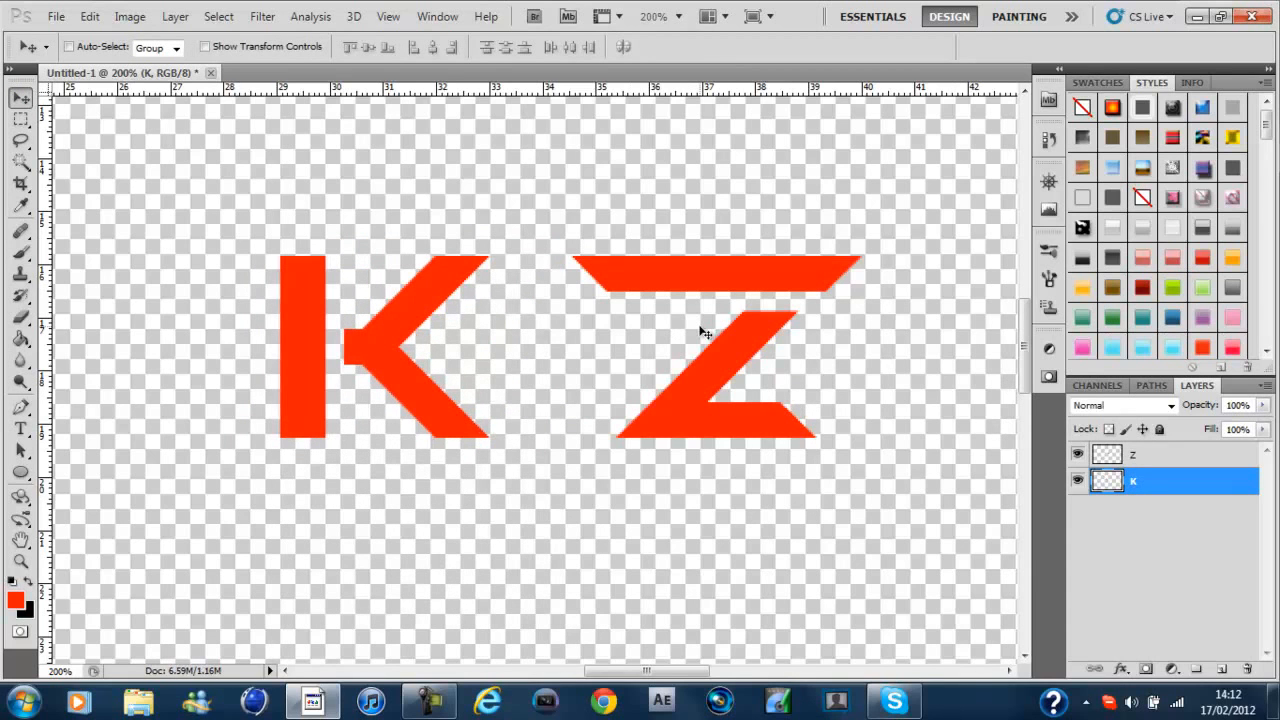
Step: Pick the Rectangular Marquee tool to select and delete the K's vertical stem
left_click(20, 118)
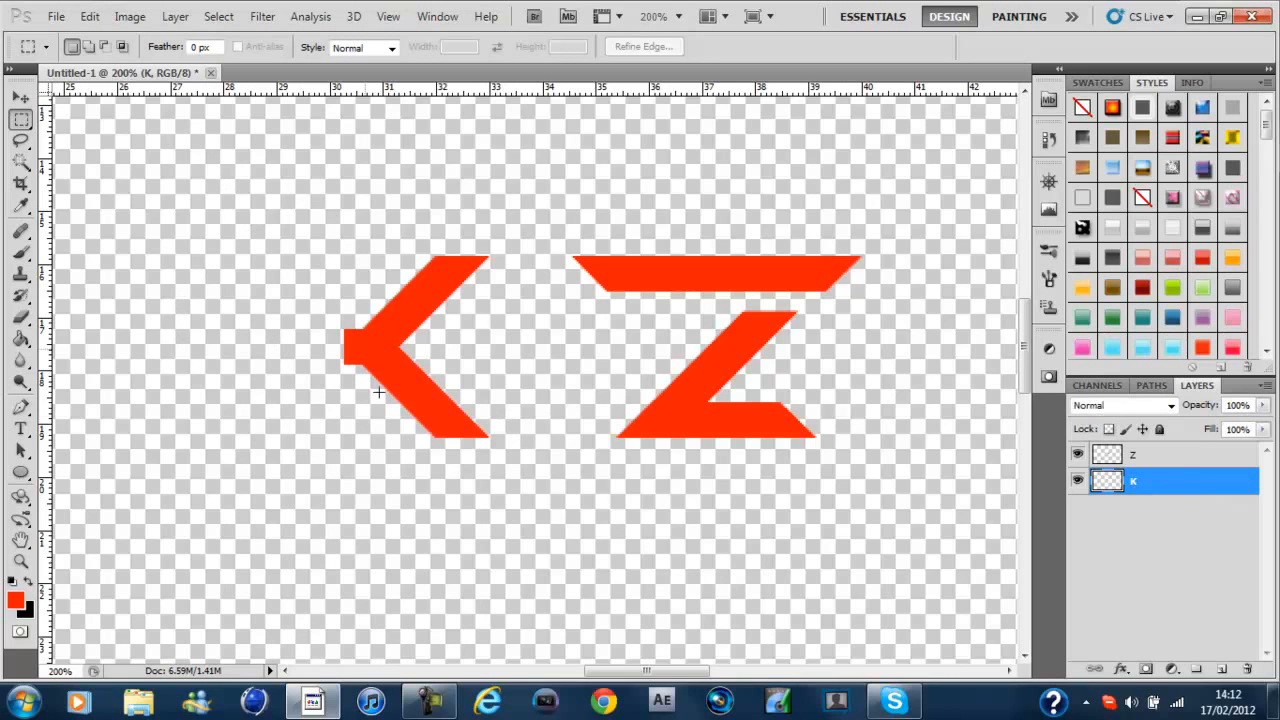
mouse_move(237, 293)
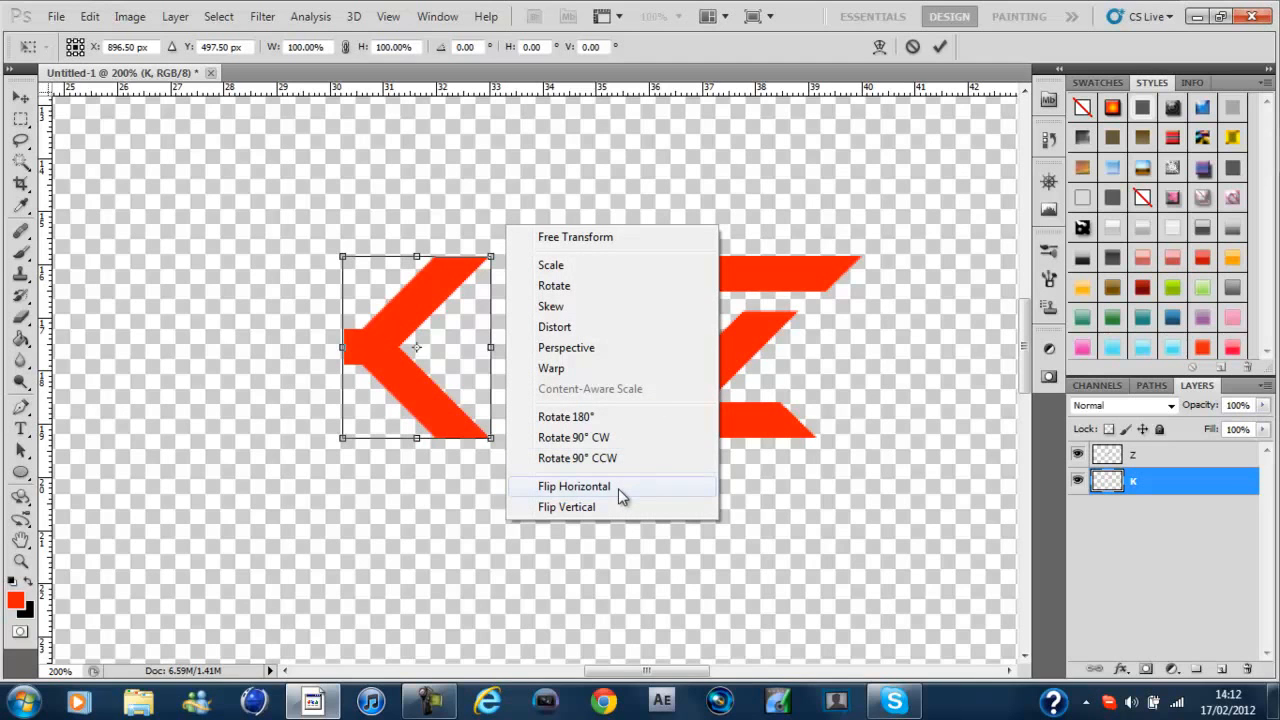
mouse_move(767, 495)
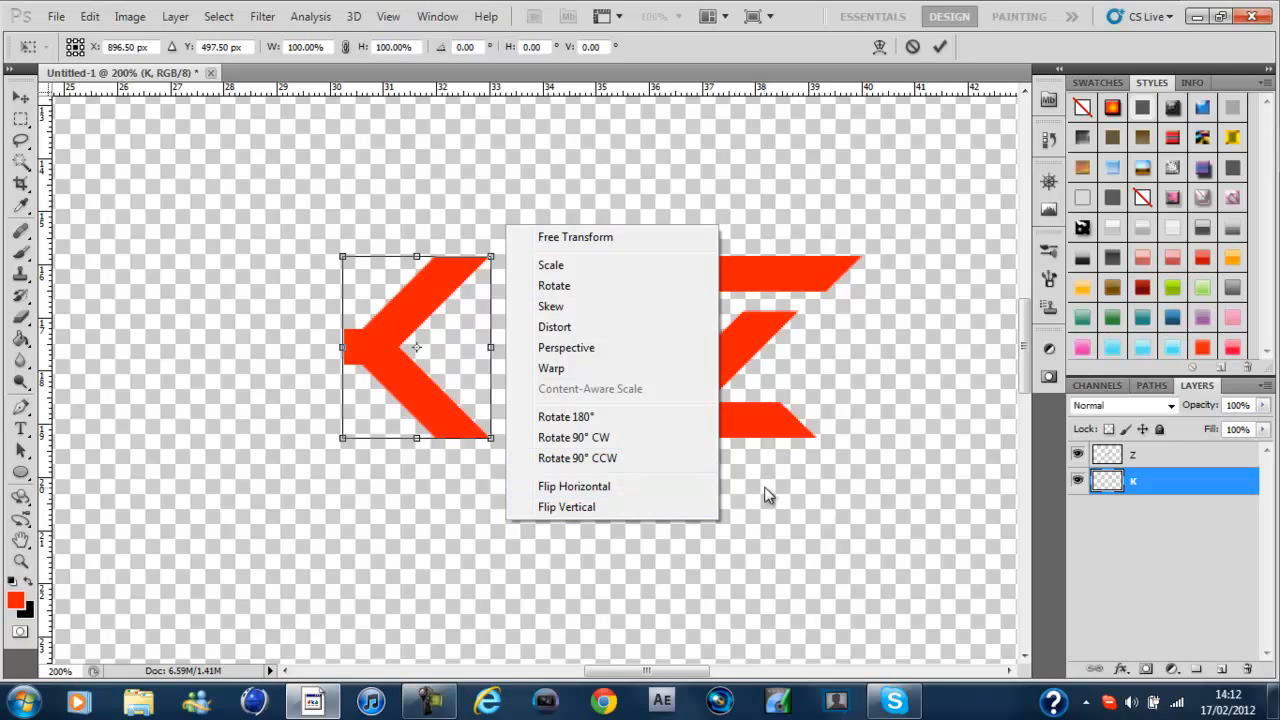
mouse_move(575, 486)
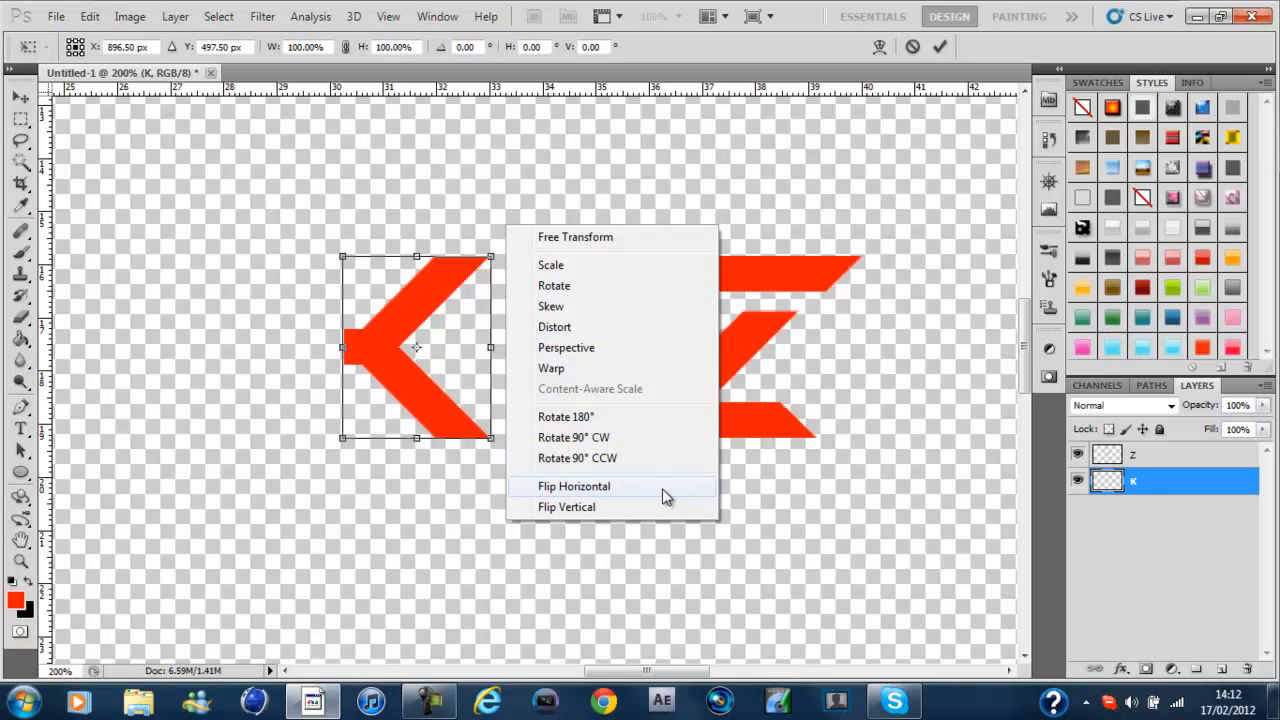
mouse_move(590, 489)
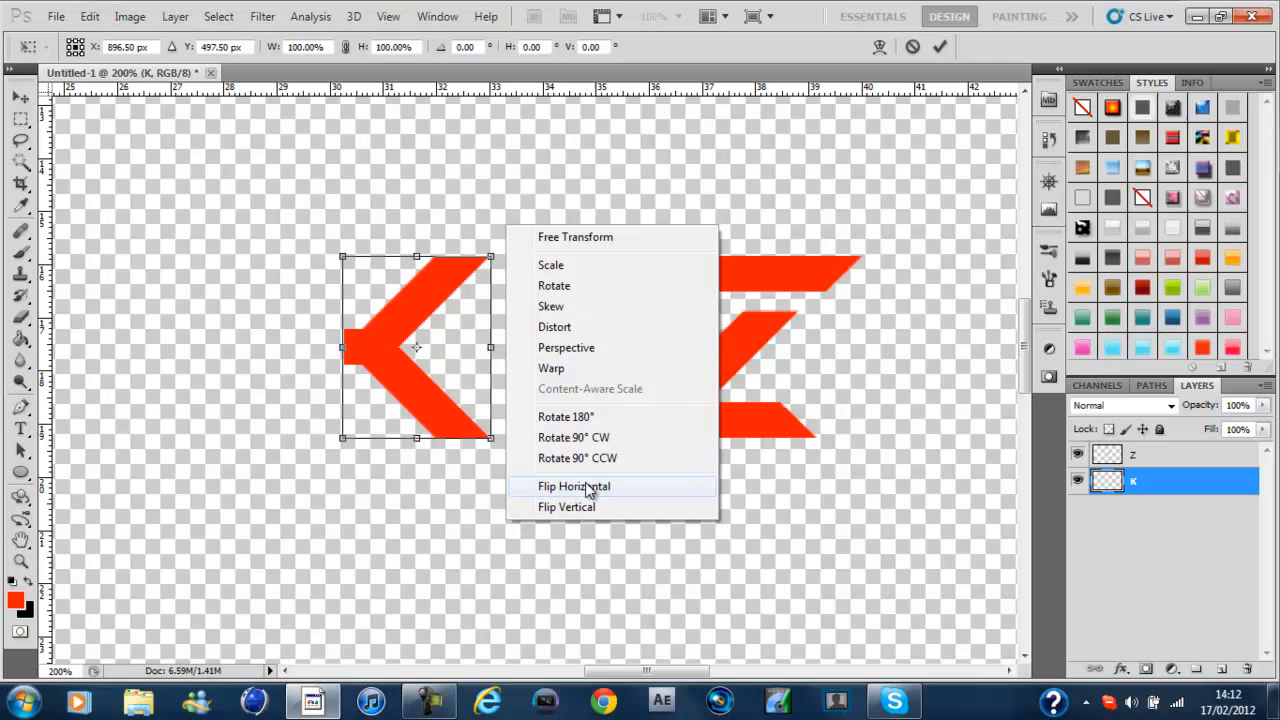
mouse_move(645, 495)
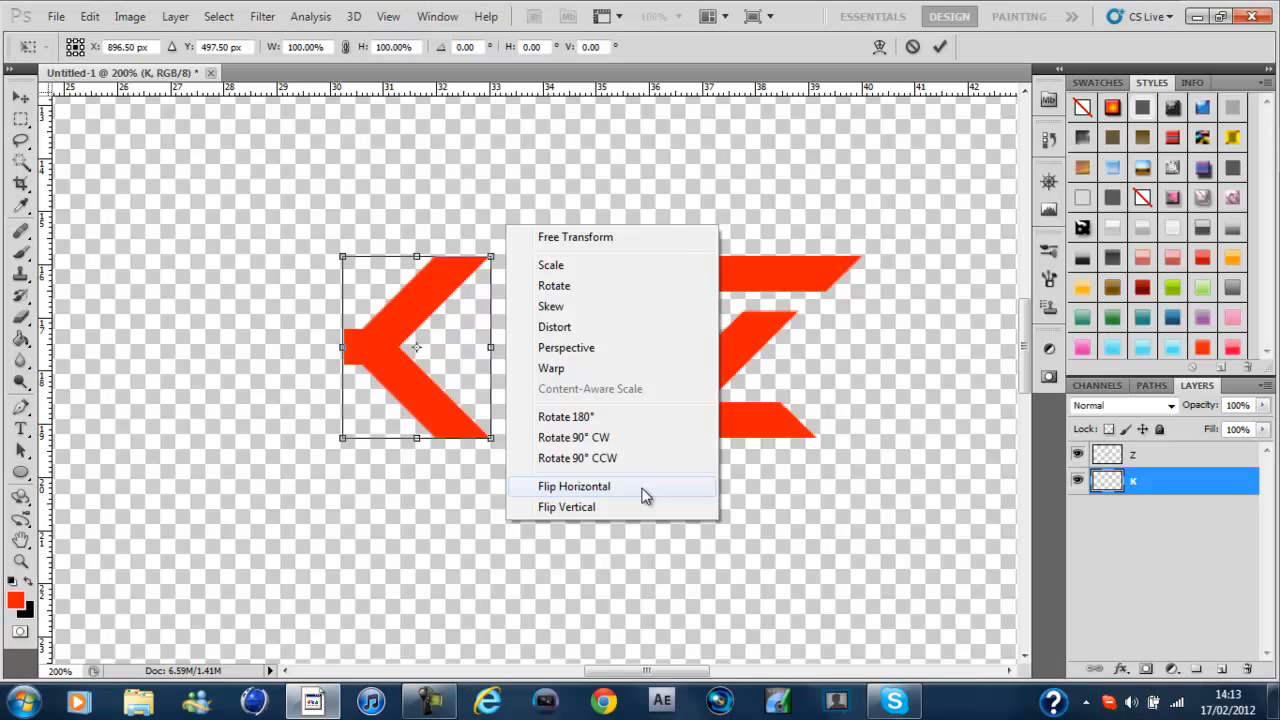
Step: Flip the K's arms horizontally, move them against the Z, and select the Z layer
left_click(574, 486)
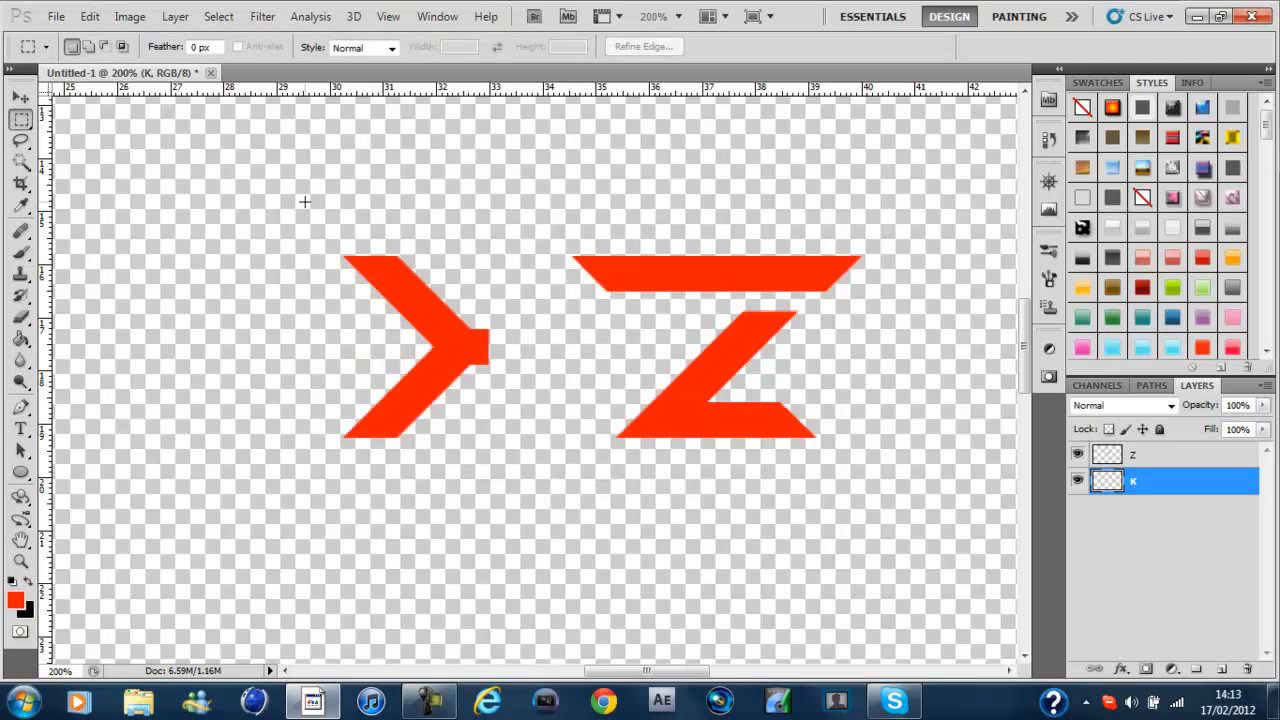
mouse_move(572, 243)
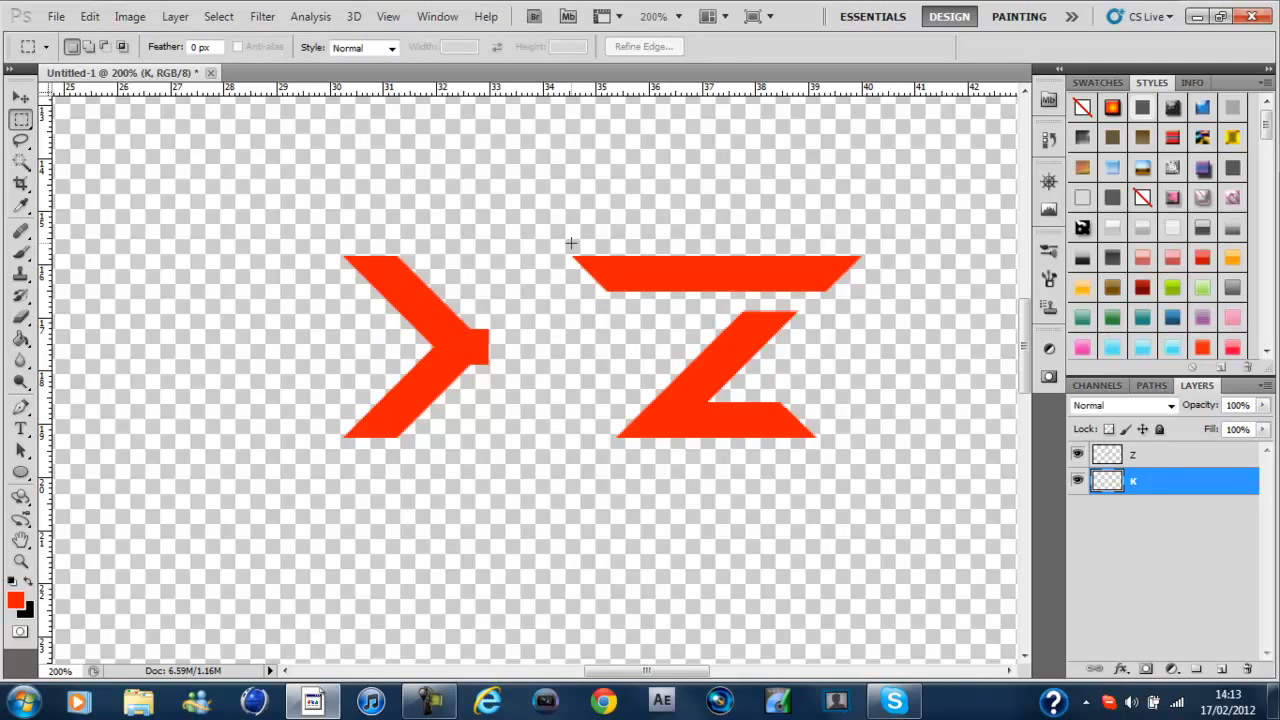
left_click(20, 97)
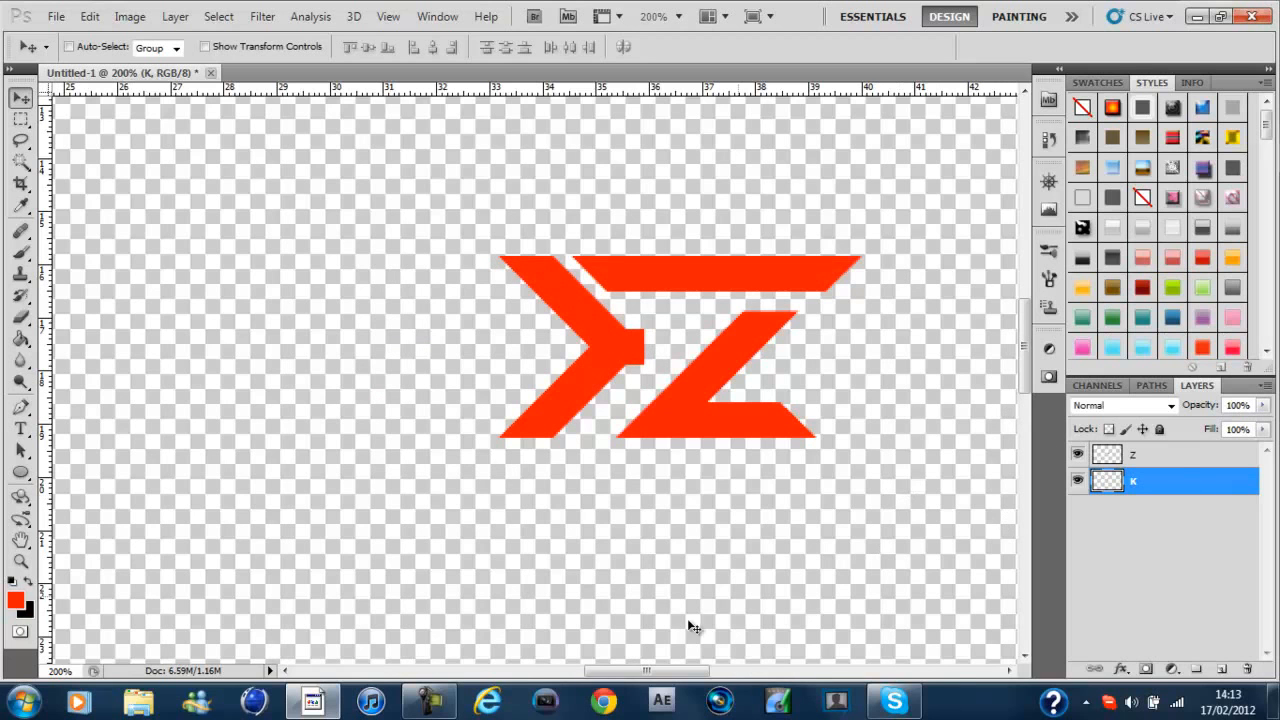
mouse_move(1185, 462)
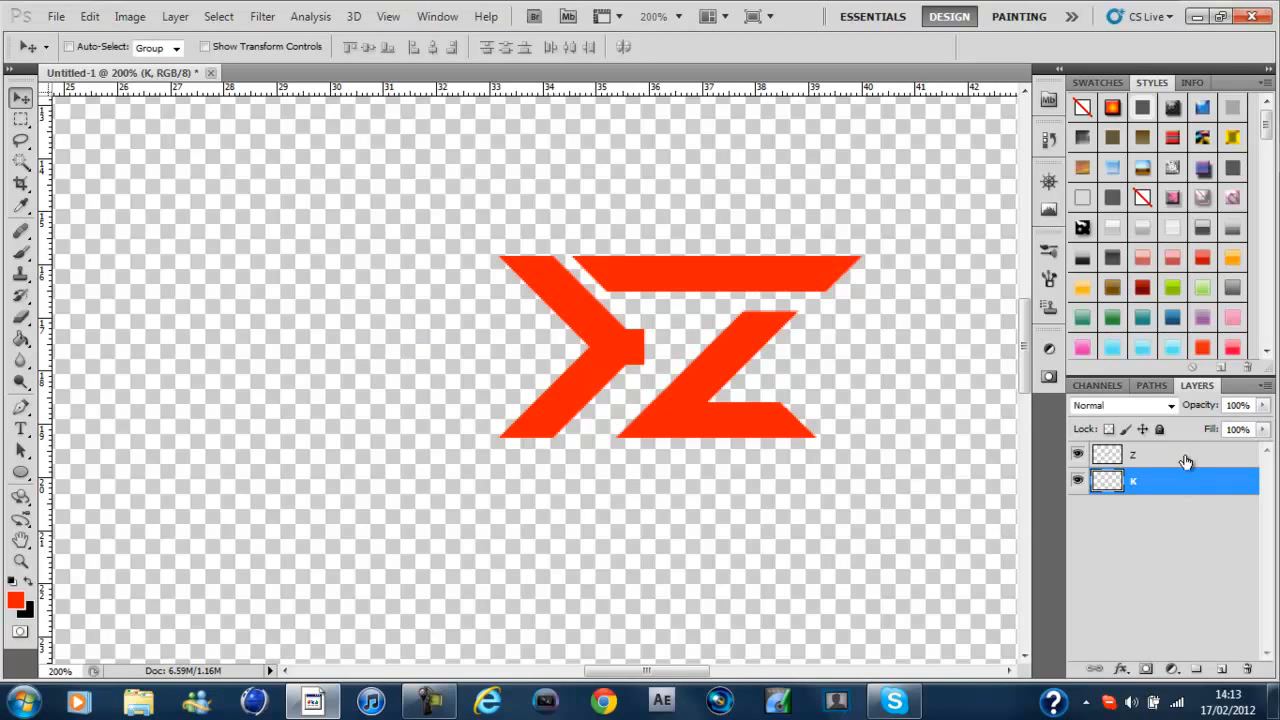
left_click(1170, 455)
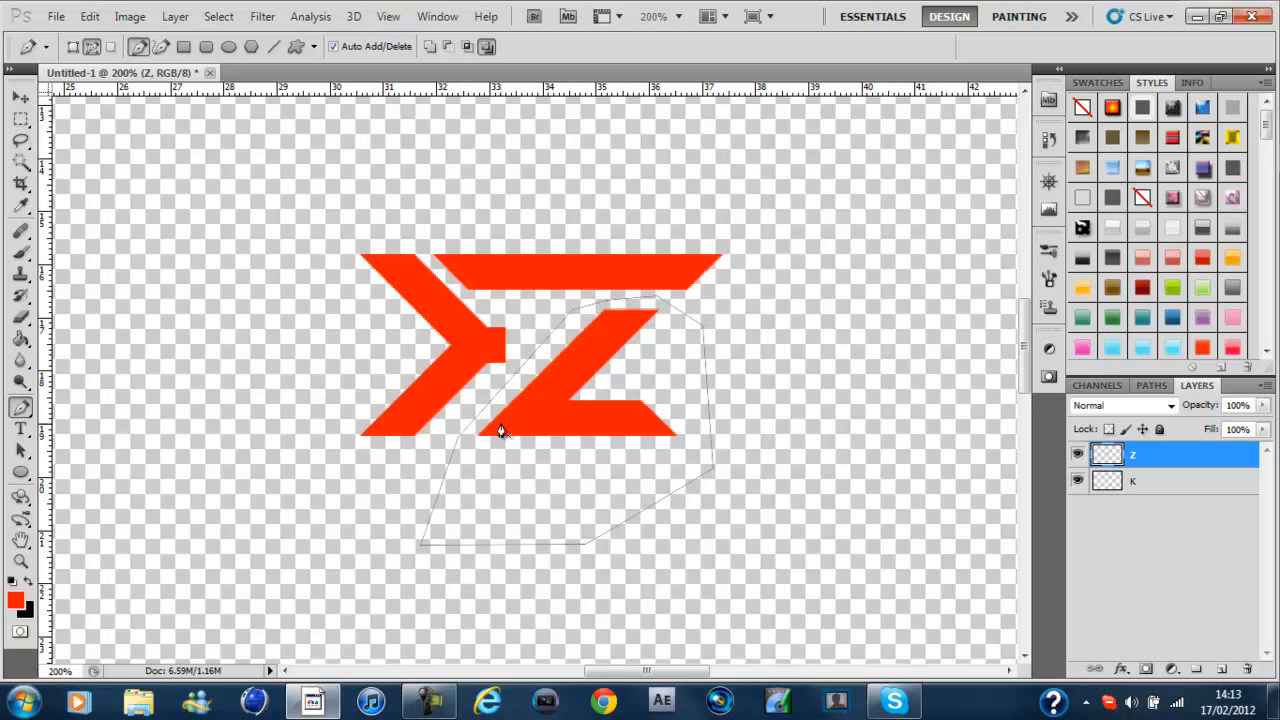
Step: Turn the Pen path around the Z's lower half into a selection and cut it onto Layer 1
right_click(500, 430)
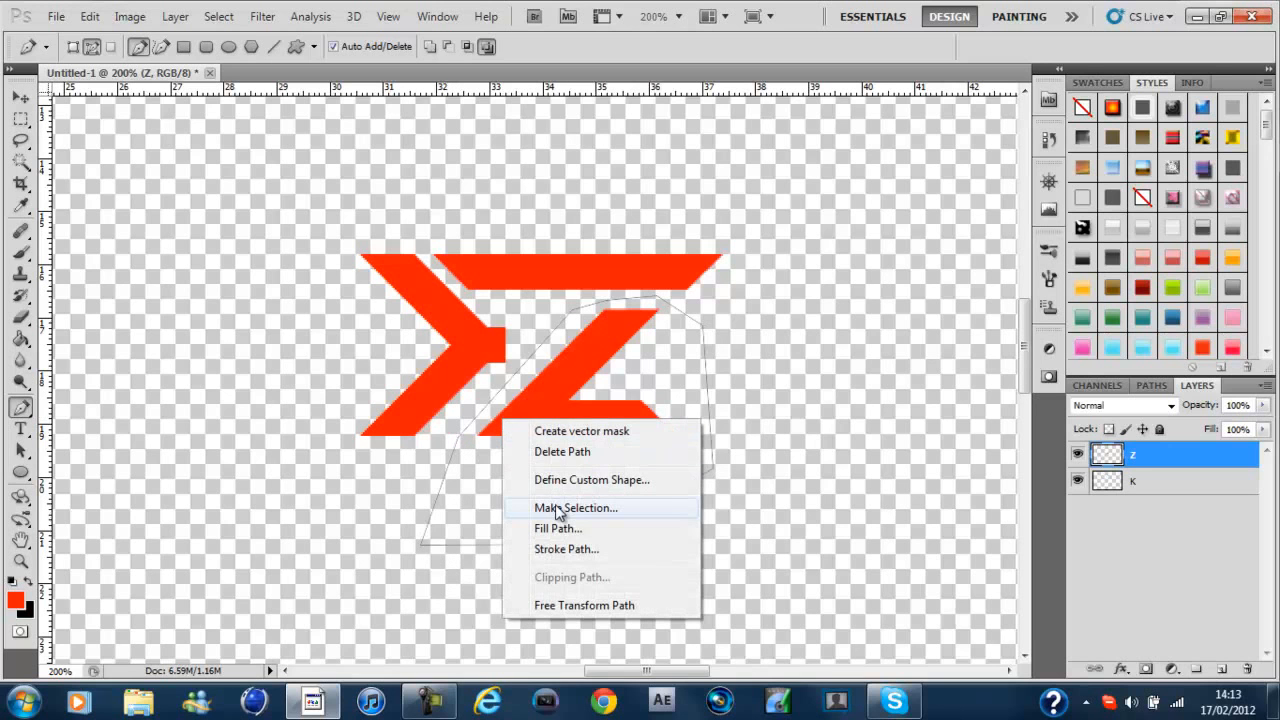
left_click(575, 507)
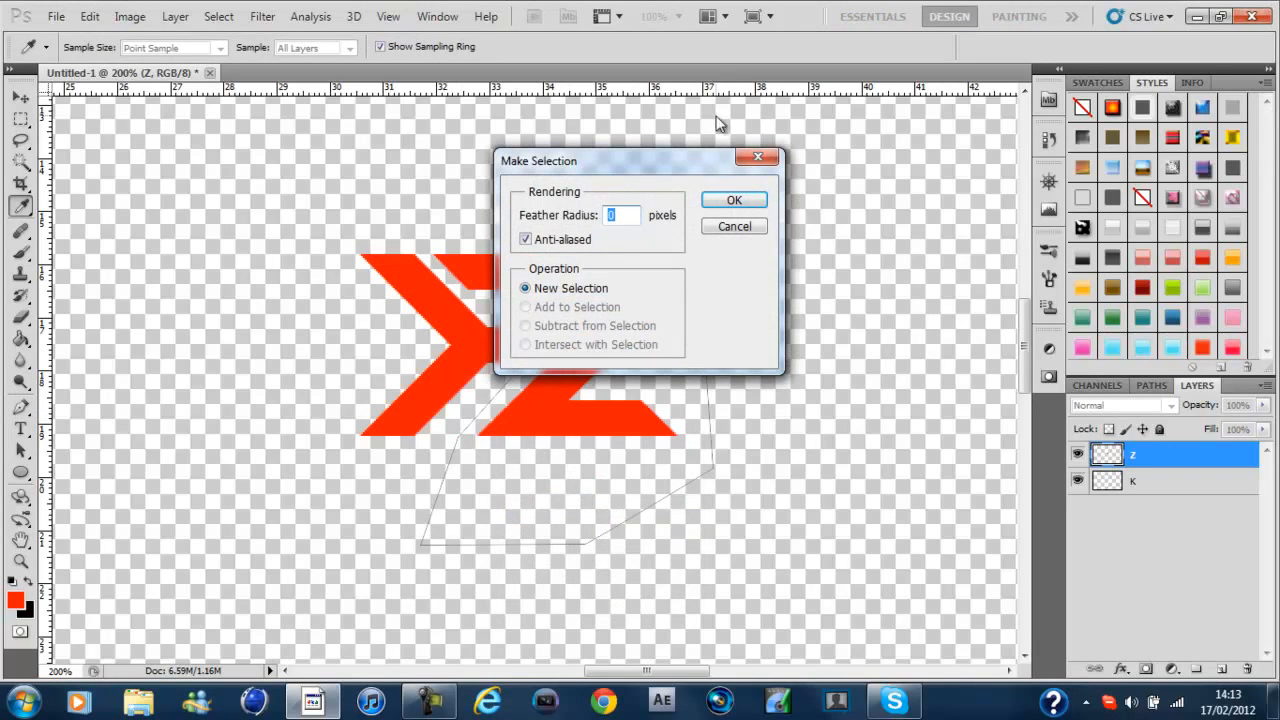
left_click(734, 200)
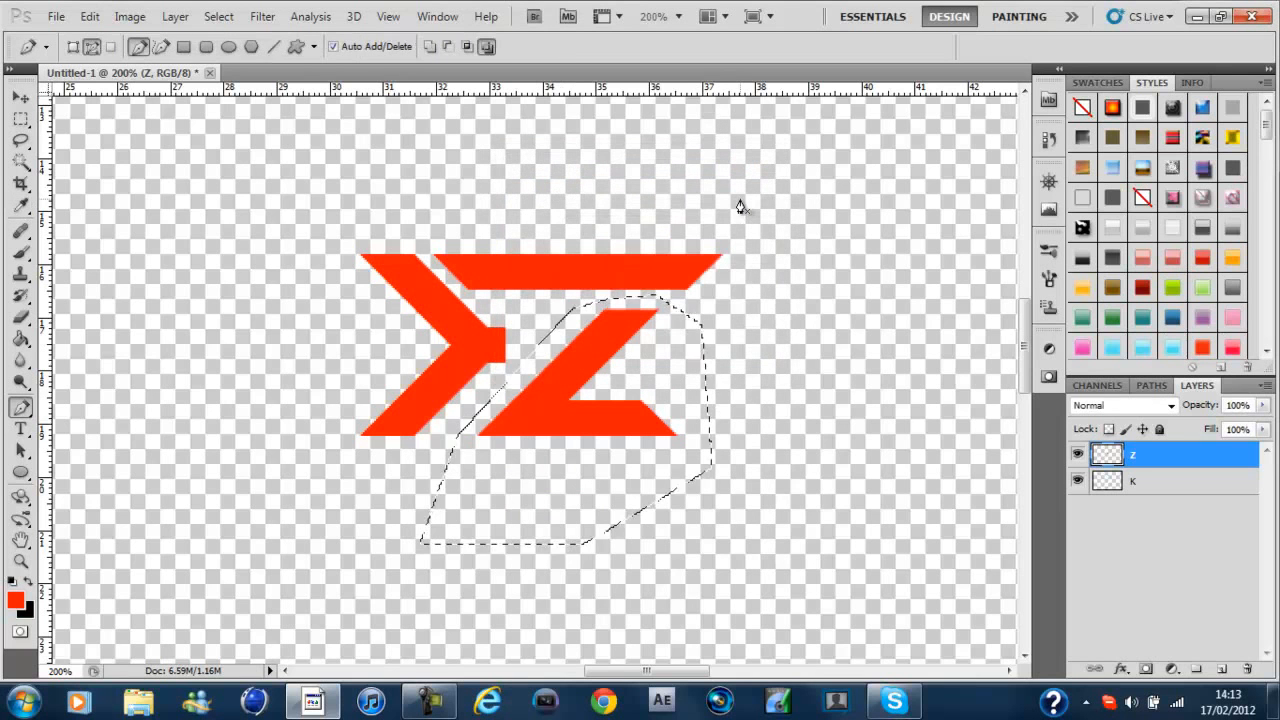
left_click(20, 140)
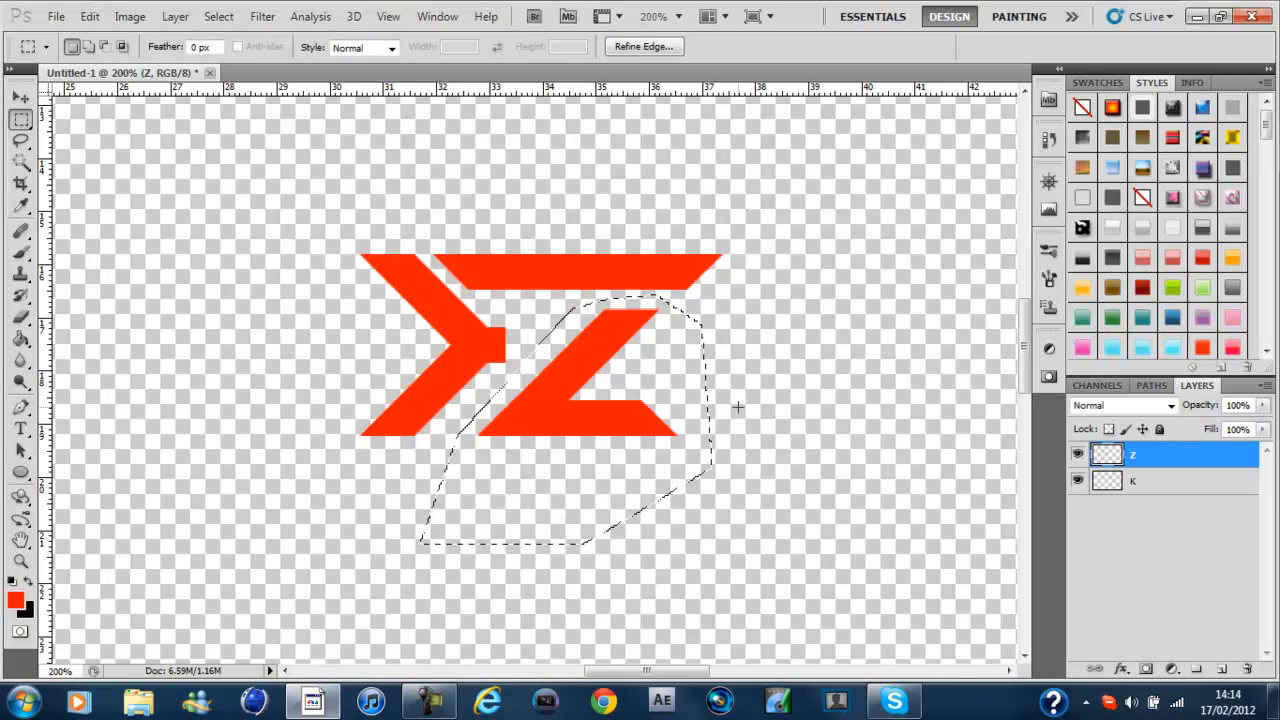
right_click(737, 408)
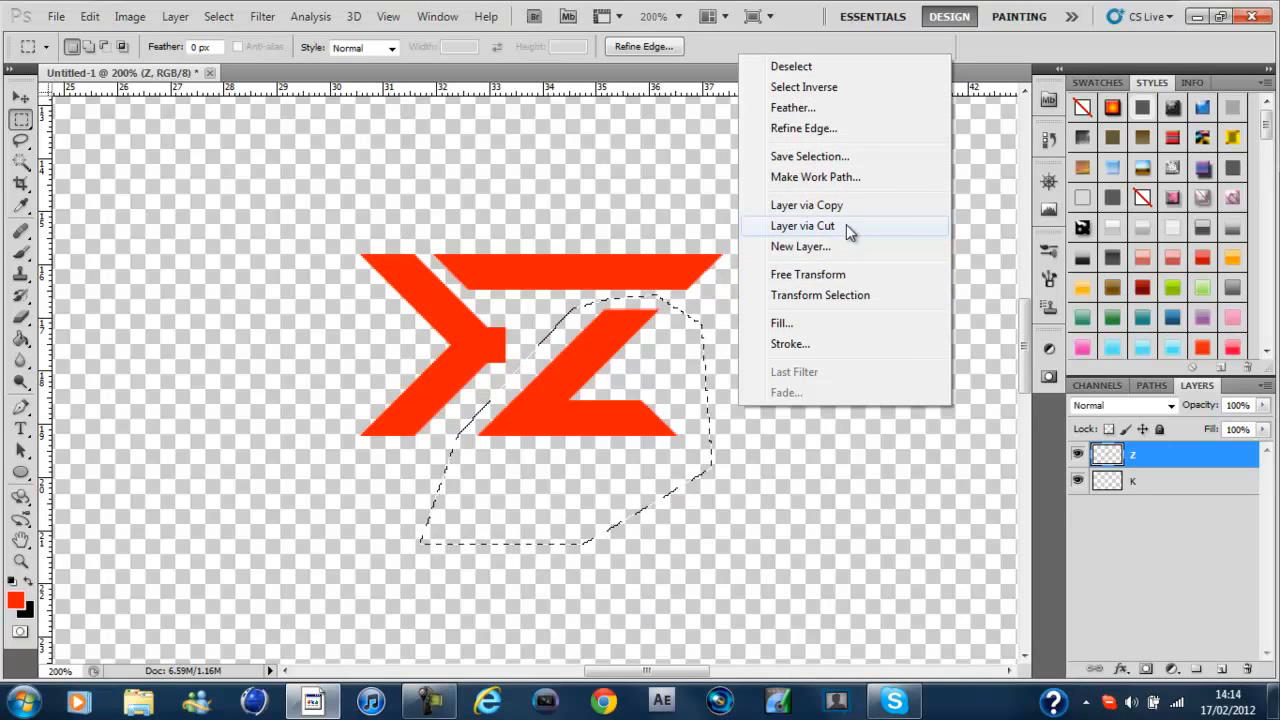
left_click(802, 225)
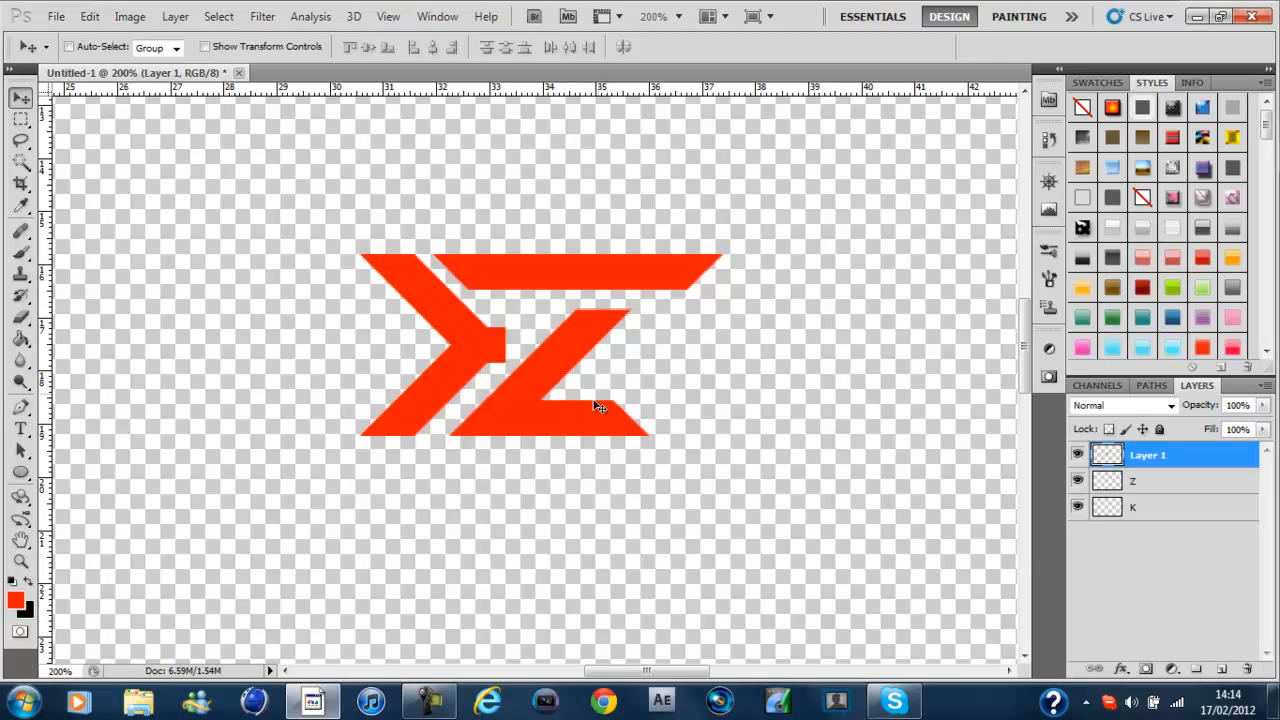
Step: Marquee the right end of the Z's top bar and copy it onto Layer 2
left_click(20, 119)
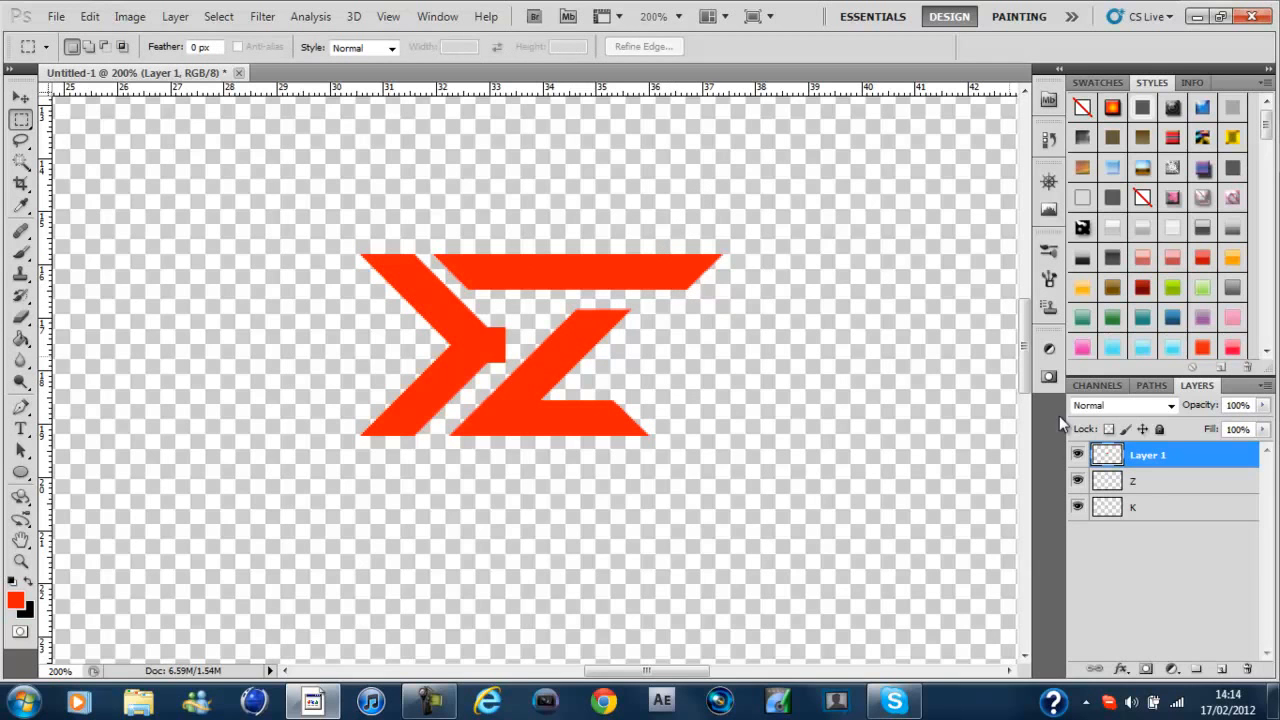
left_click(1160, 481)
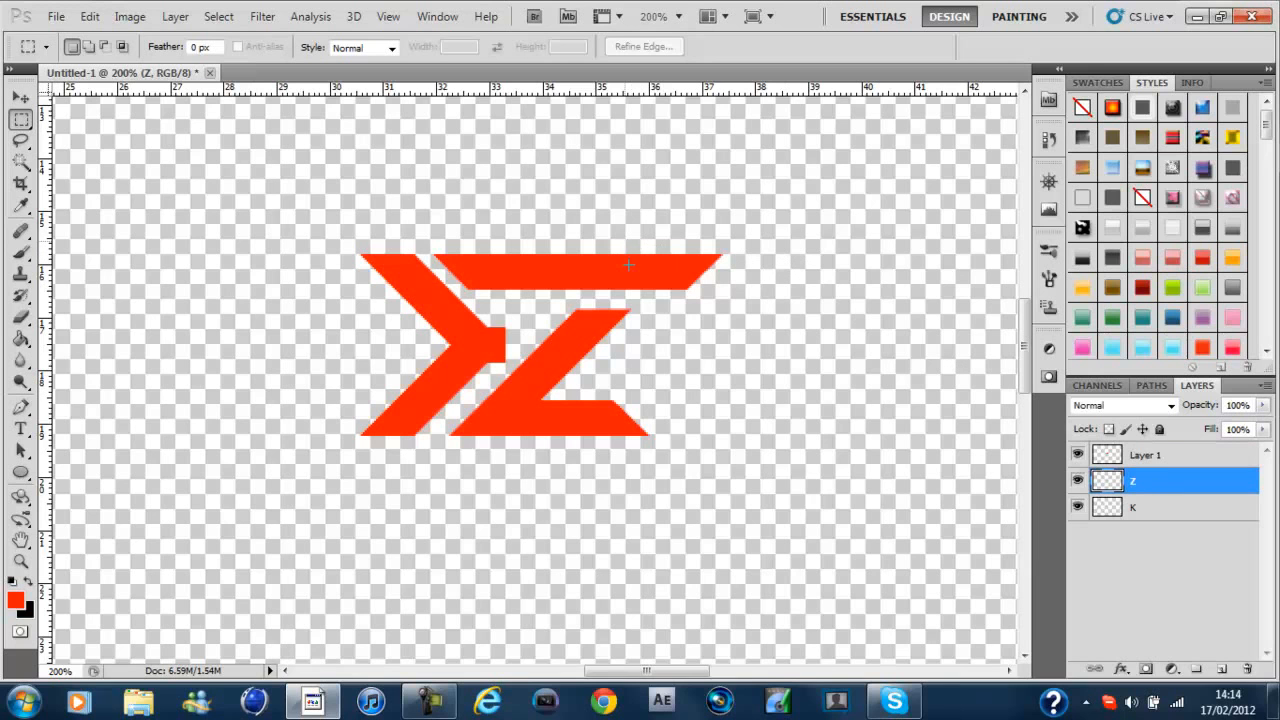
left_click_drag(627, 248, 730, 305)
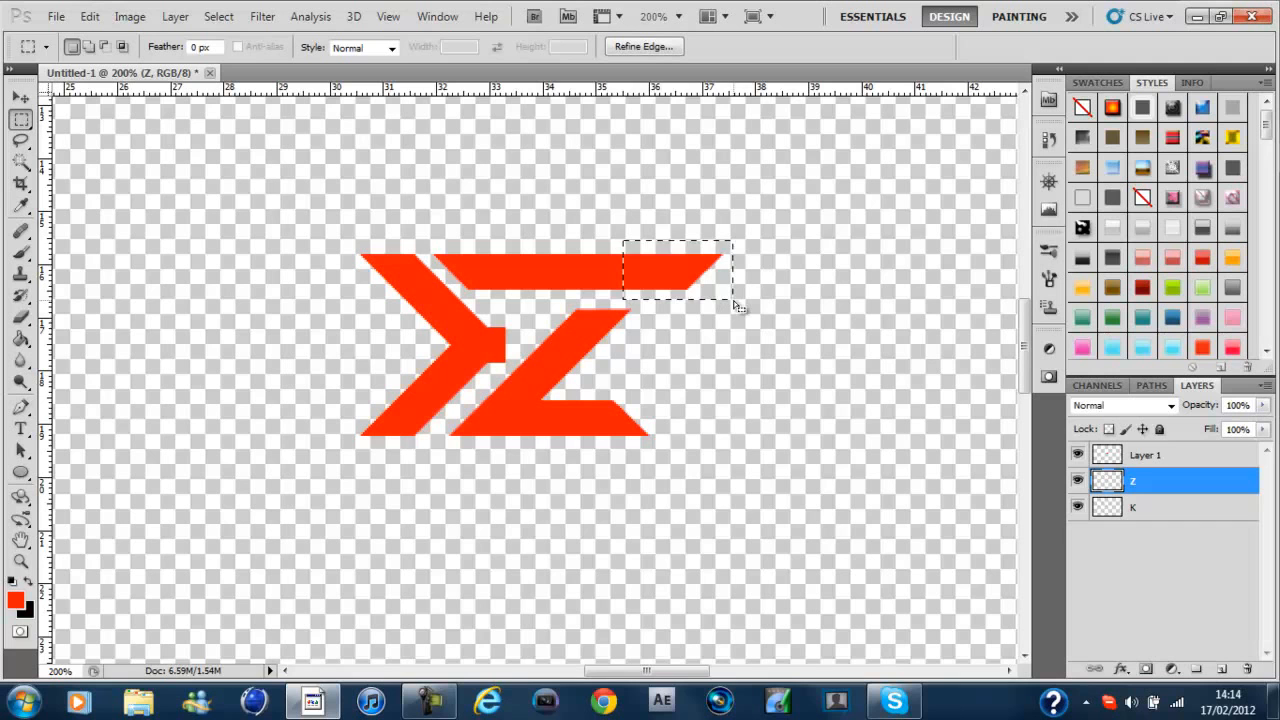
mouse_move(692, 366)
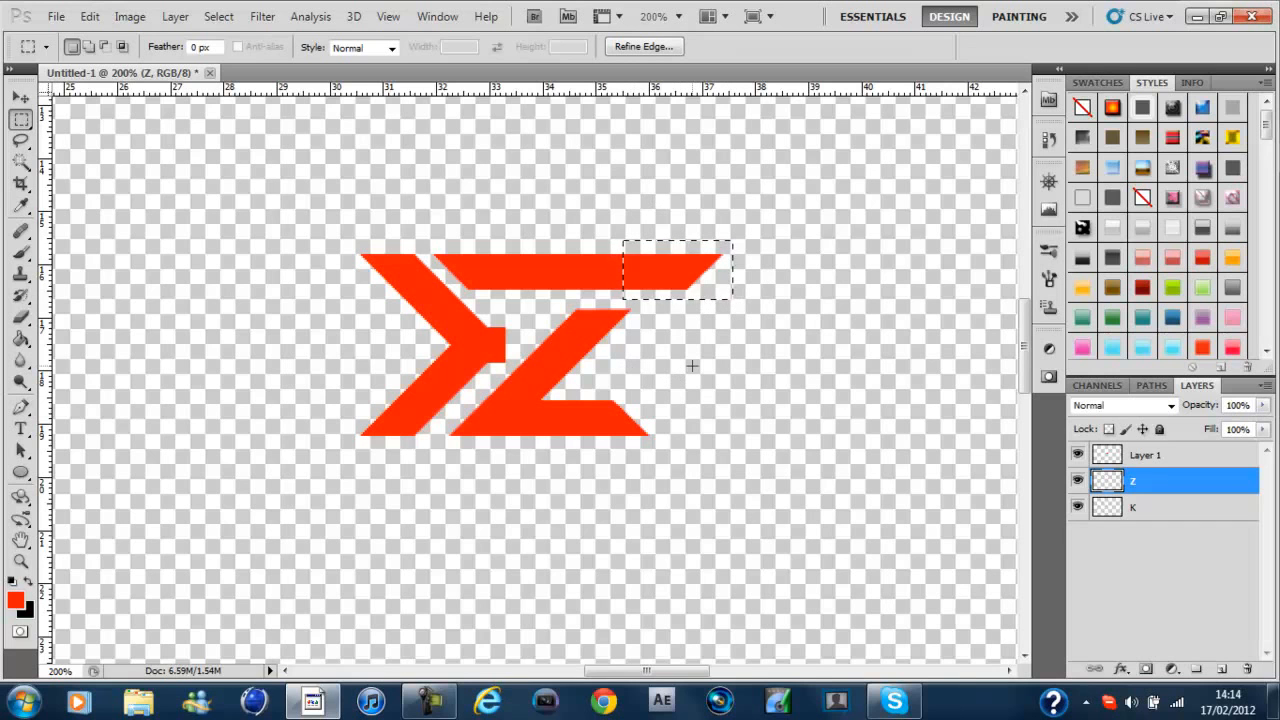
mouse_move(731, 215)
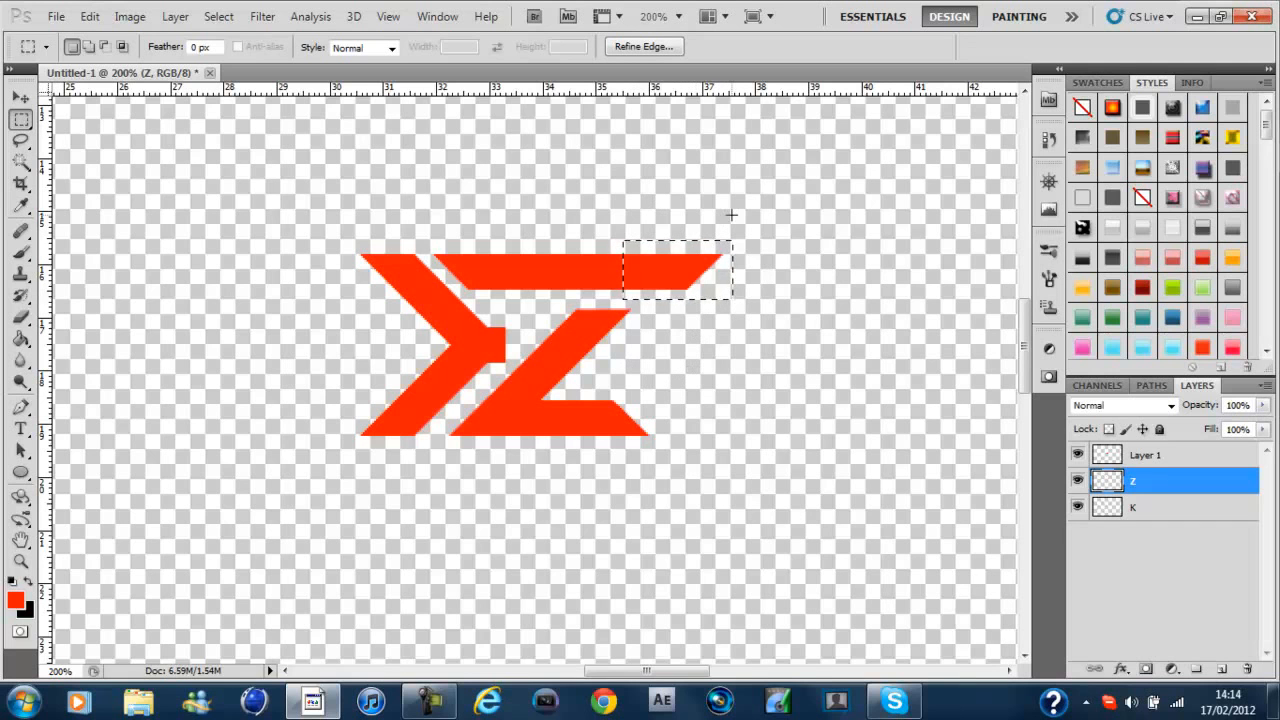
right_click(733, 215)
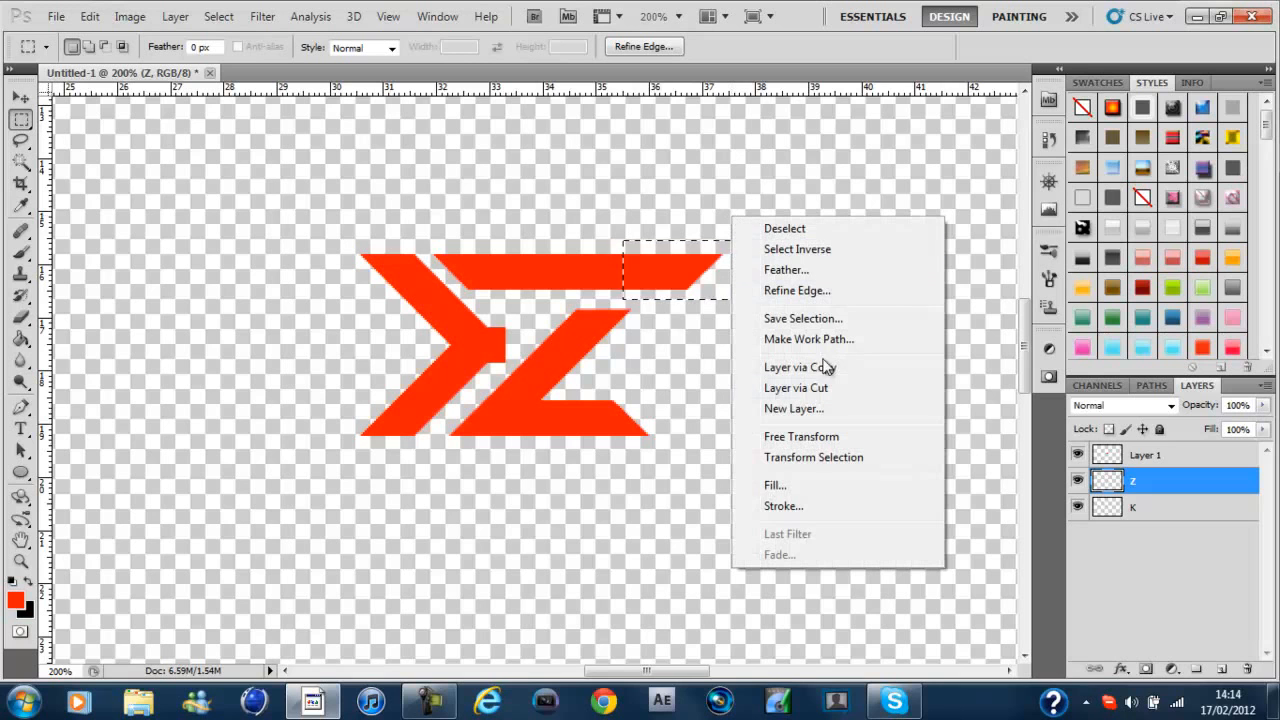
left_click(795, 367)
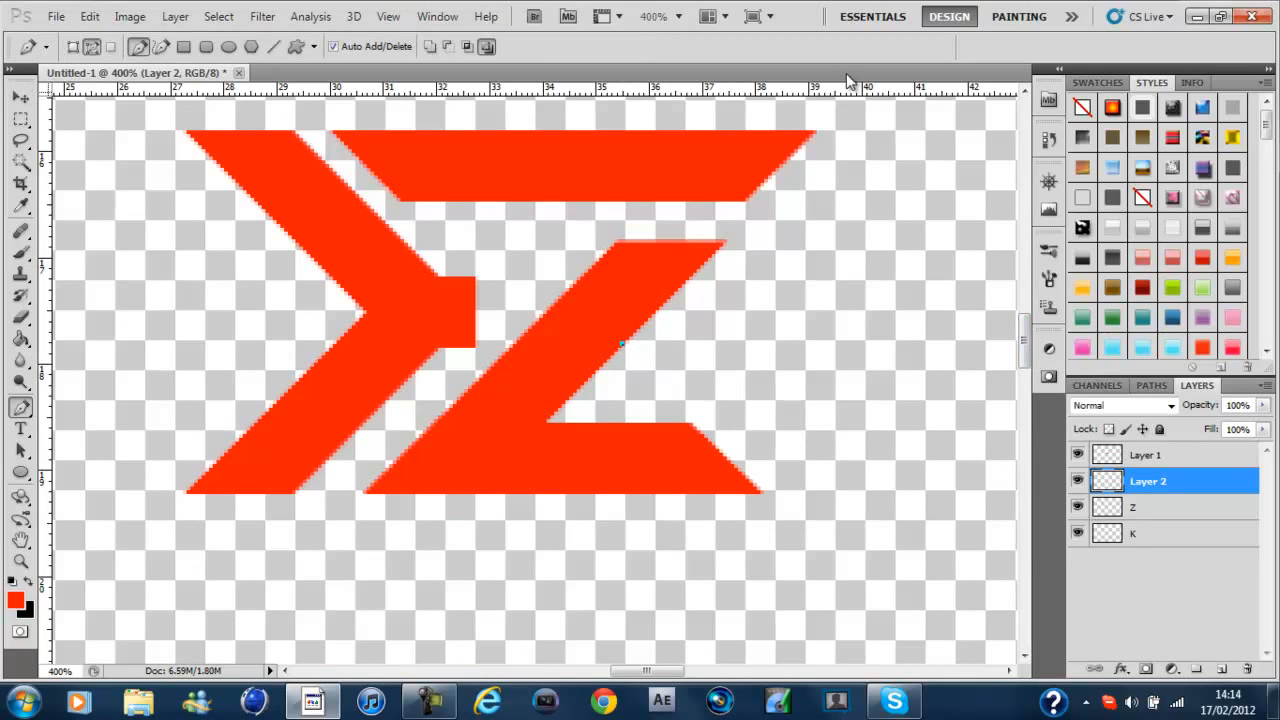
Step: Draw a straight path extending the Z's diagonal past the top bar's right tip
left_click_drag(620, 345, 835, 135)
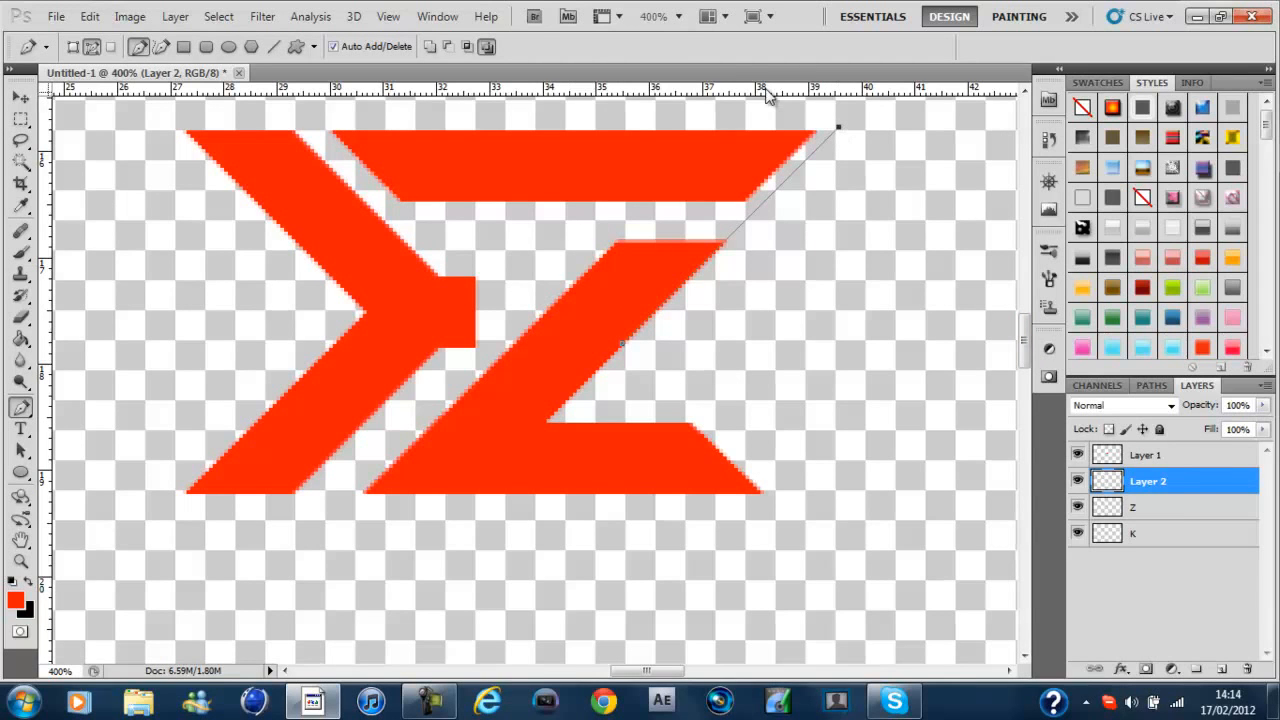
left_click(1144, 455)
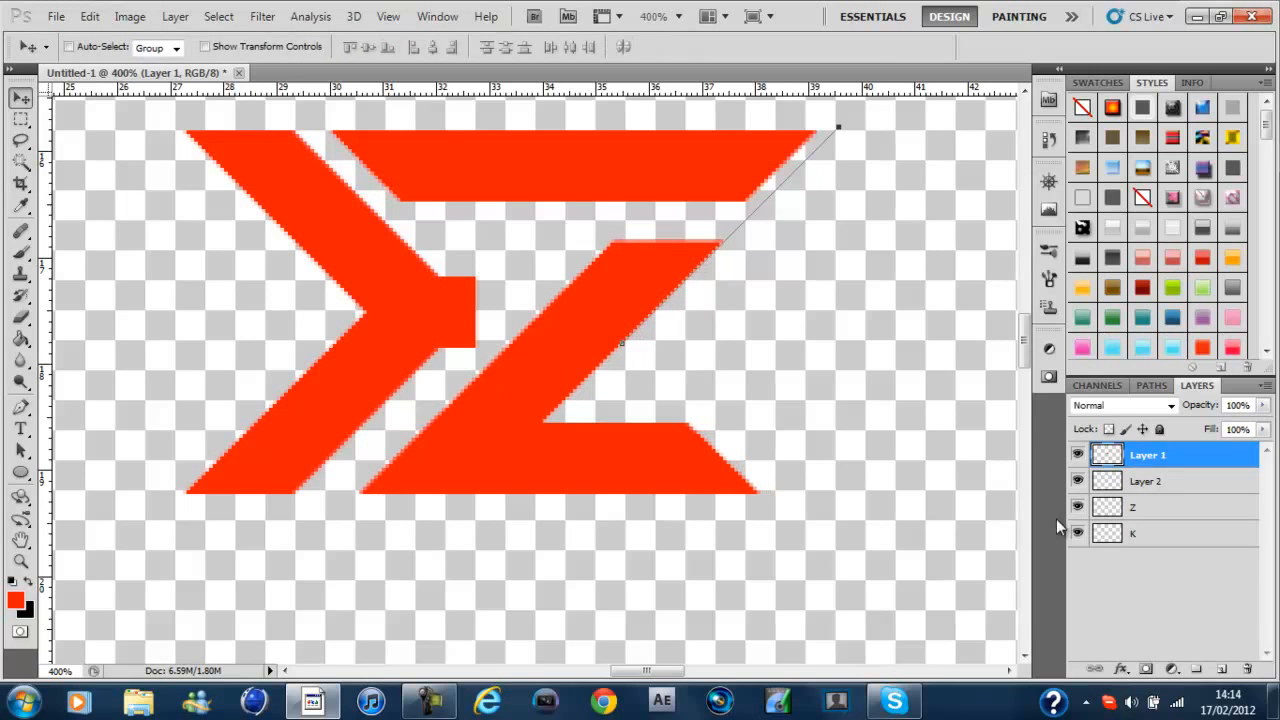
left_click(1147, 481)
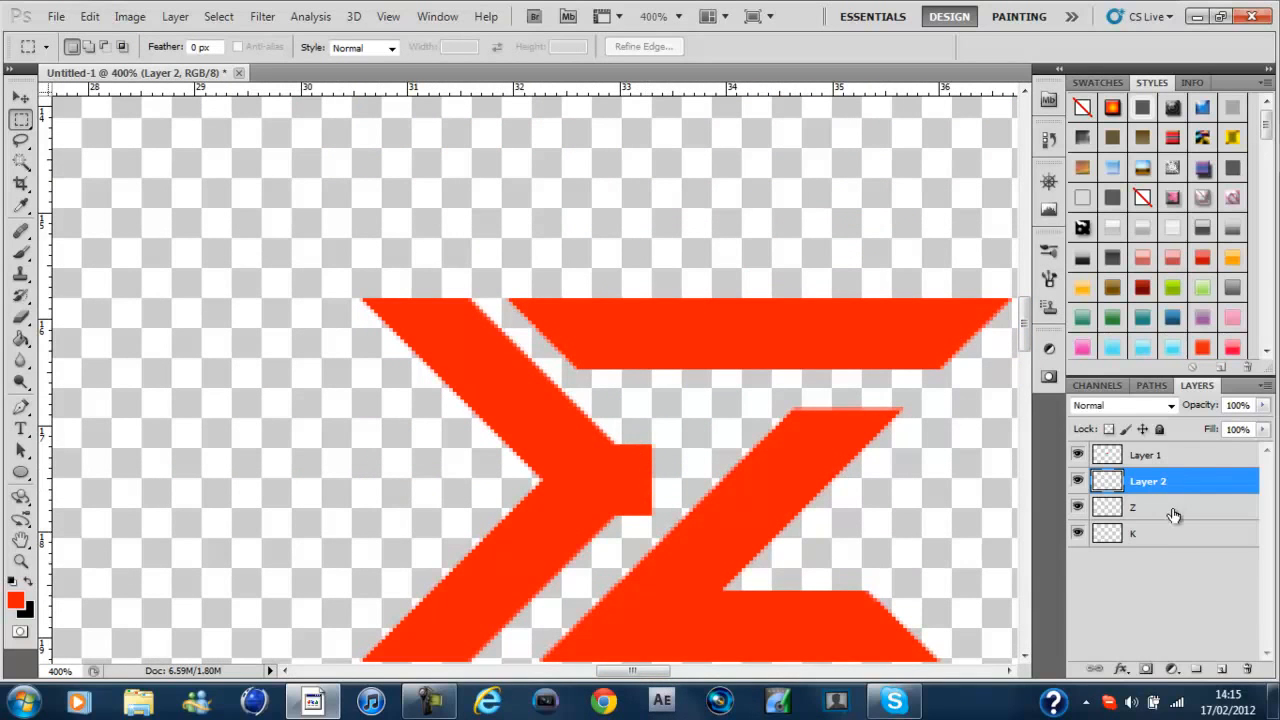
Step: Select the Z layer so Layer 1 and Layer 2 can merge into it
left_click(1145, 455)
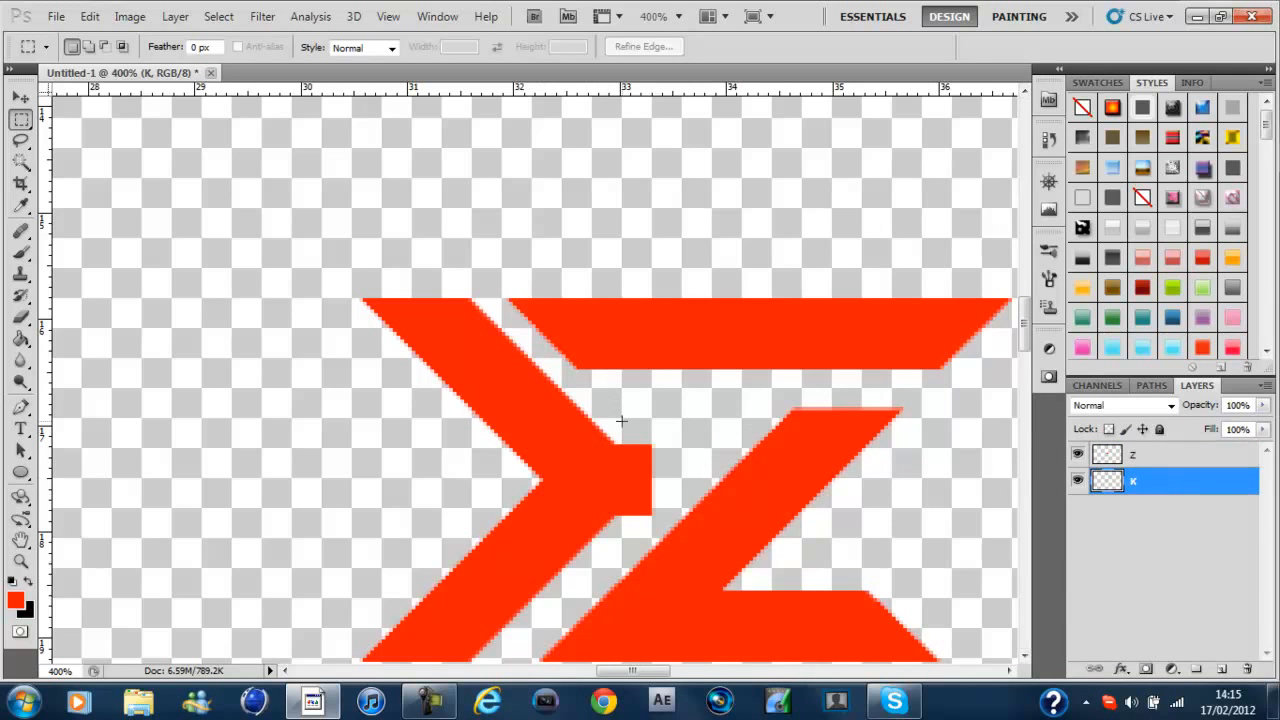
Step: Select the K's middle stub and Free Transform it rightward until it meets the Z
left_click_drag(622, 422, 658, 515)
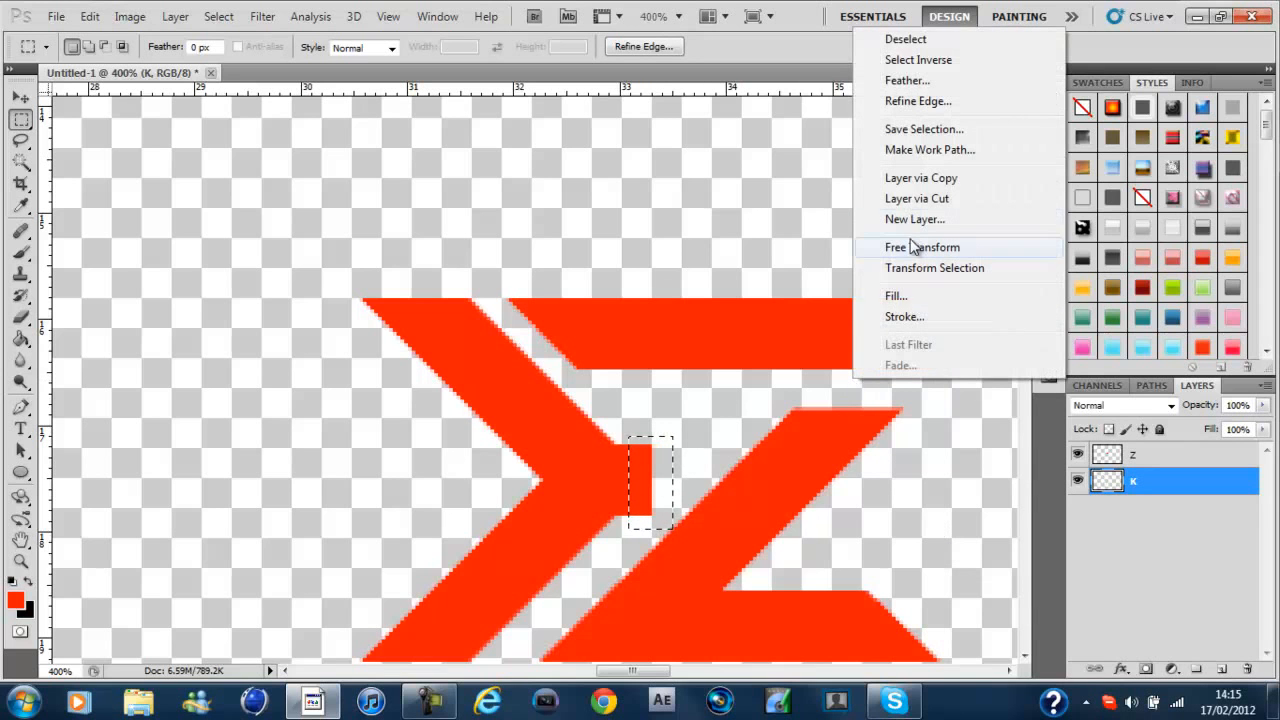
left_click(921, 247)
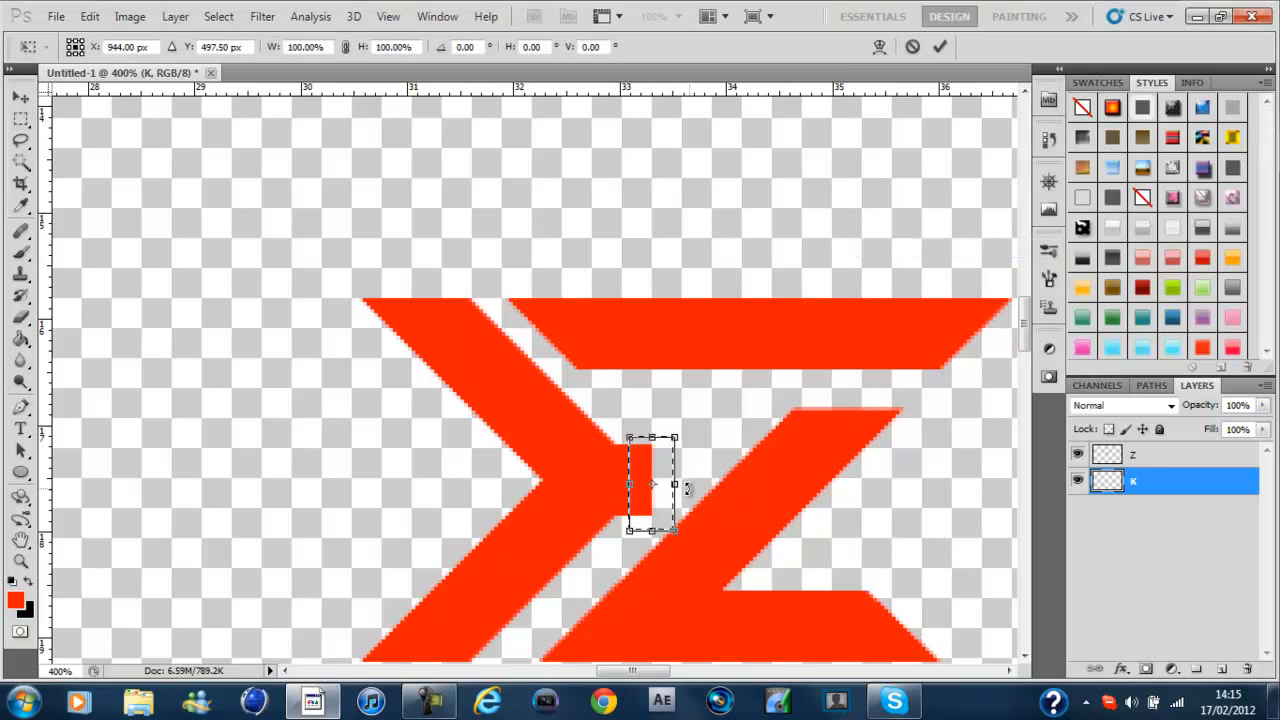
left_click_drag(675, 483, 865, 483)
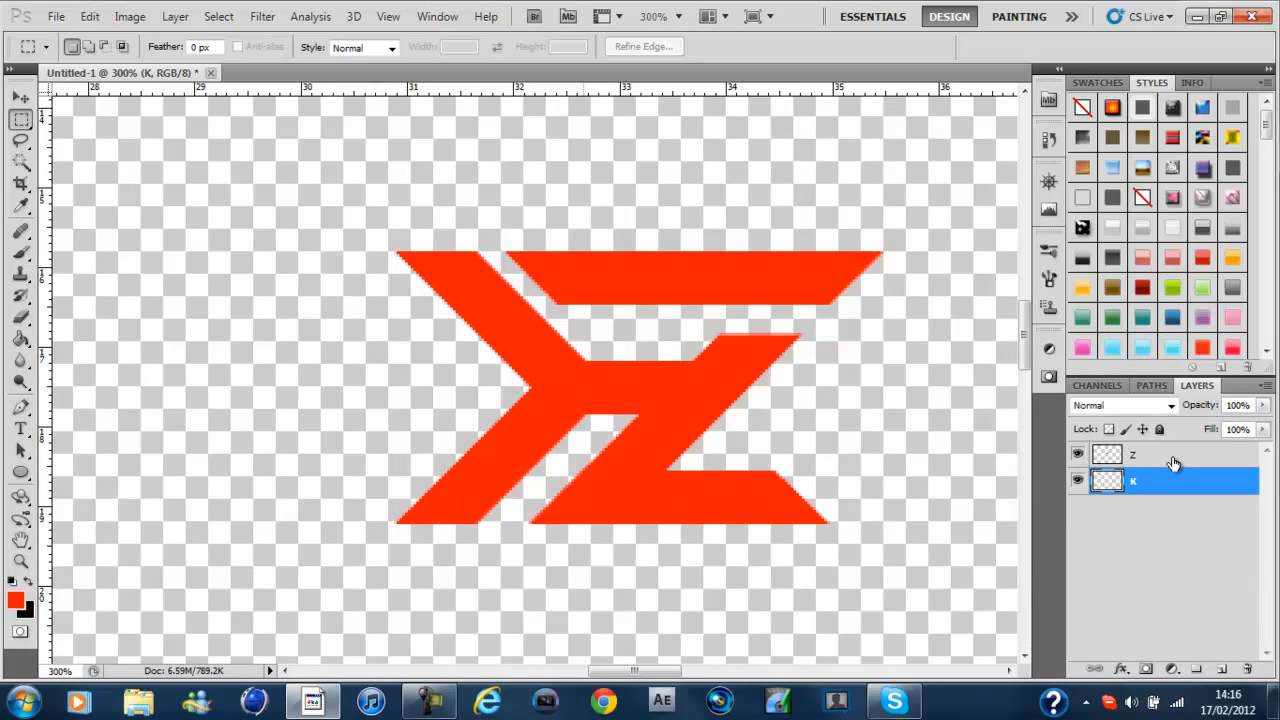
Step: Outline the Z's top bar with the Pen, make it a selection, and copy it to a new layer
left_click(1160, 454)
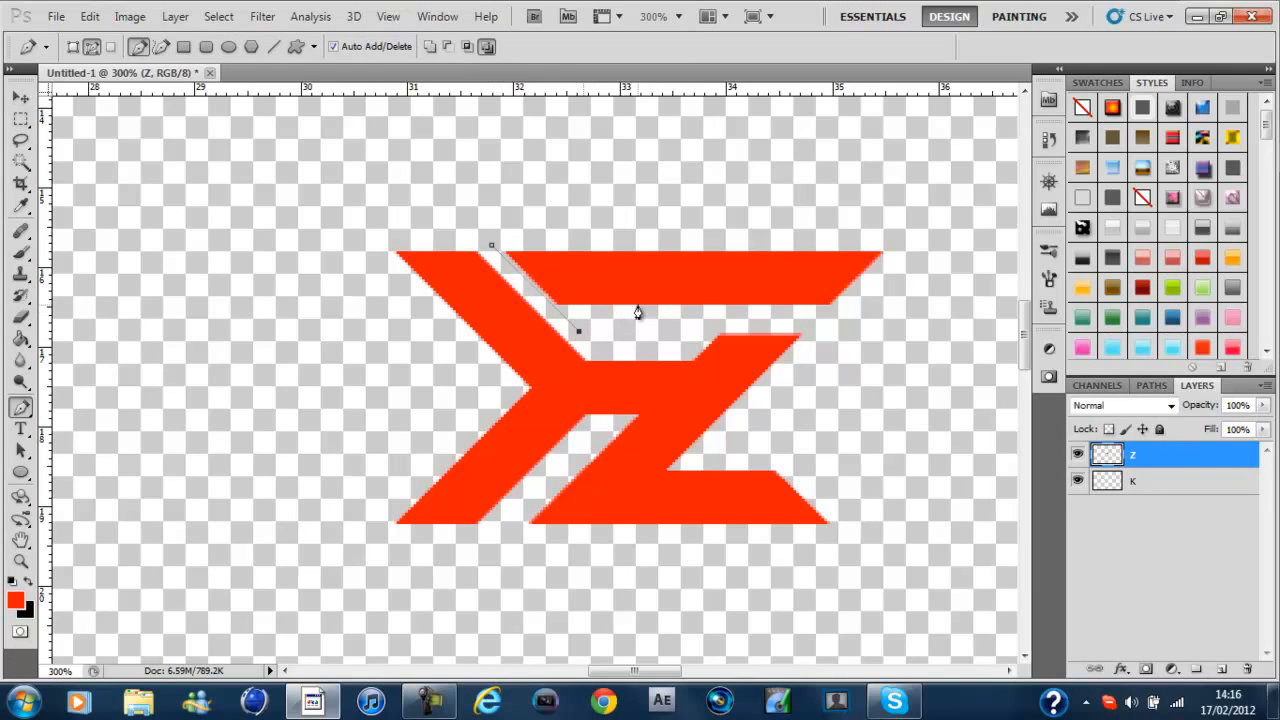
left_click(905, 298)
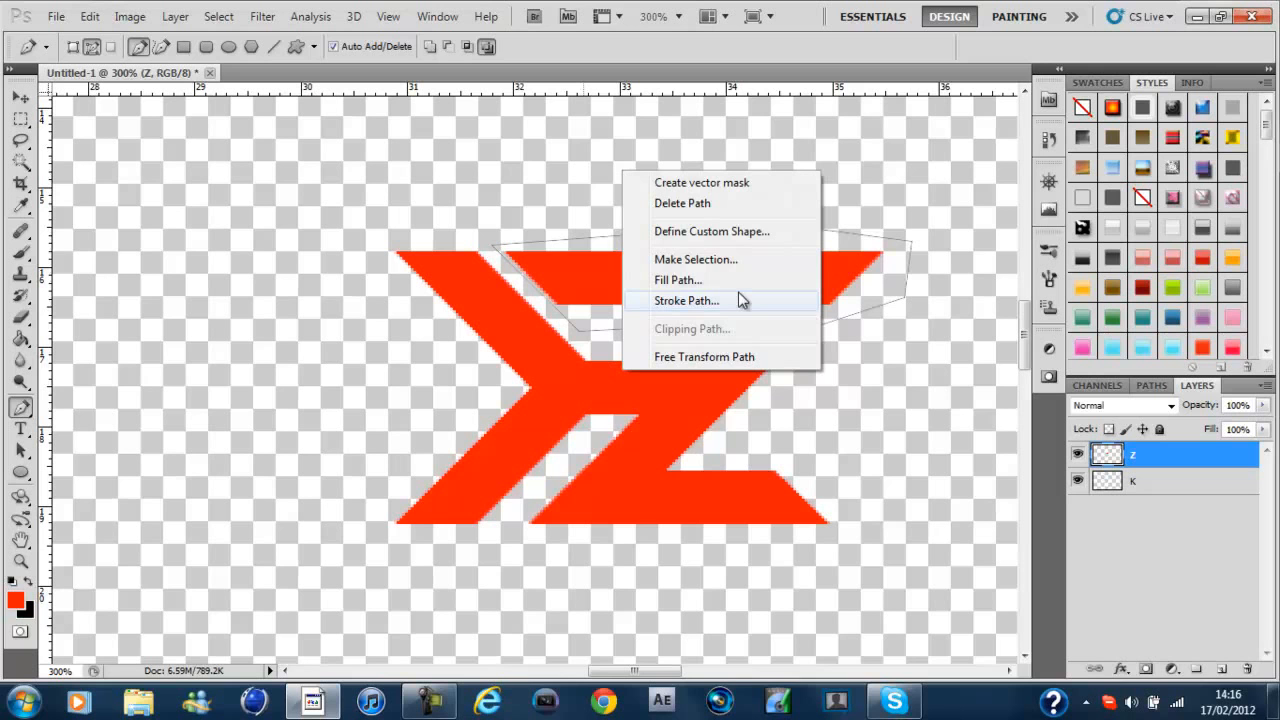
left_click(695, 259)
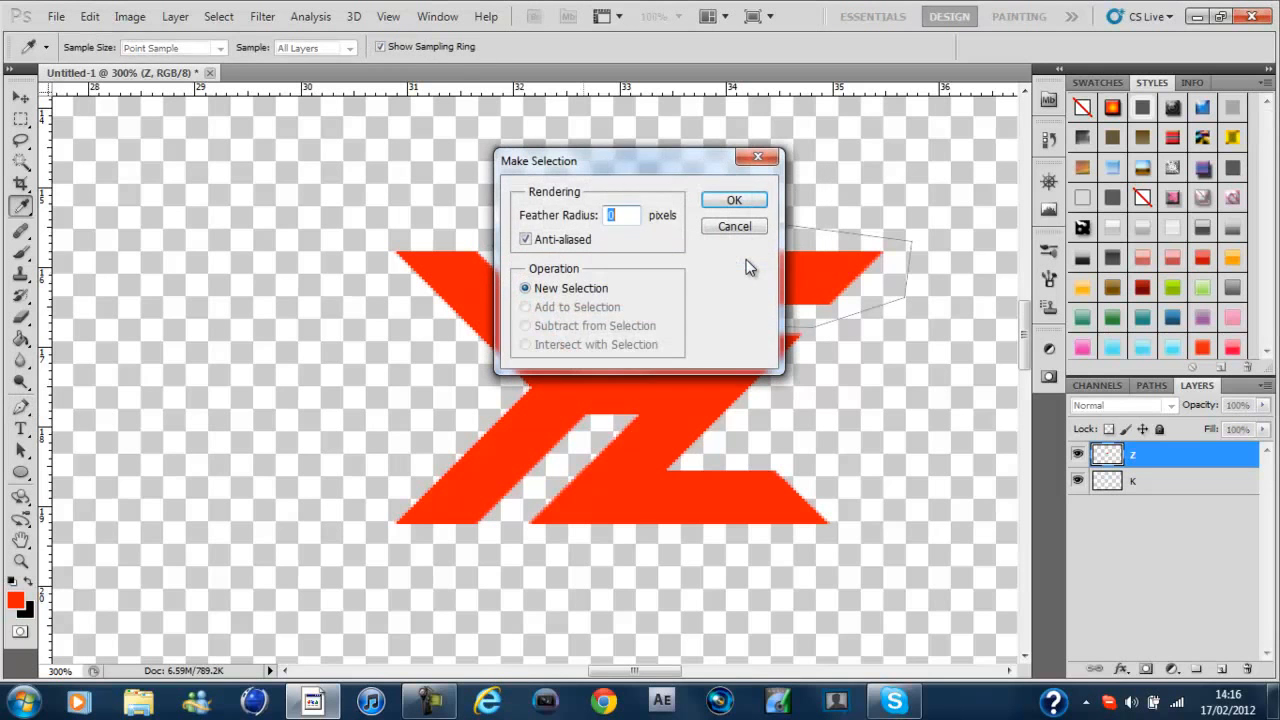
left_click(734, 200)
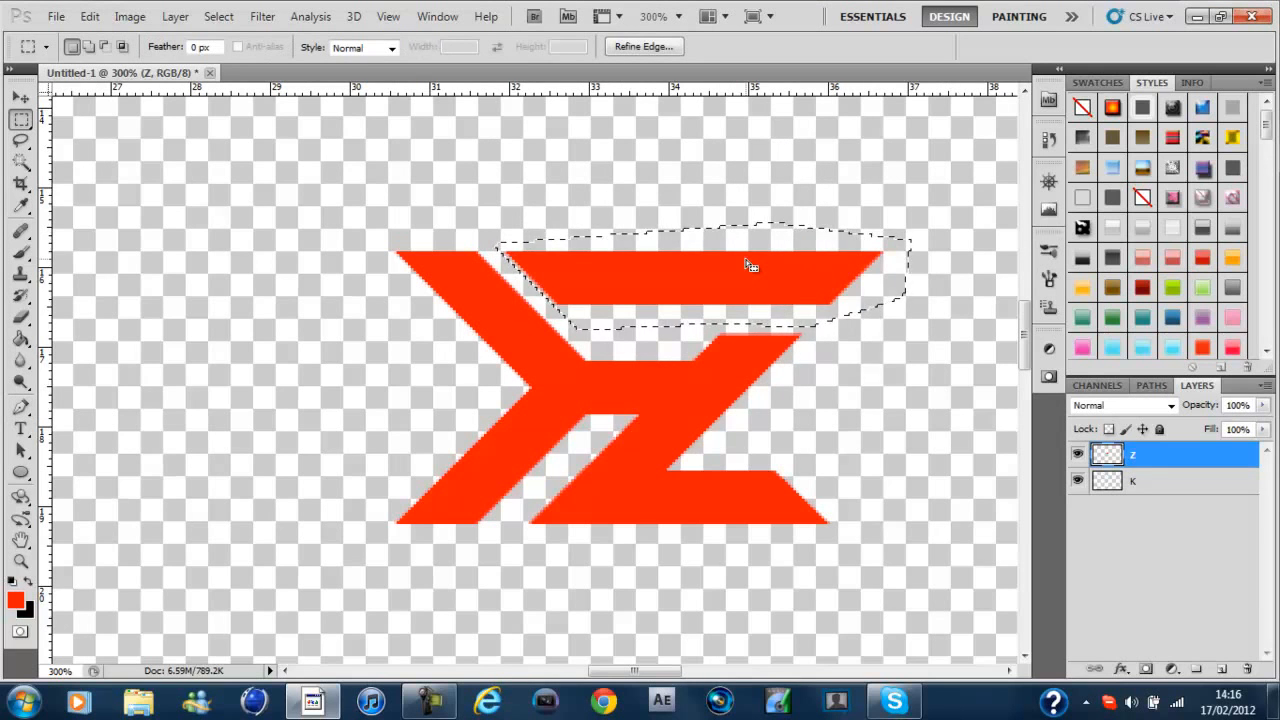
right_click(740, 265)
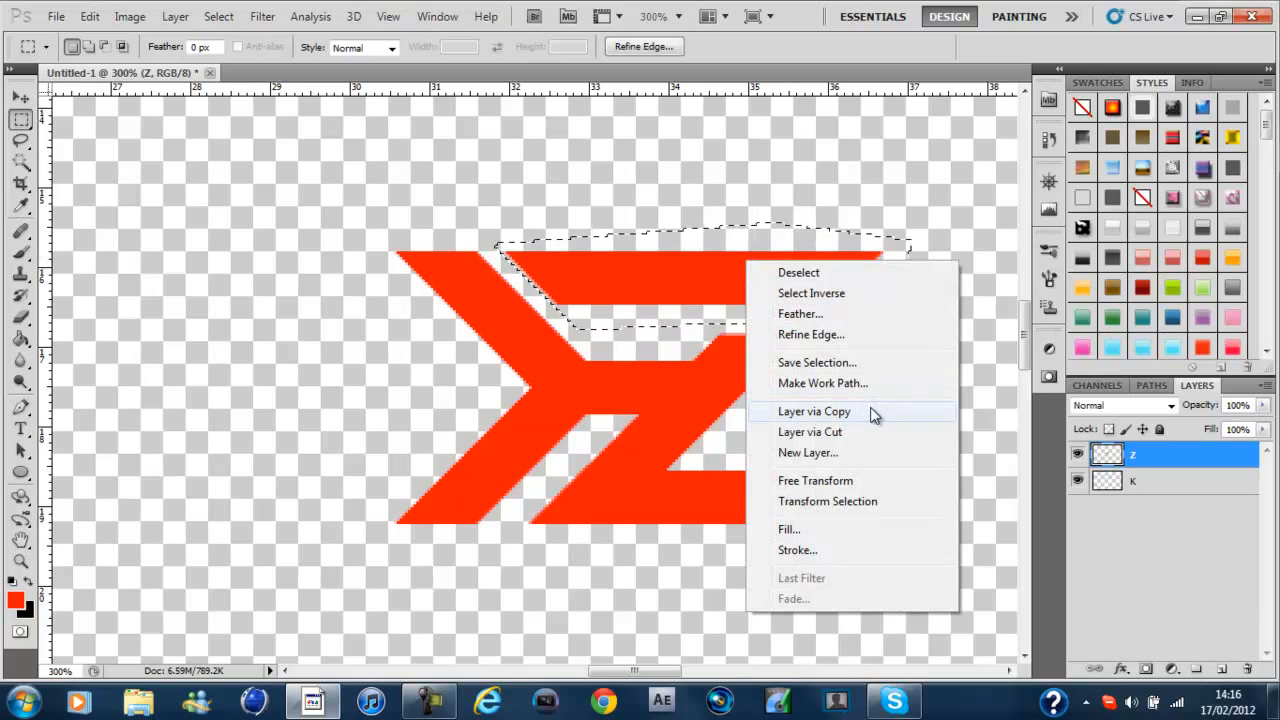
left_click(814, 411)
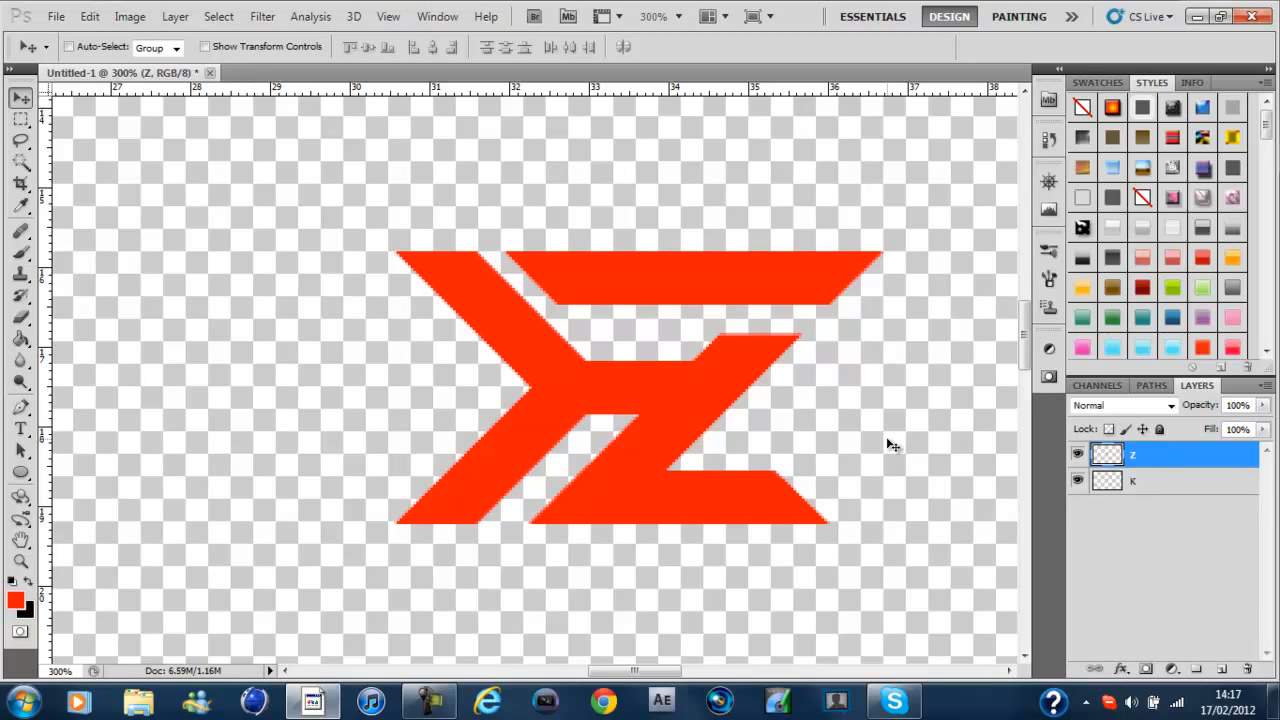
left_click(20, 118)
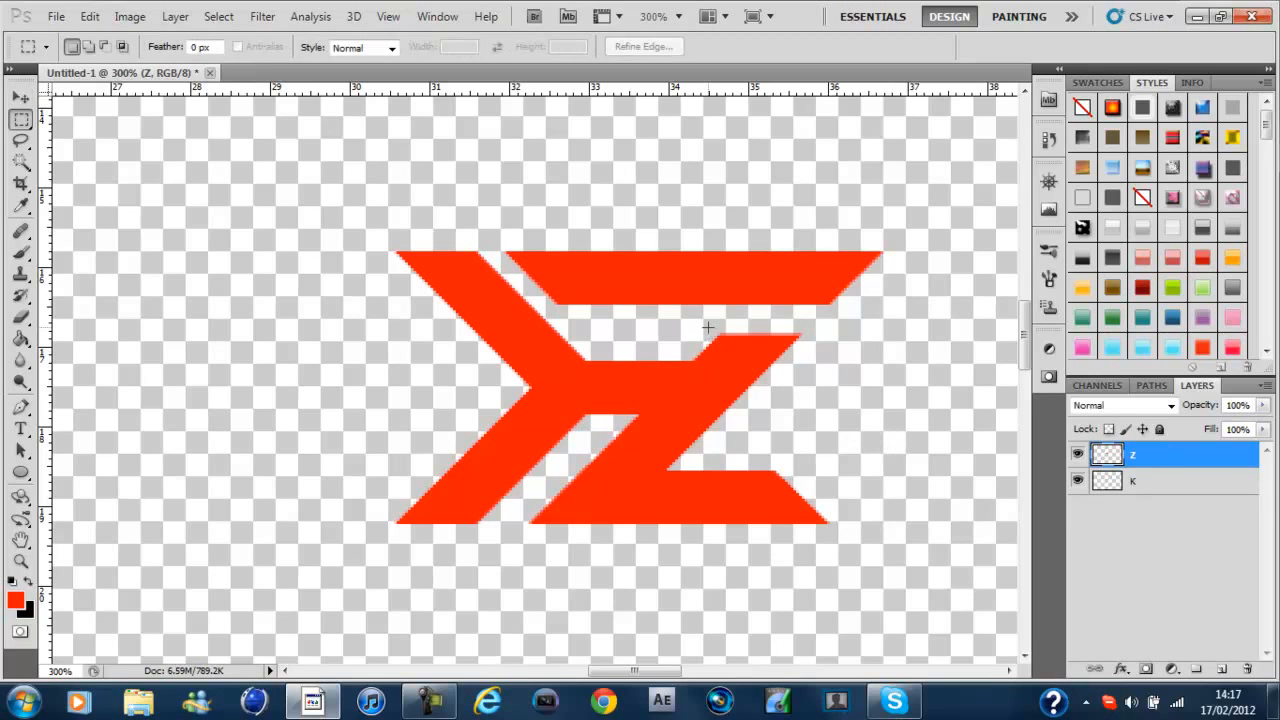
left_click_drag(707, 327, 828, 352)
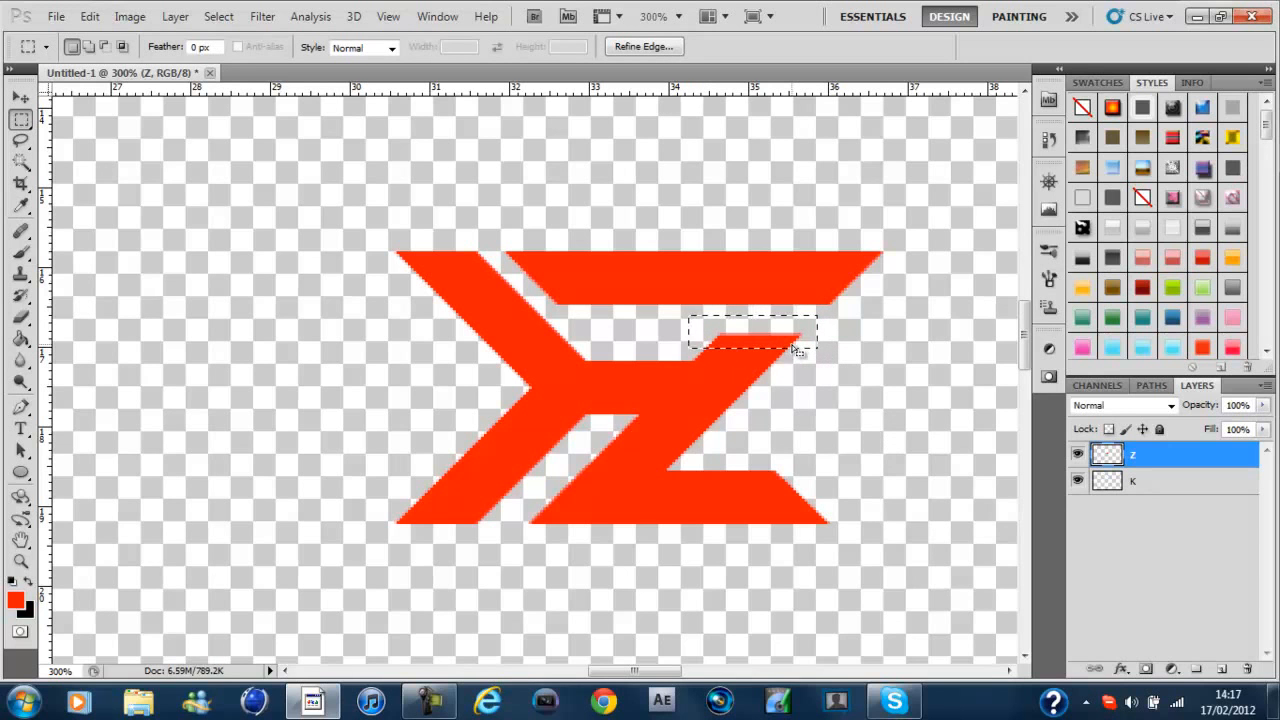
right_click(790, 345)
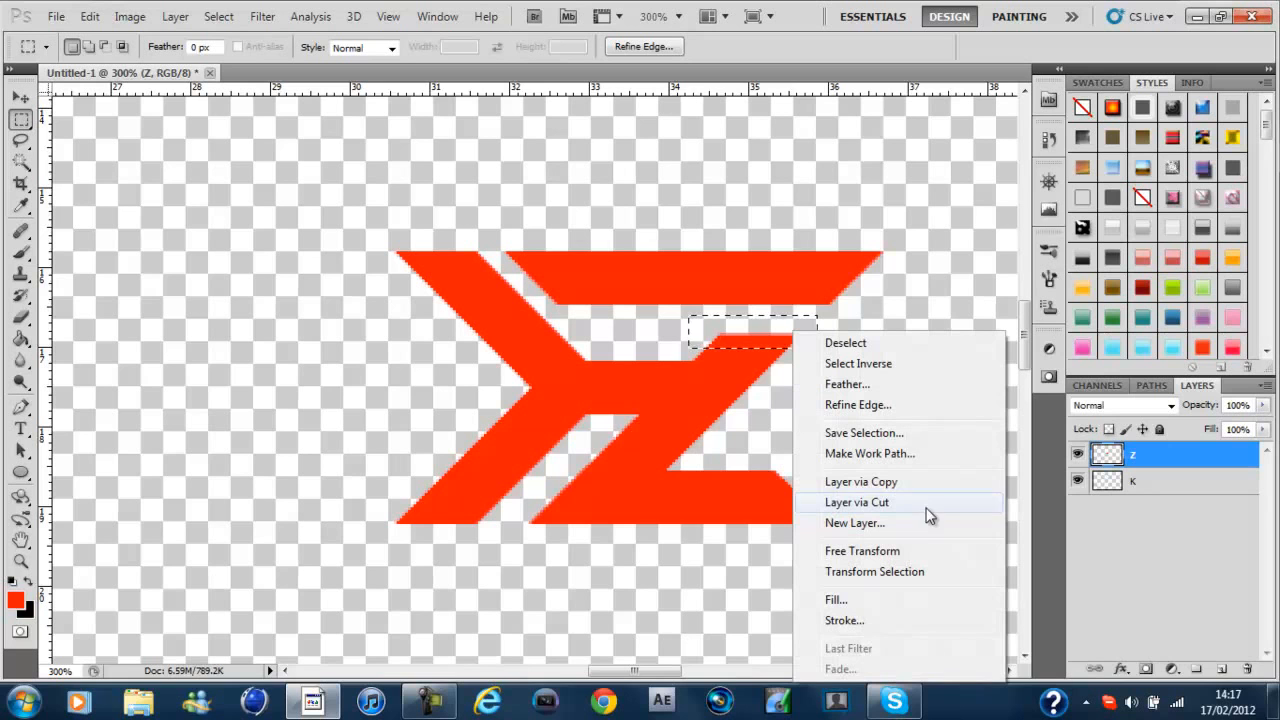
mouse_move(928, 507)
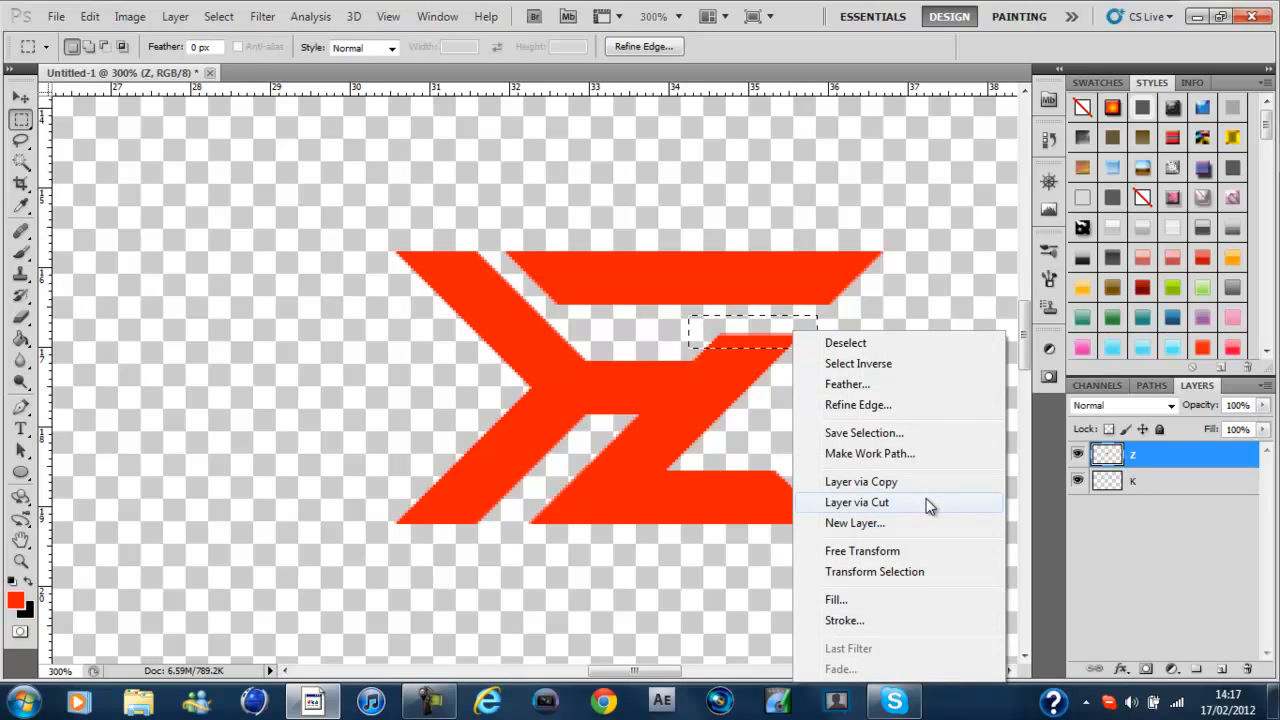
left_click(856, 502)
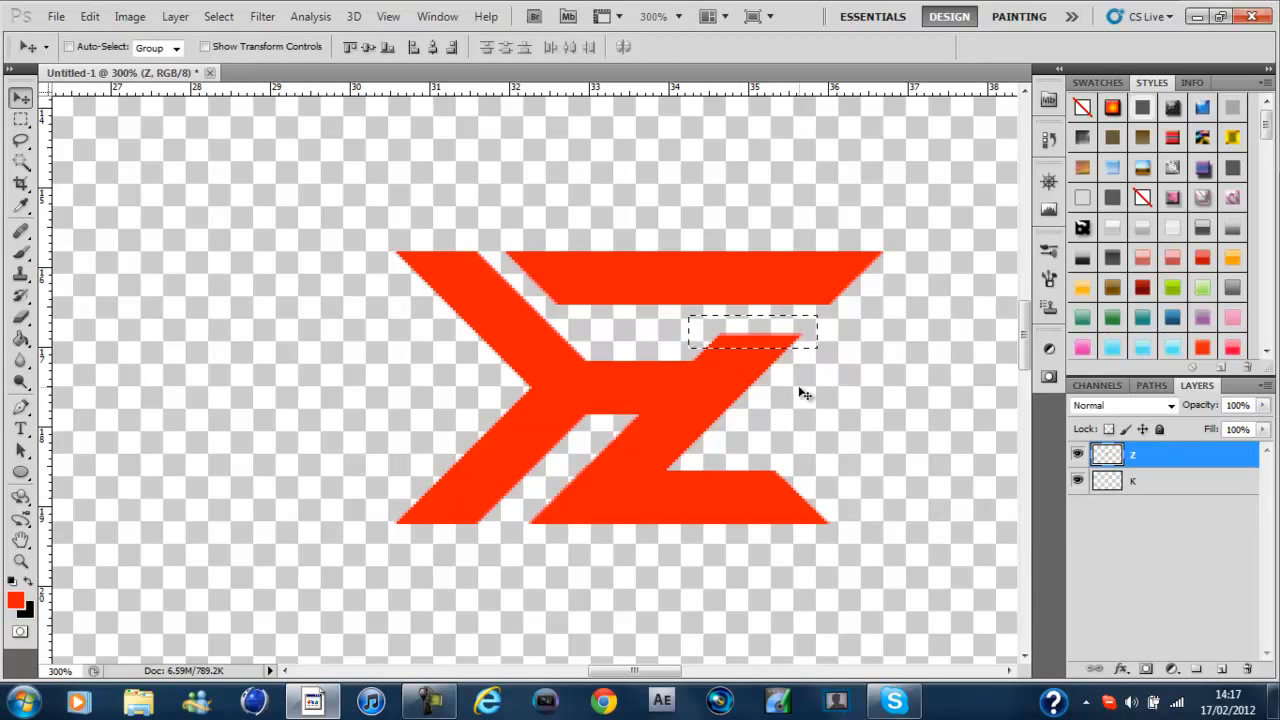
right_click(795, 330)
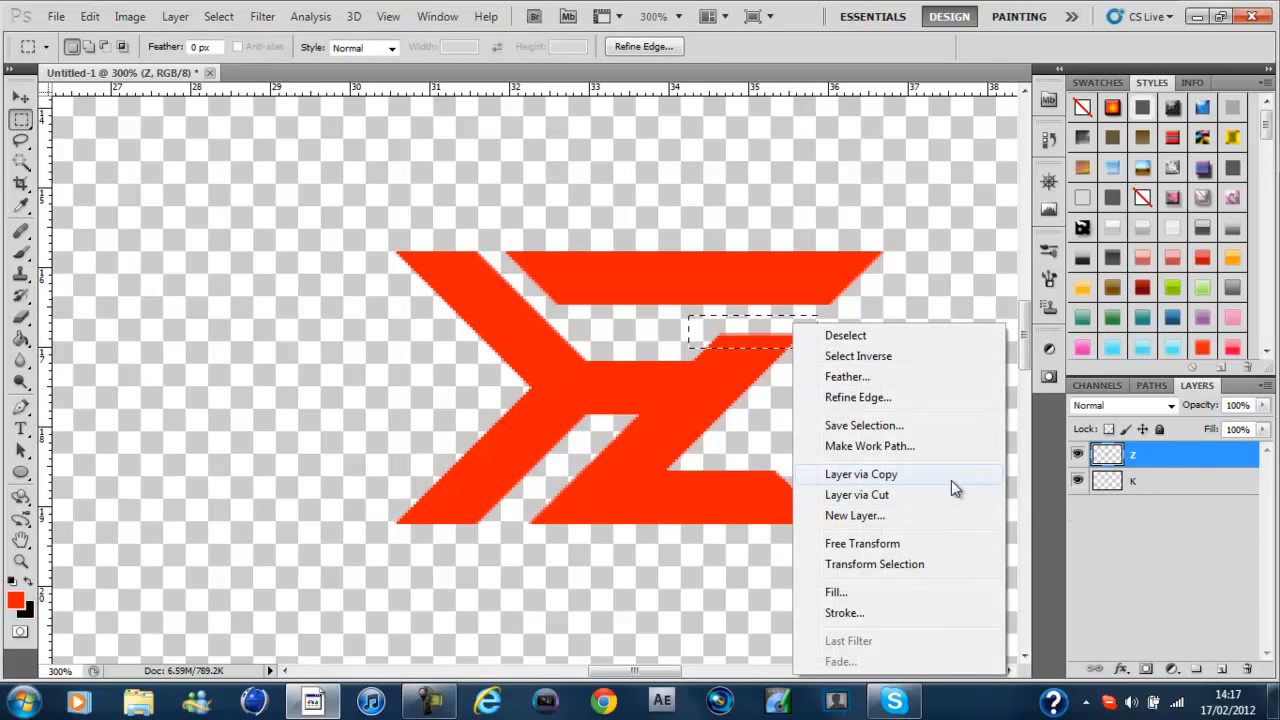
left_click(856, 494)
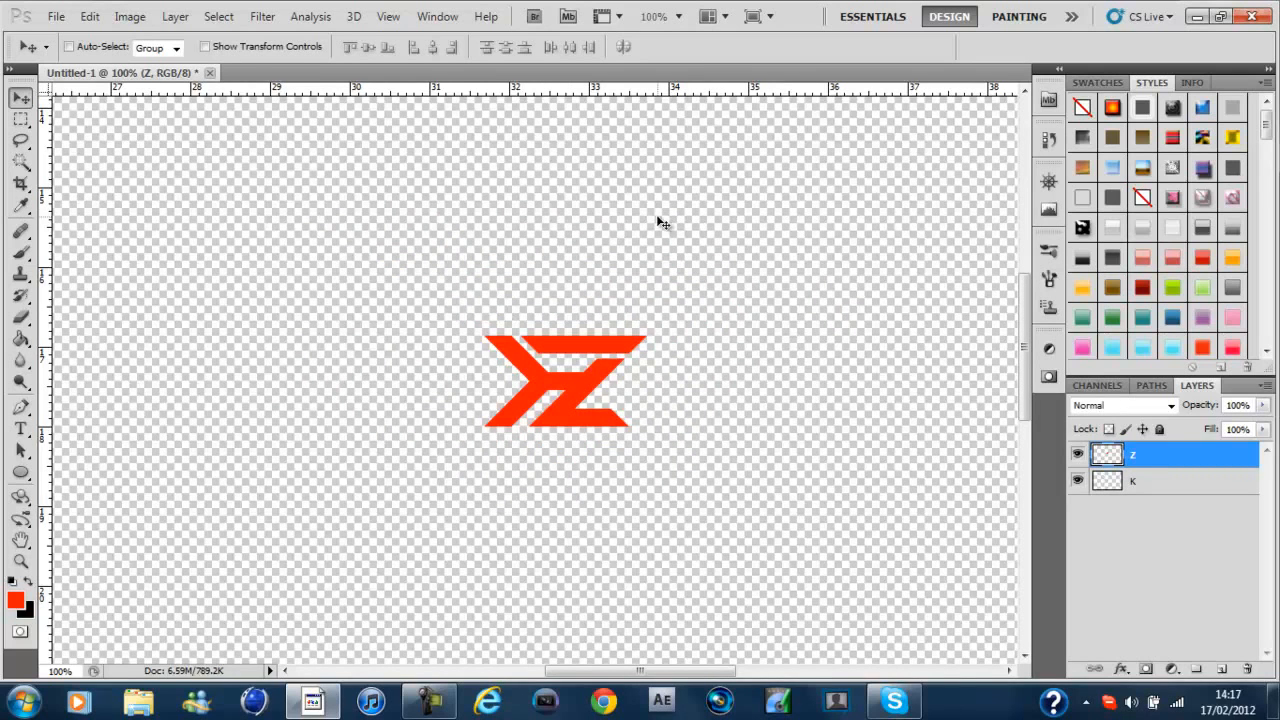
mouse_move(660, 224)
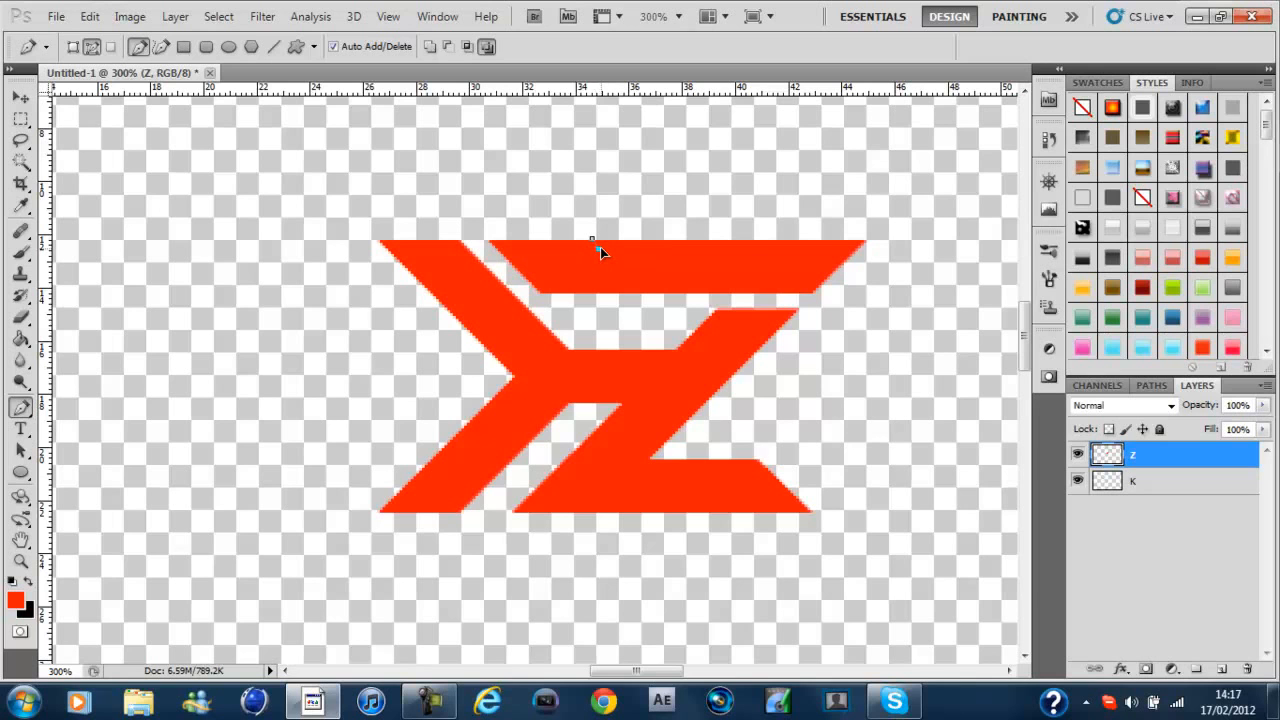
Step: Draw a pen path along the Z's upper bar and turn it into a selection
left_click_drag(595, 248, 742, 252)
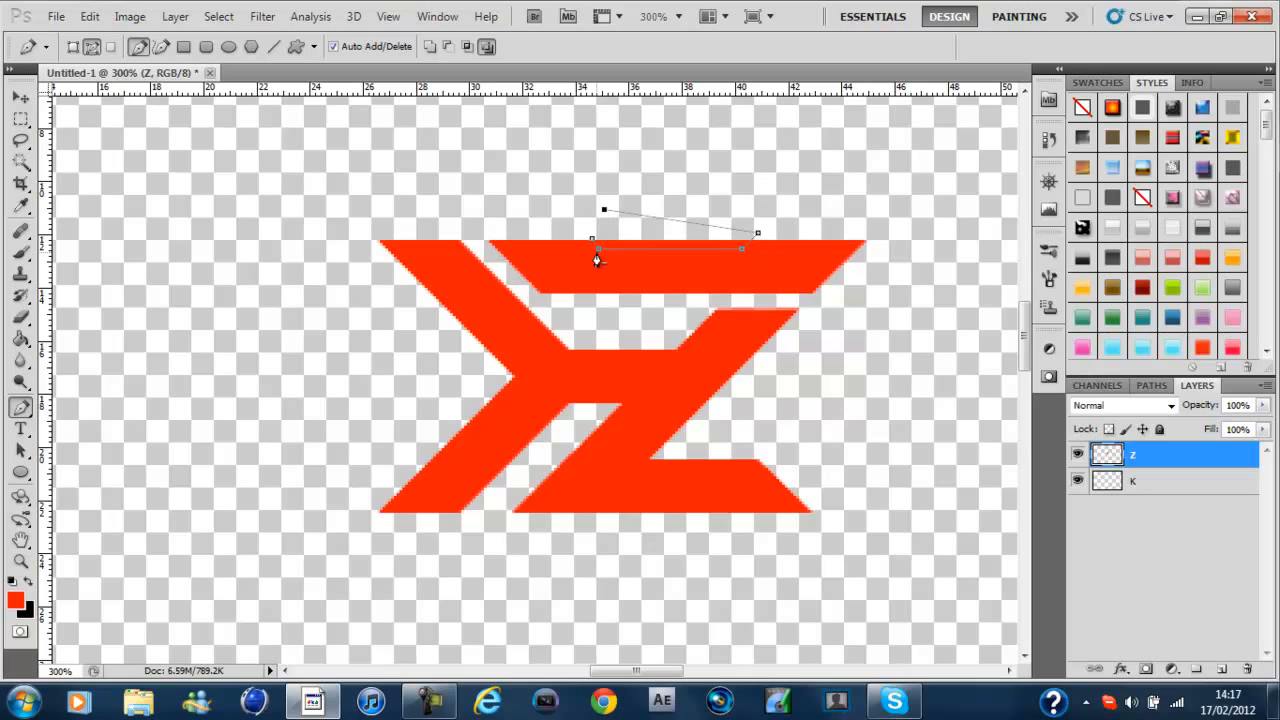
right_click(597, 258)
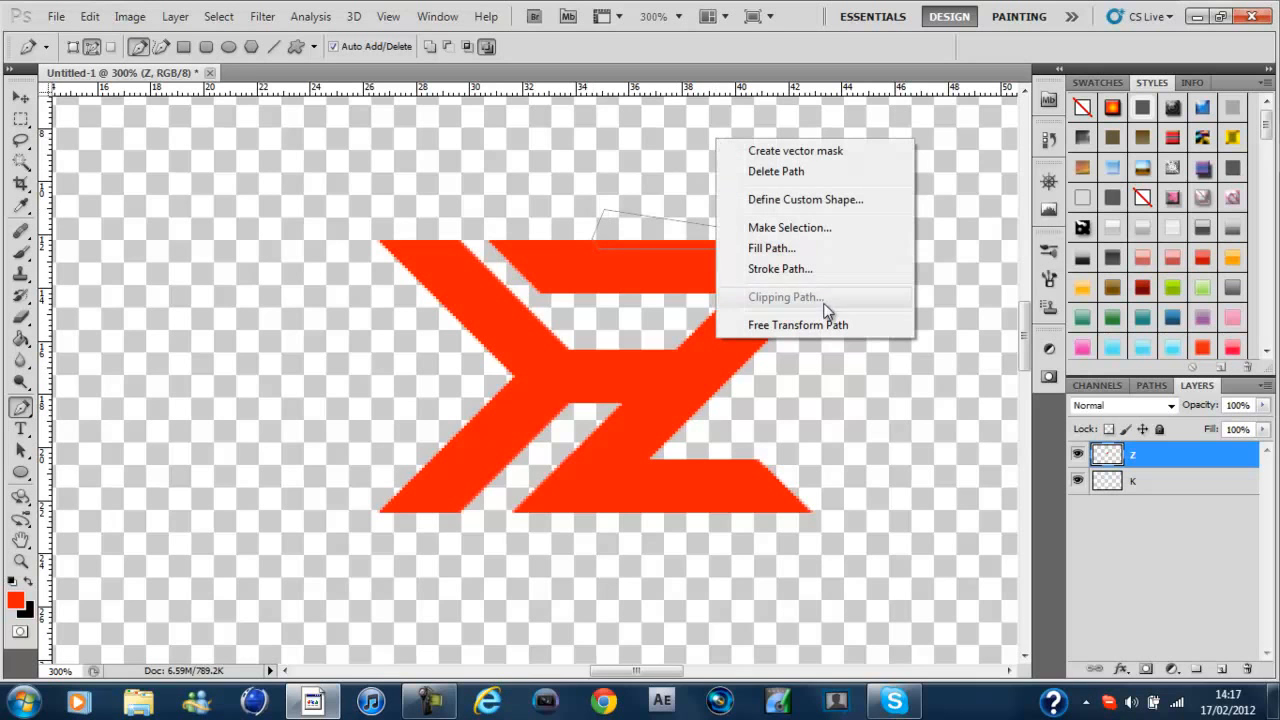
mouse_move(836, 227)
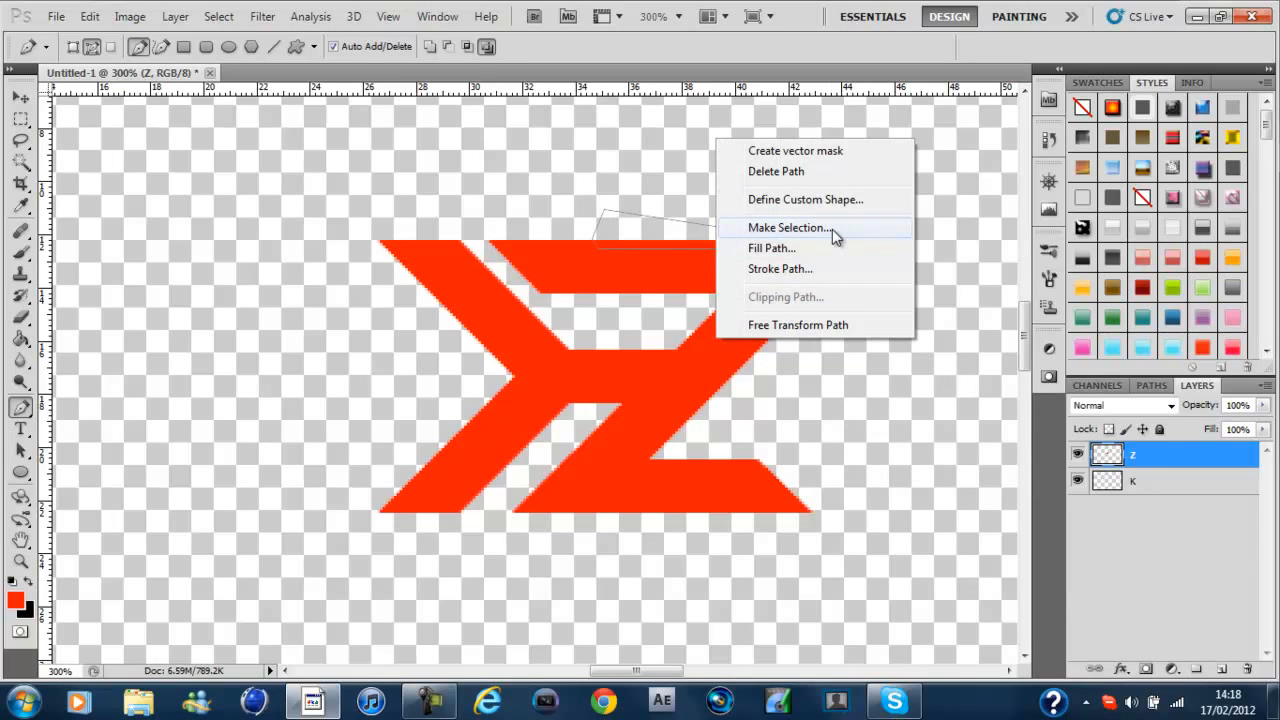
left_click(788, 227)
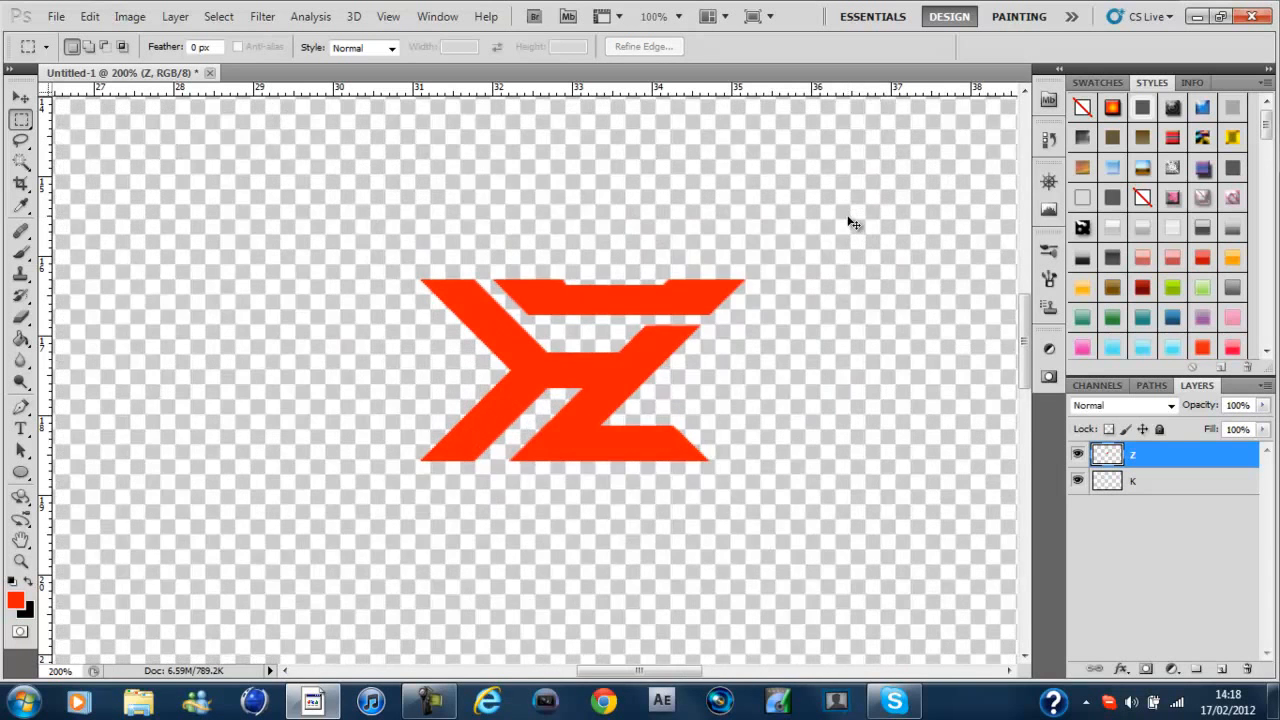
Step: Merge the Z and K layers into one layer named K
left_click(847, 217)
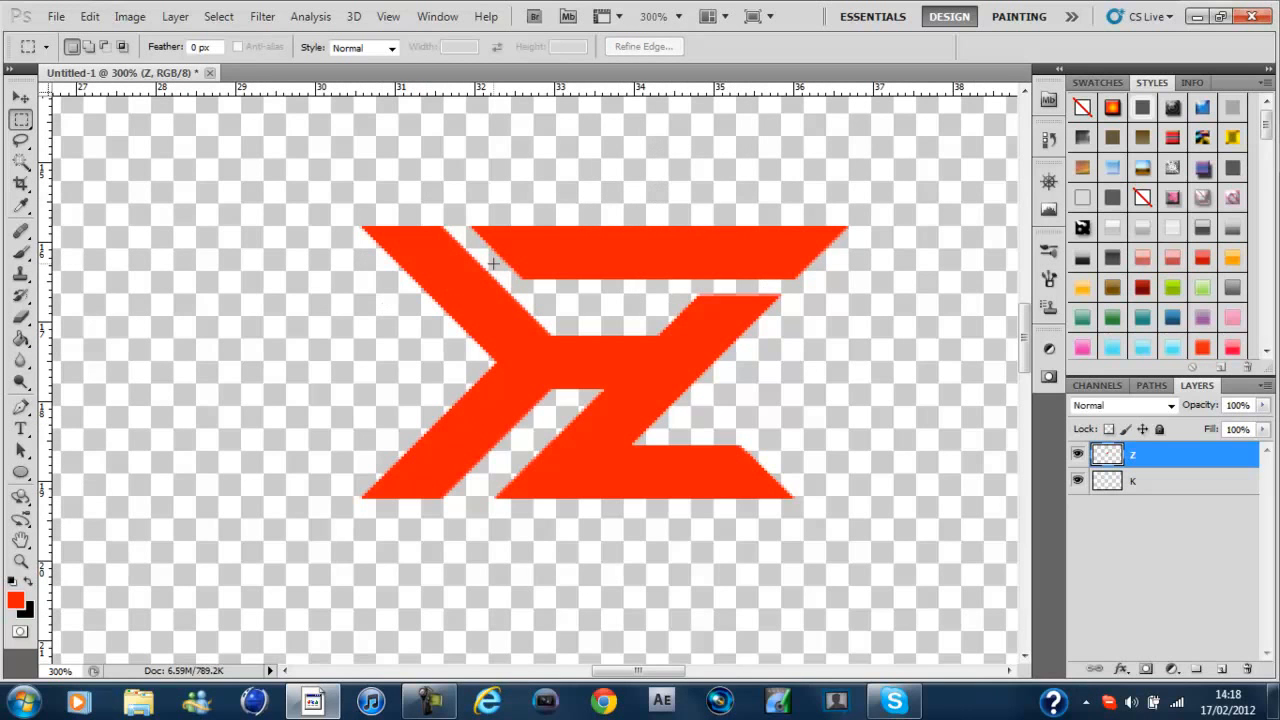
mouse_move(925, 223)
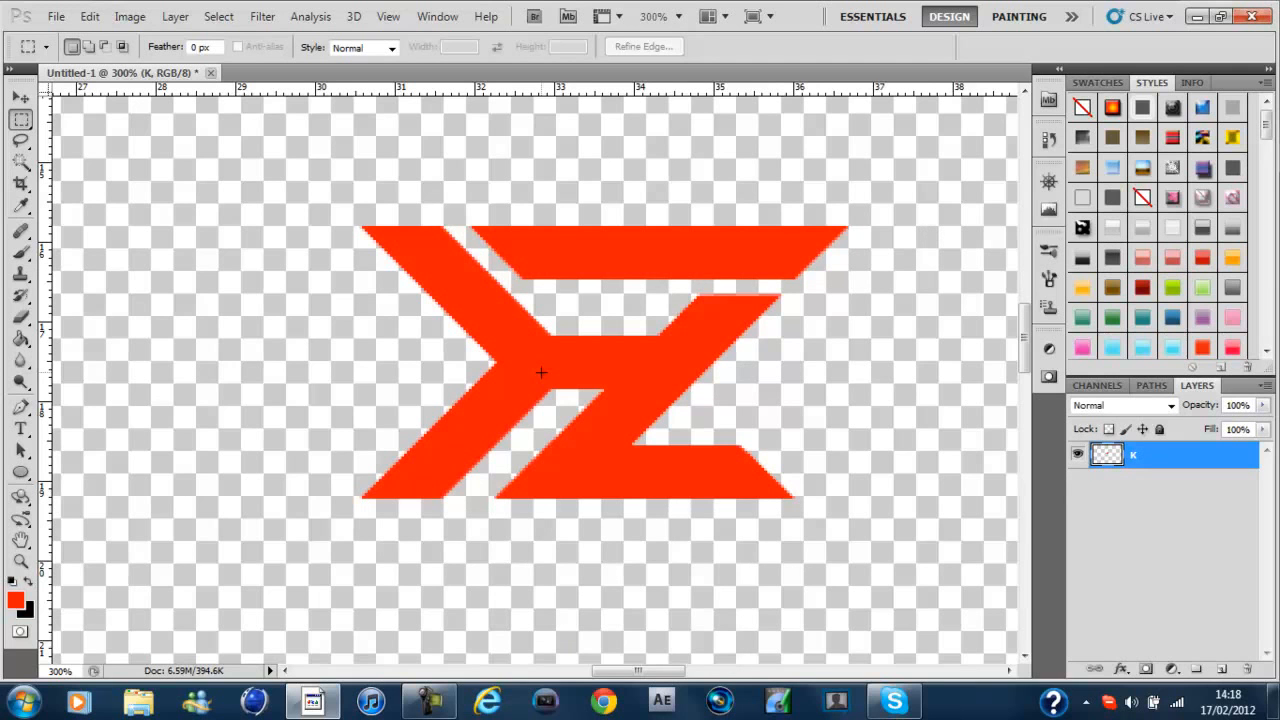
mouse_move(371, 313)
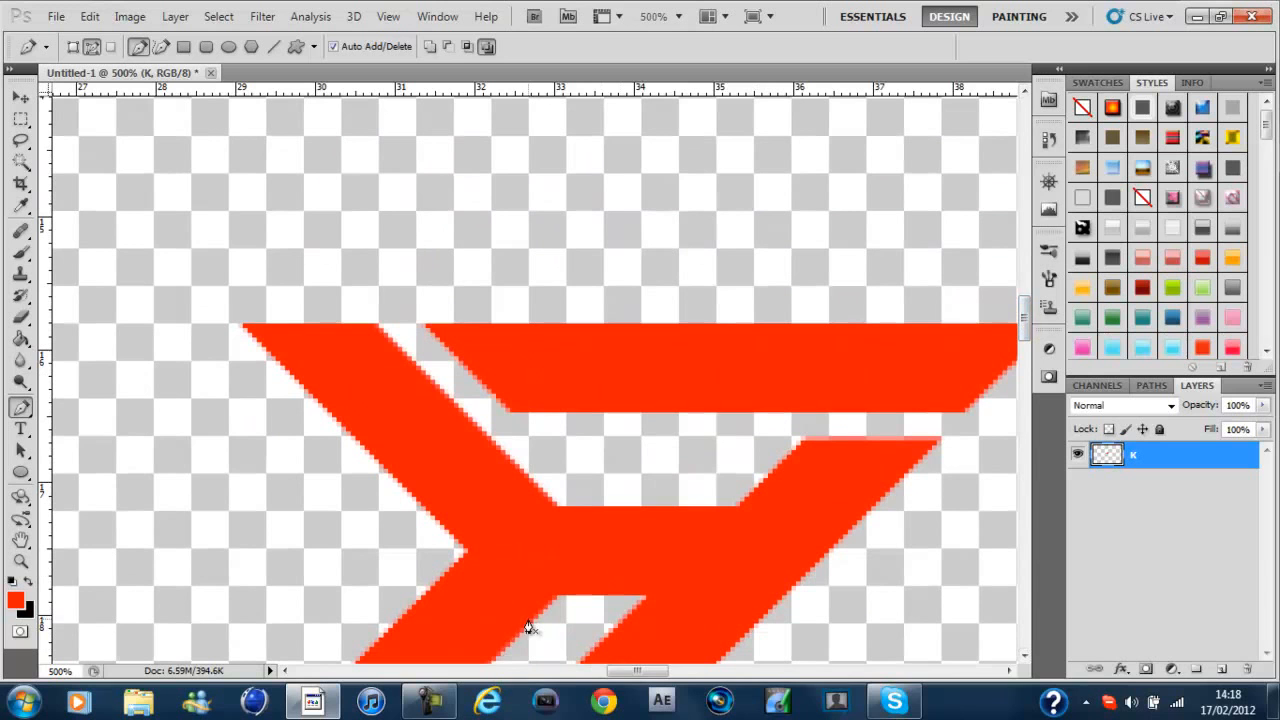
Step: Show the Paths panel and select the logo's Work Path
left_click_drag(635, 670, 655, 670)
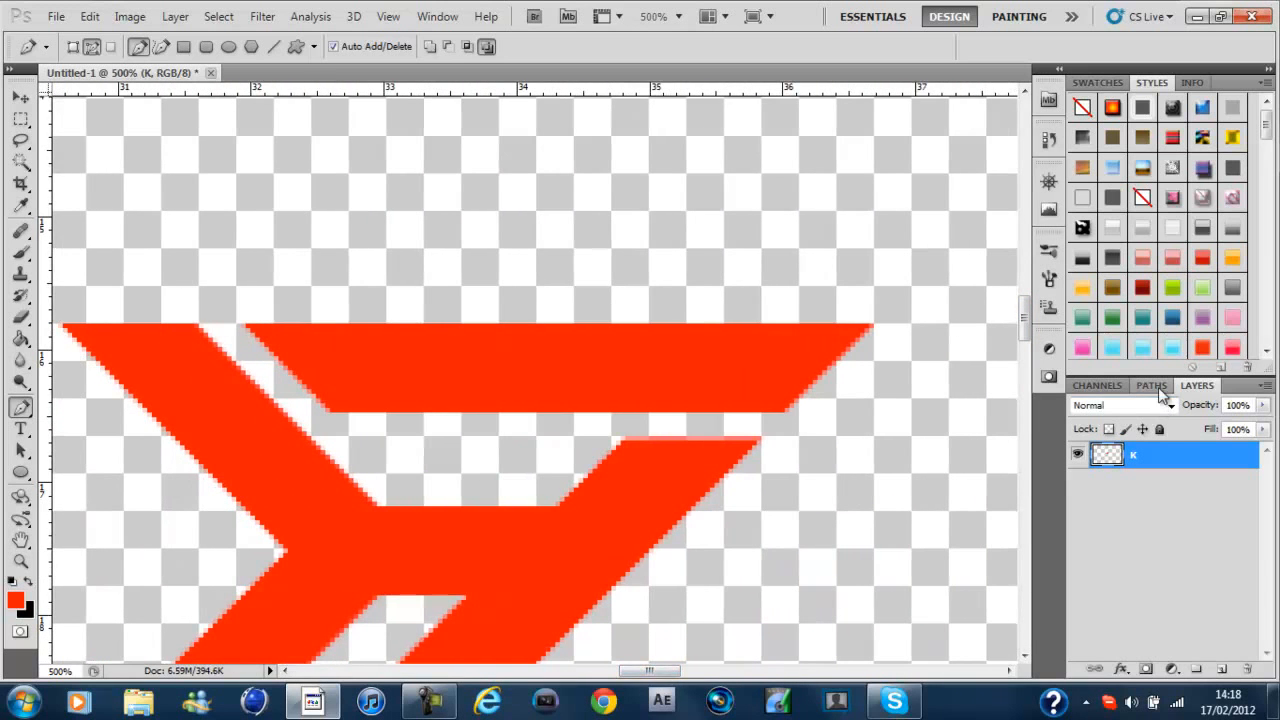
left_click(1151, 385)
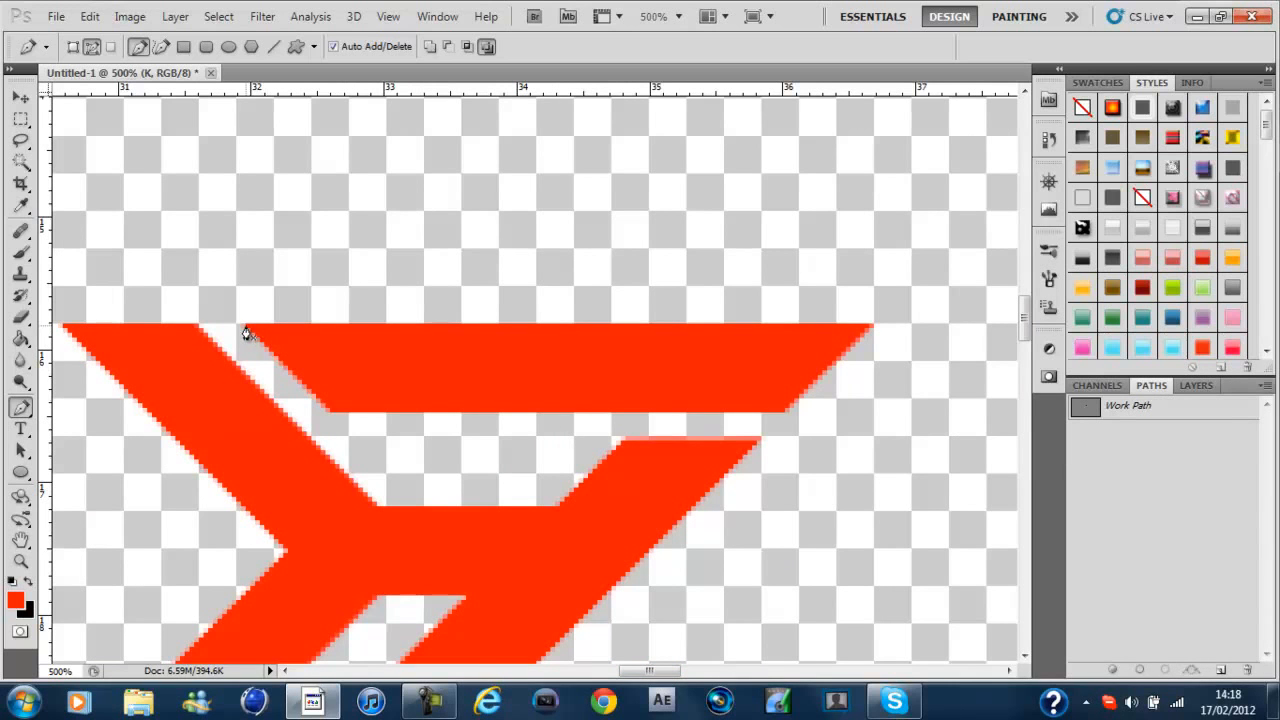
left_click(1128, 405)
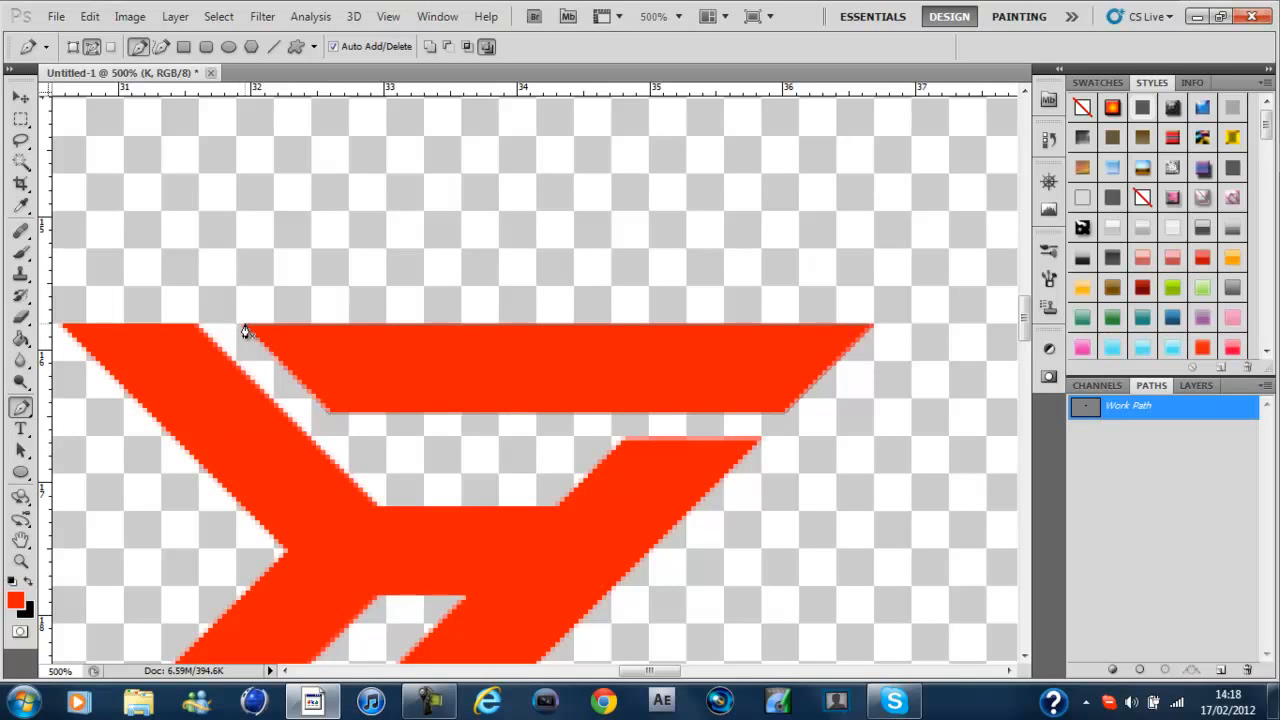
mouse_move(391, 548)
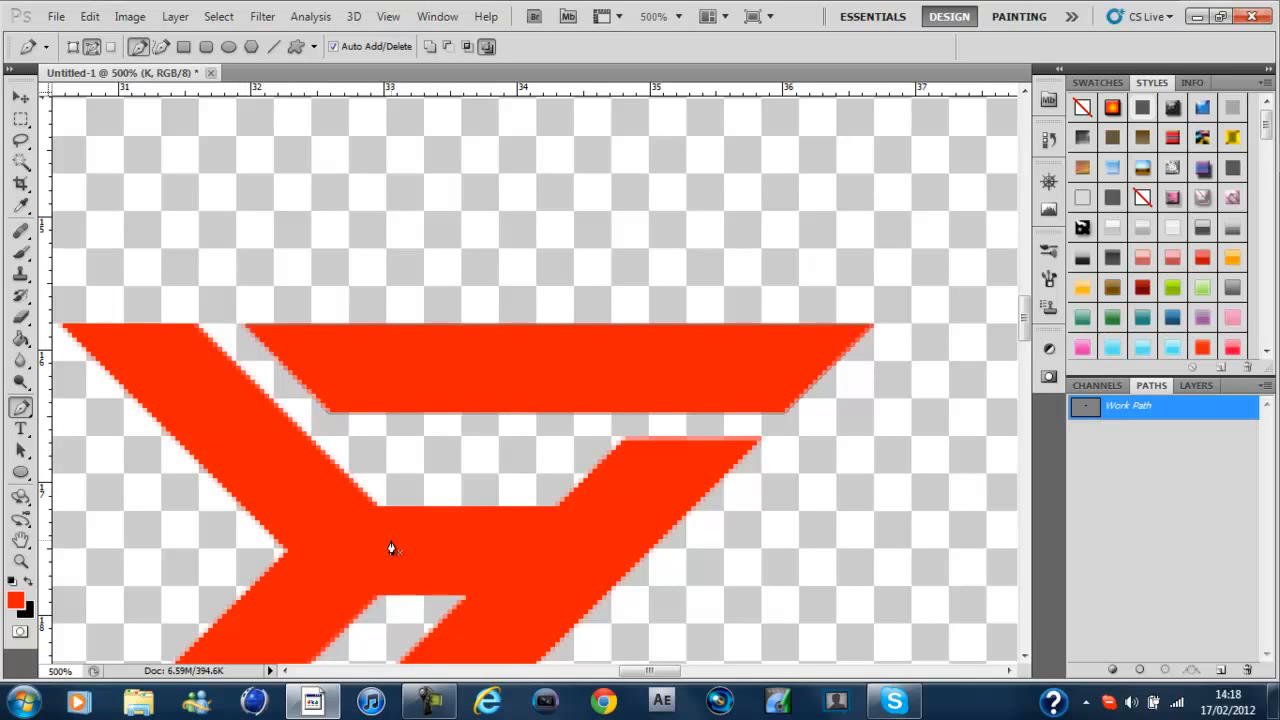
mouse_move(1015, 320)
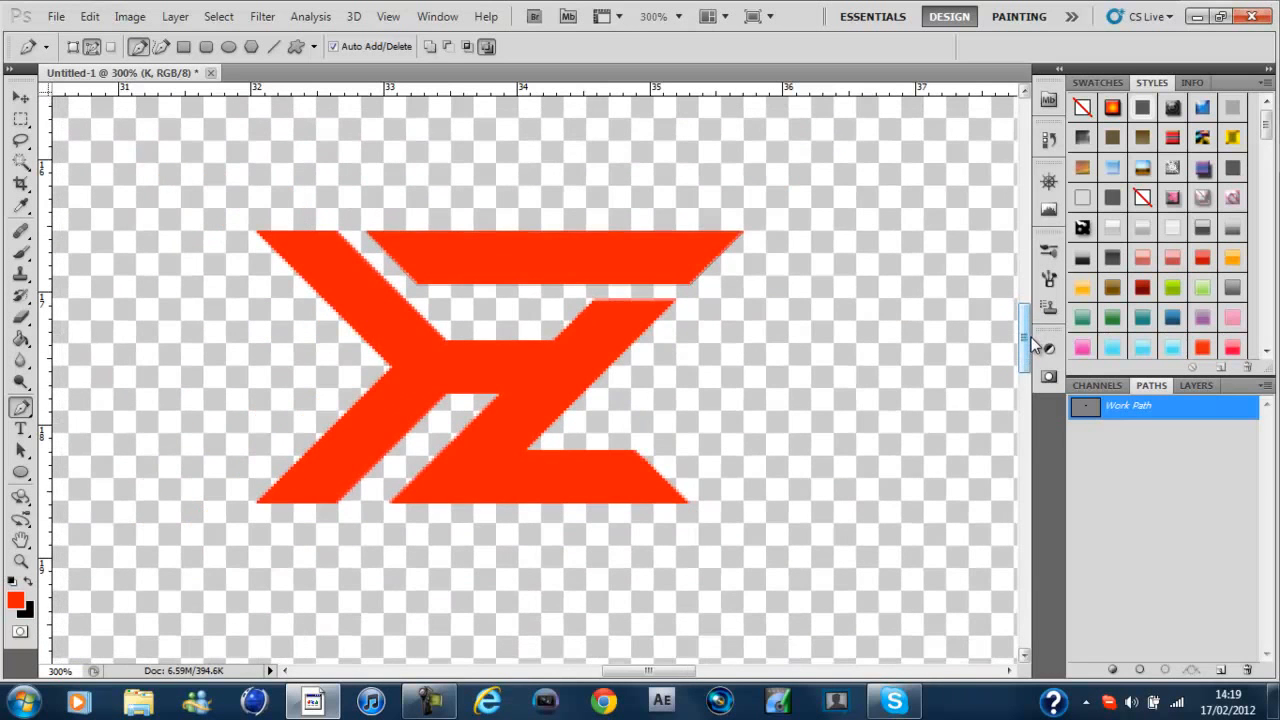
Step: Export the Work Path to Illustrator via File > Export > Paths to Illustrator
left_click(1128, 406)
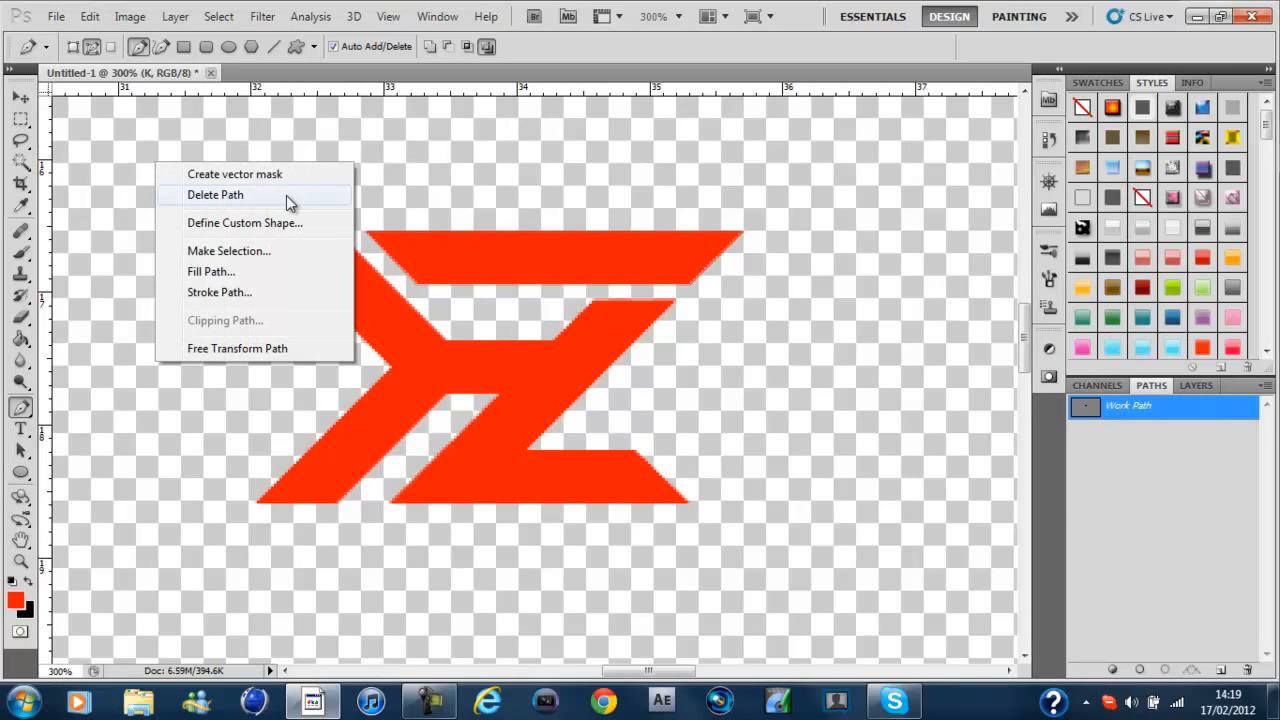
mouse_move(210, 207)
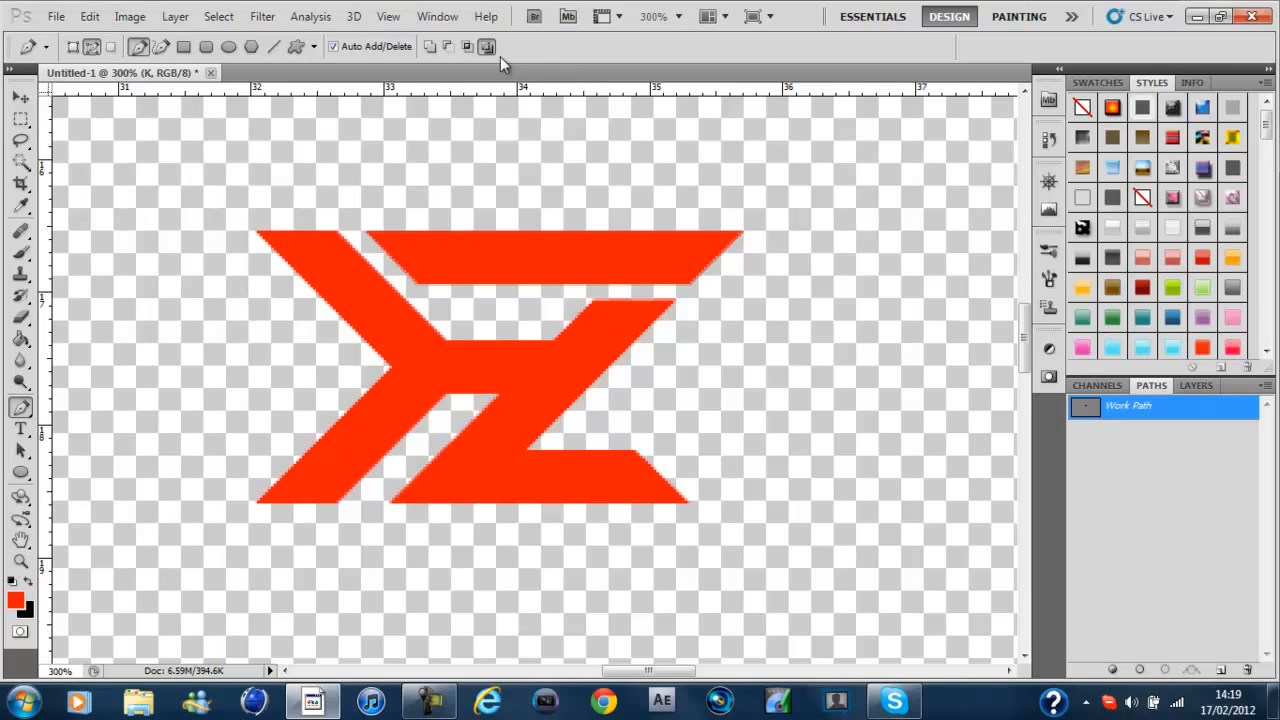
left_click(56, 17)
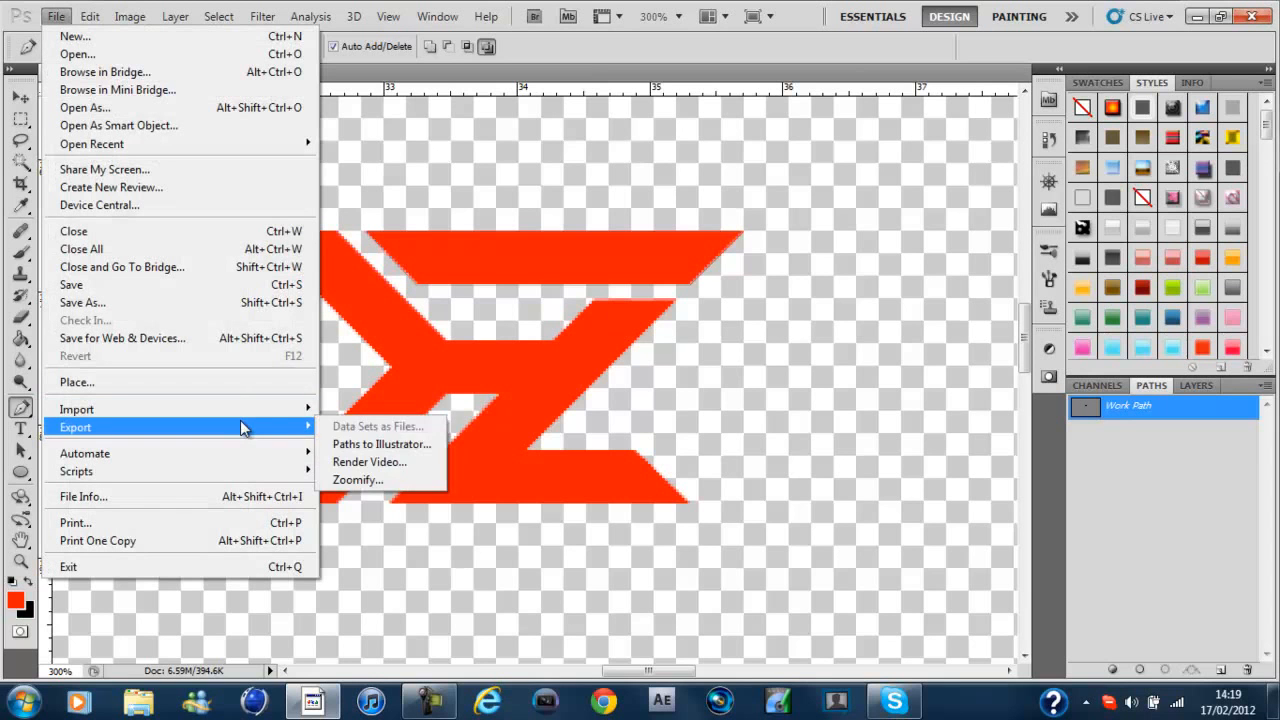
left_click(381, 443)
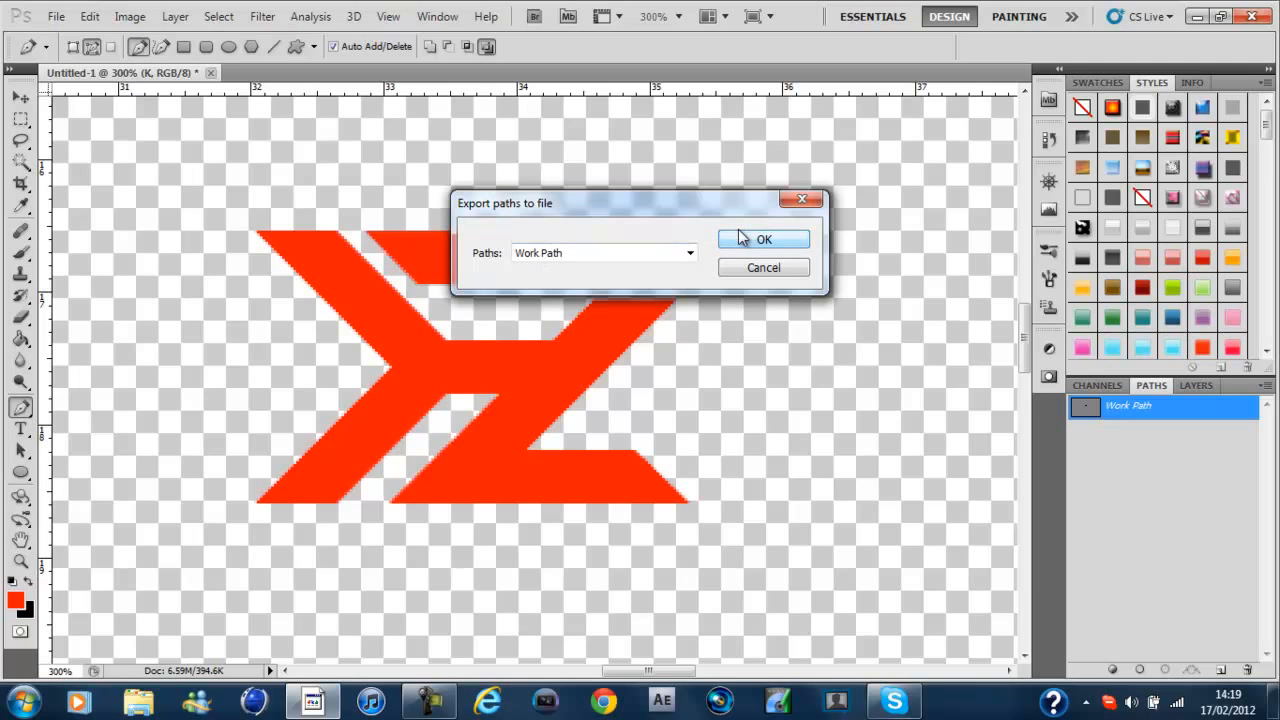
left_click(763, 239)
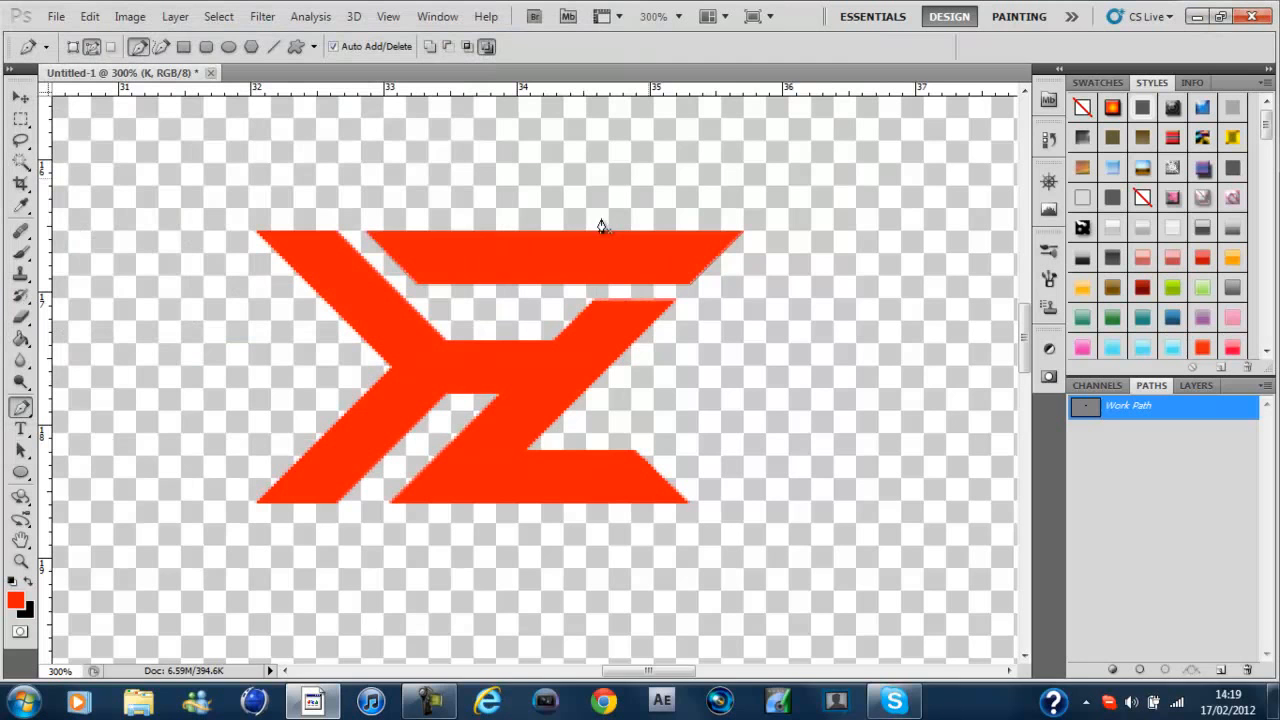
mouse_move(550, 490)
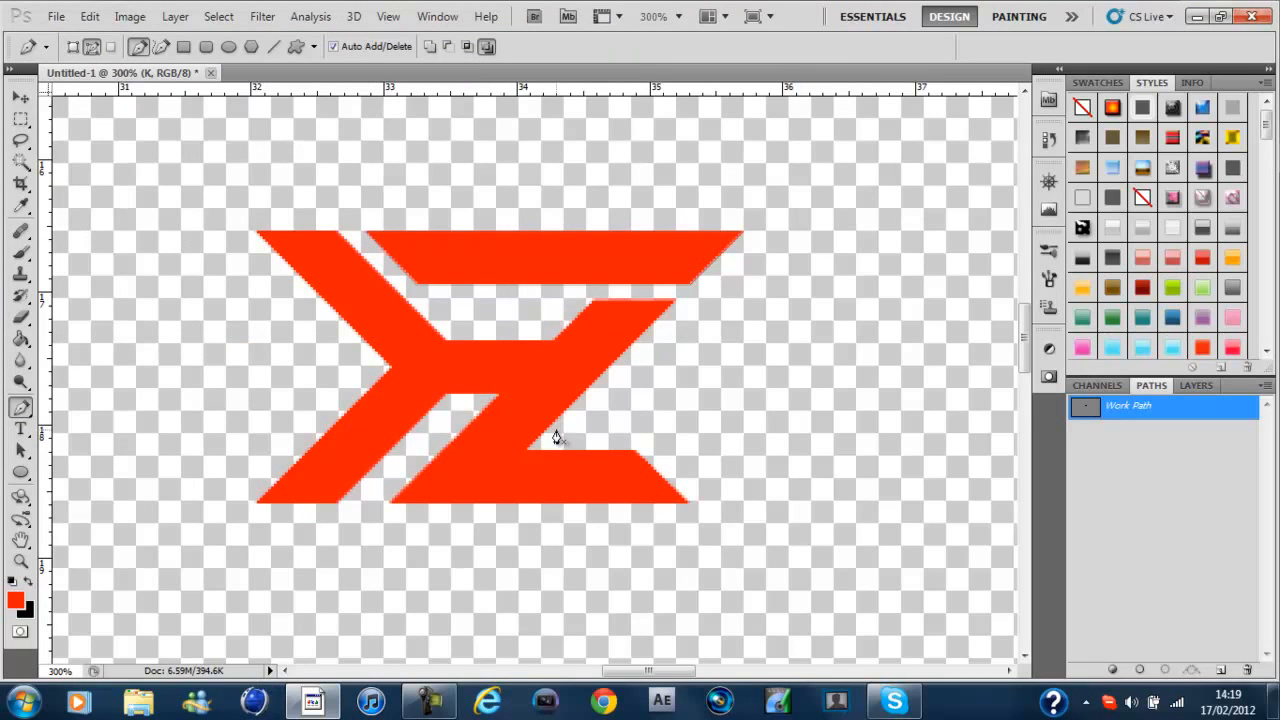
mouse_move(1133, 228)
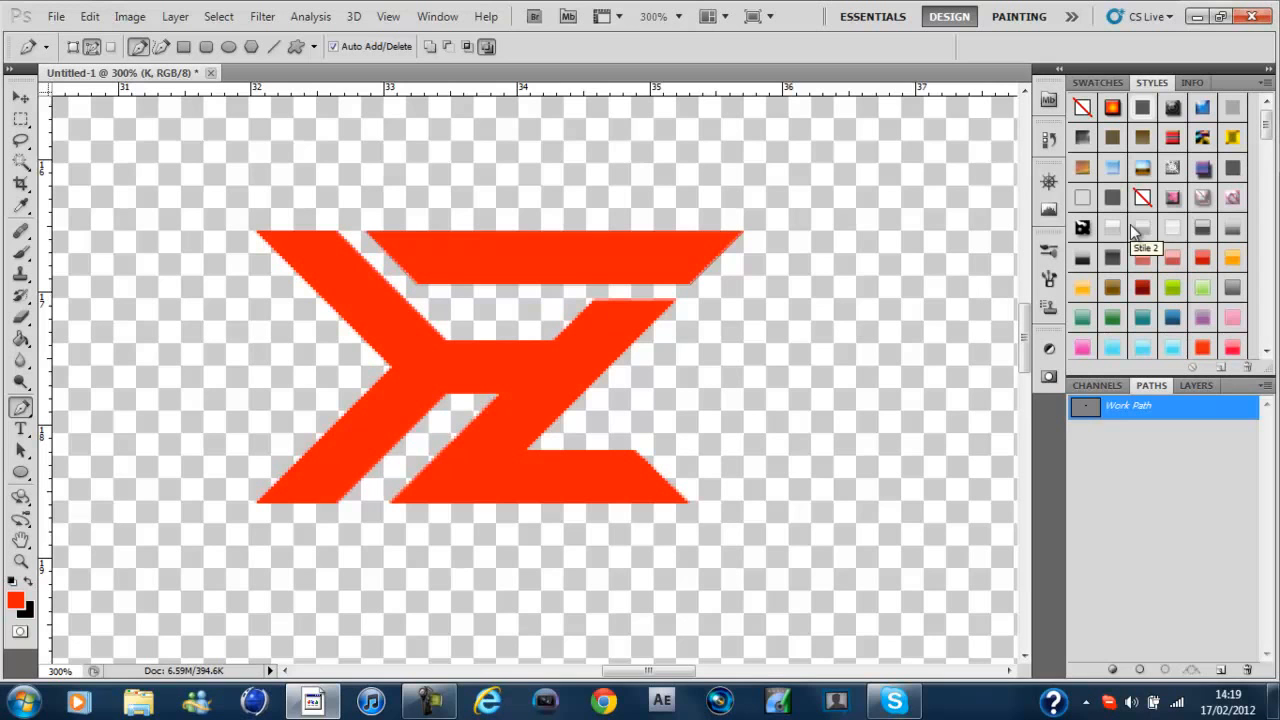
mouse_move(370, 243)
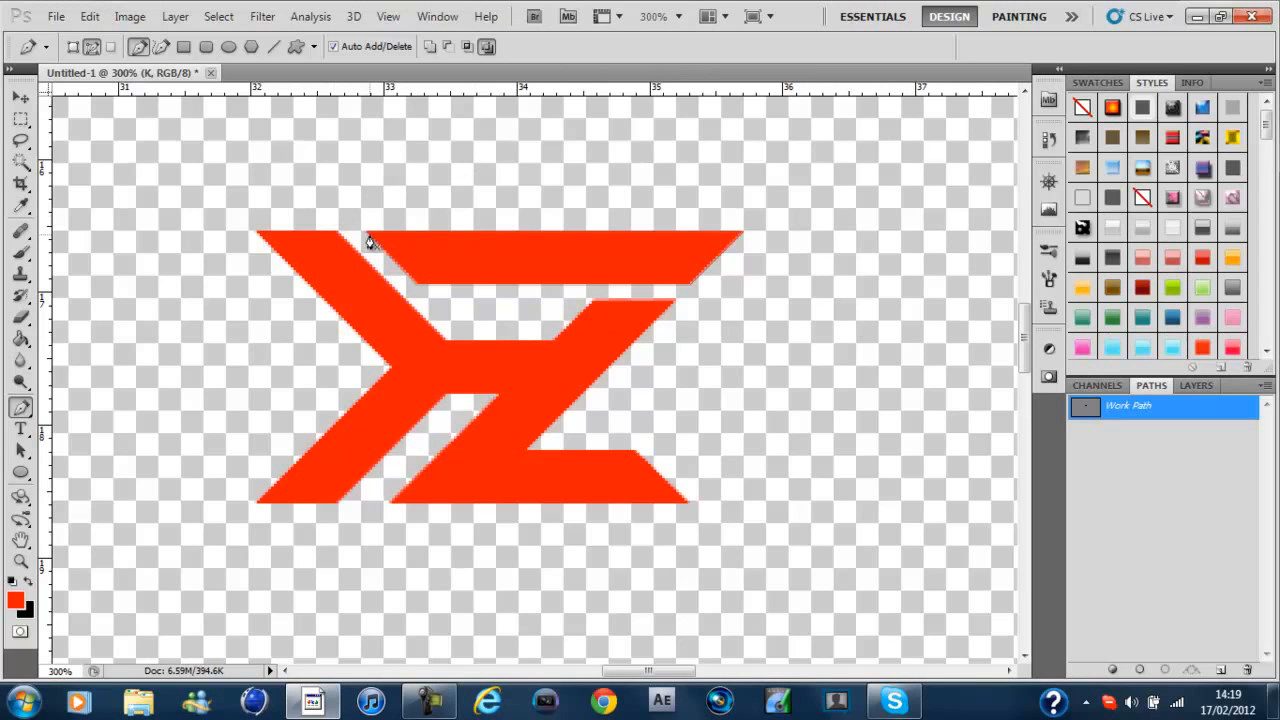